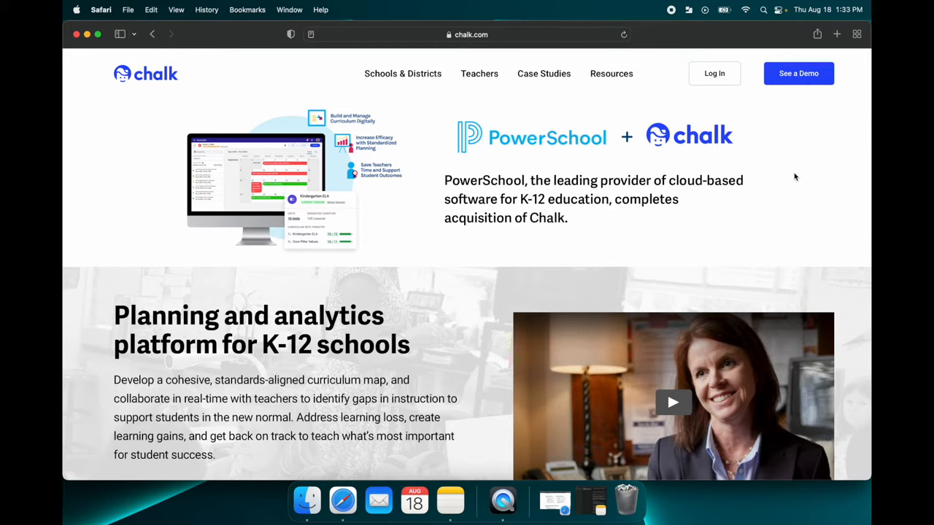
- Sign in to Chalk through the Google account from the Log In page
{"action": "left_click", "coordinate": [713, 73]}
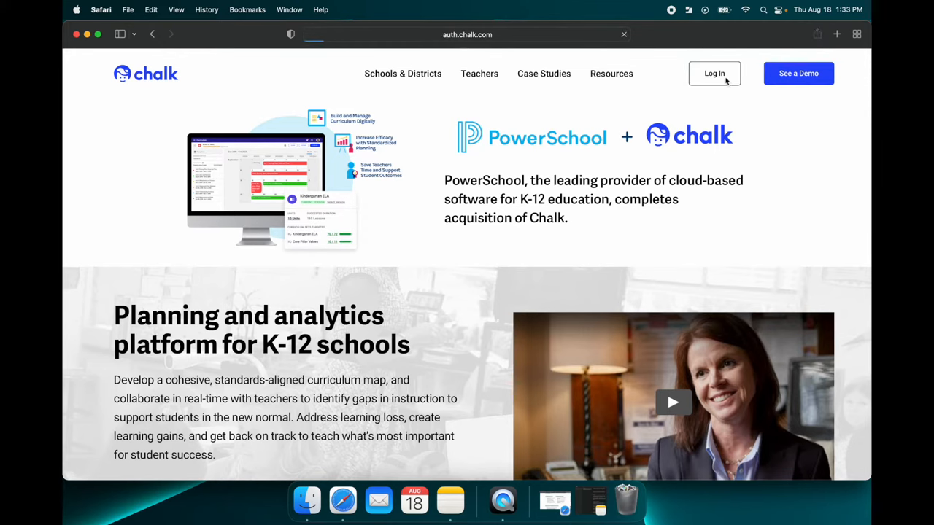
{"action": "left_click", "coordinate": [713, 73]}
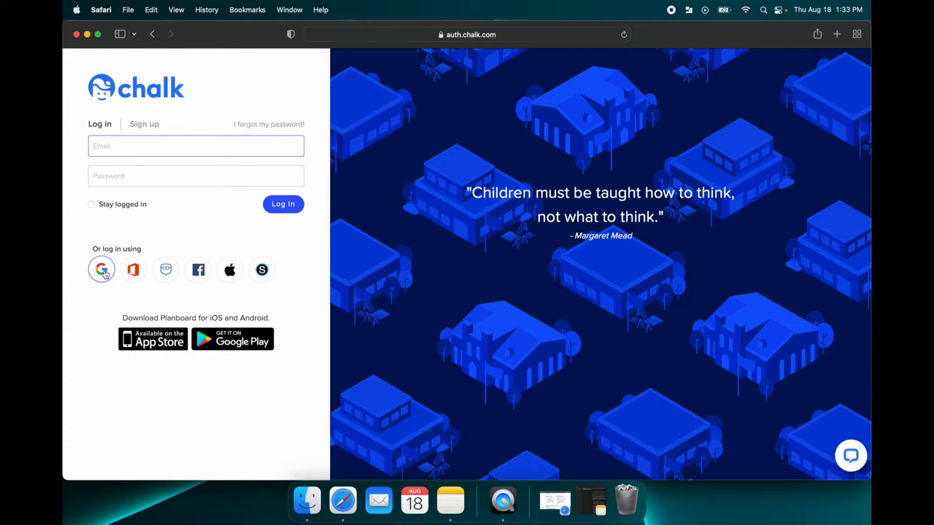
{"action": "left_click", "coordinate": [102, 270]}
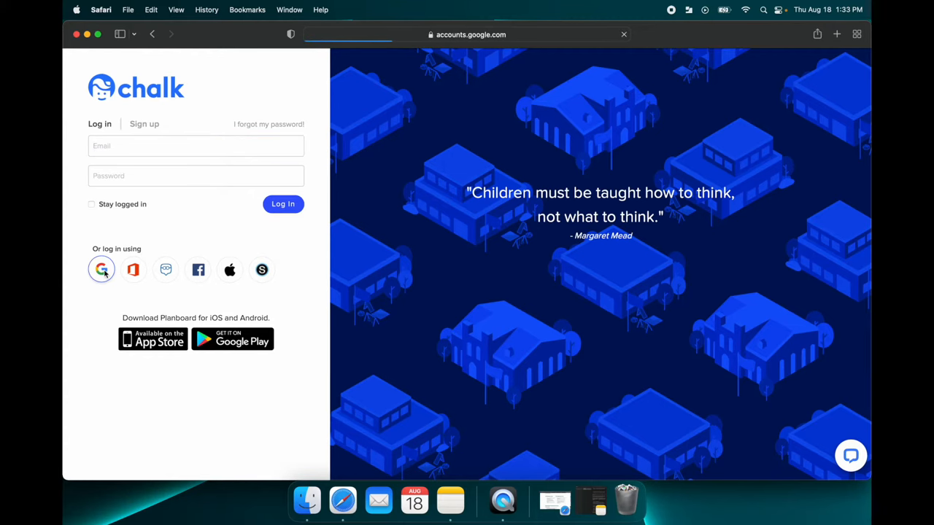
{"action": "left_click", "coordinate": [102, 268]}
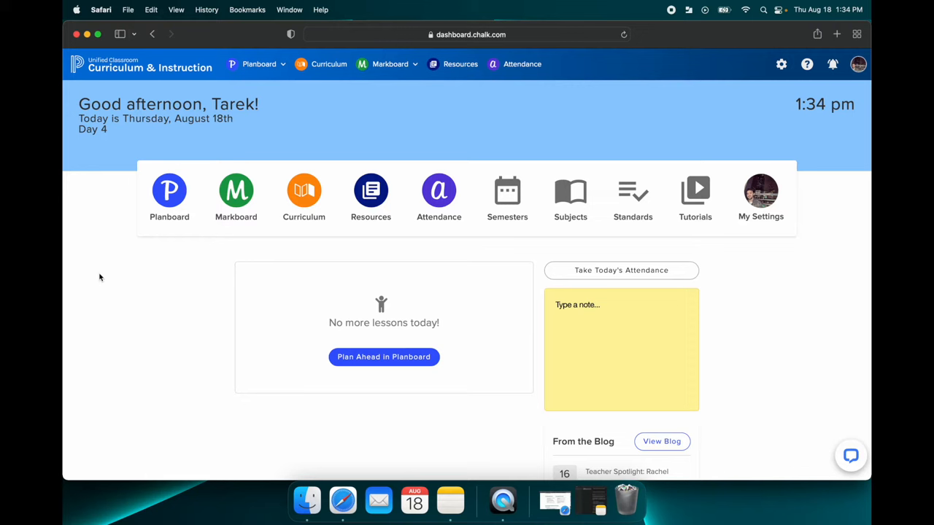
{"action": "mouse_move", "coordinate": [204, 154]}
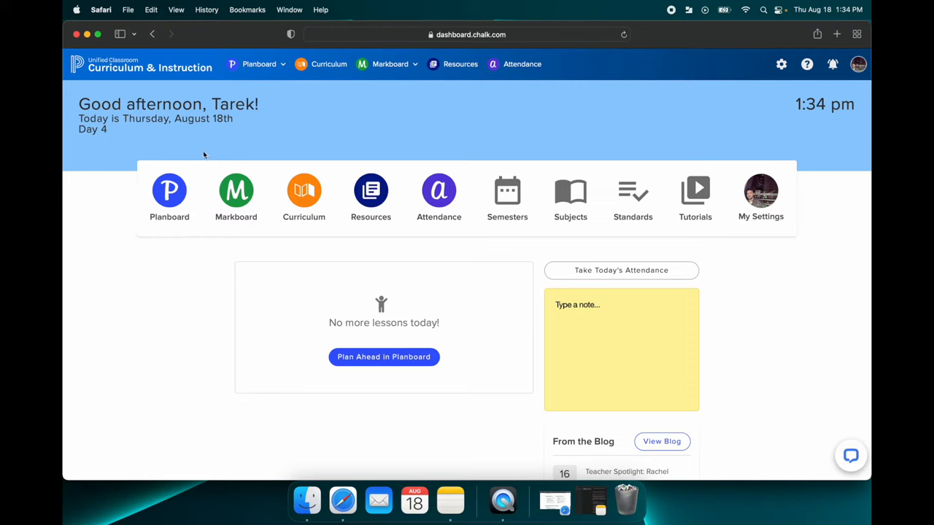
{"action": "mouse_move", "coordinate": [854, 194]}
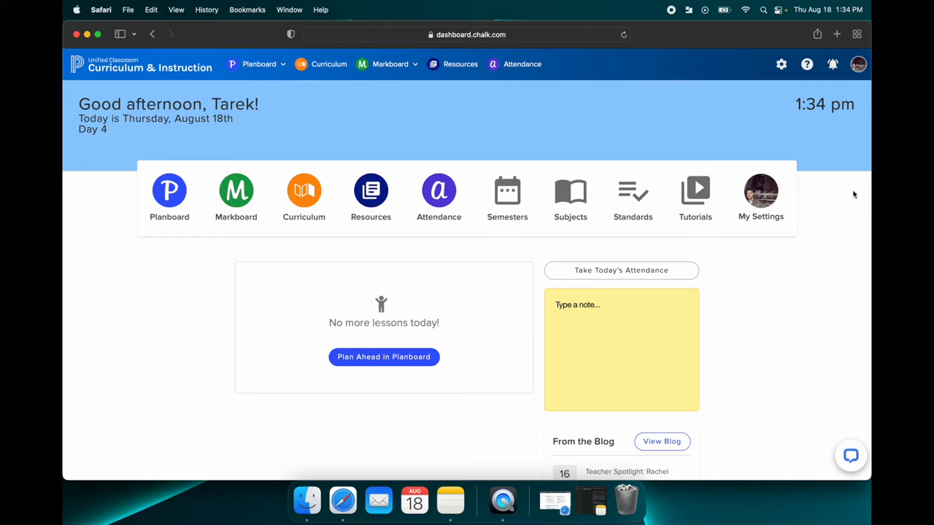
{"action": "mouse_move", "coordinate": [711, 134]}
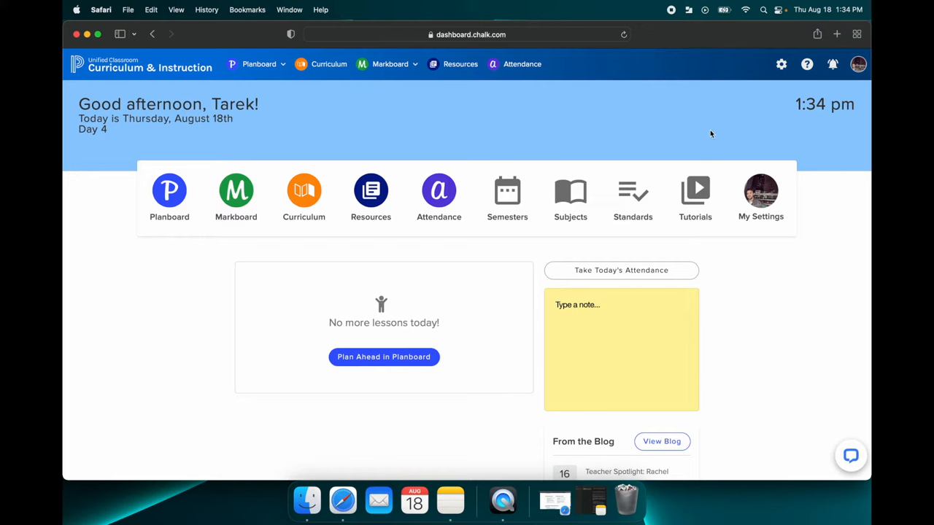
{"action": "mouse_move", "coordinate": [704, 134]}
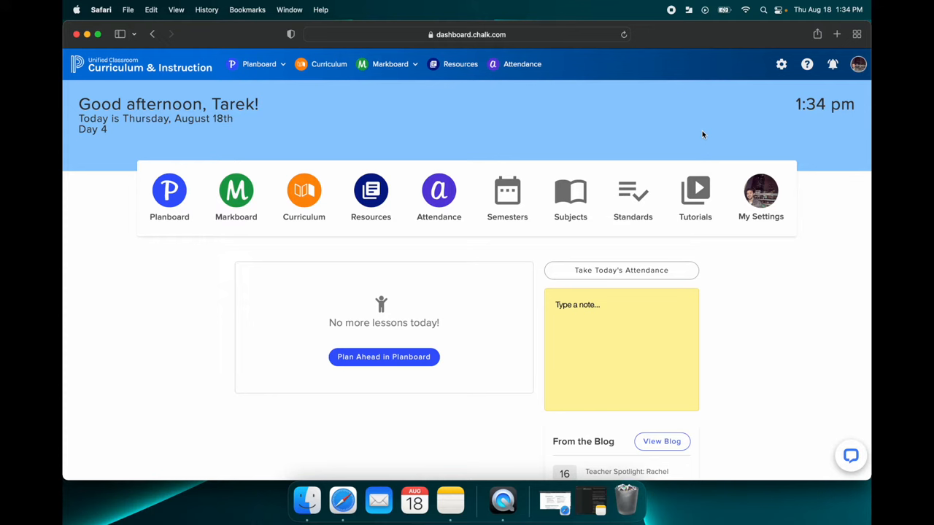
{"action": "mouse_move", "coordinate": [489, 400]}
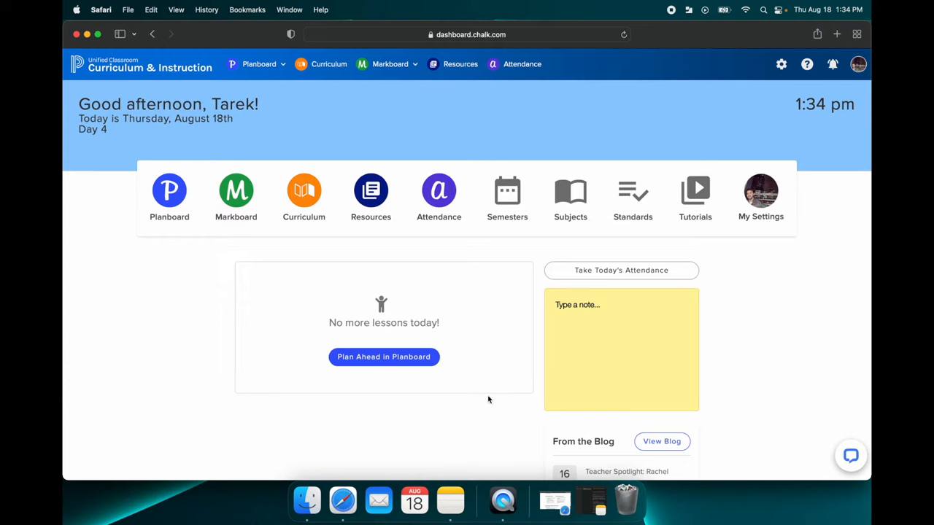
{"action": "mouse_move", "coordinate": [388, 121]}
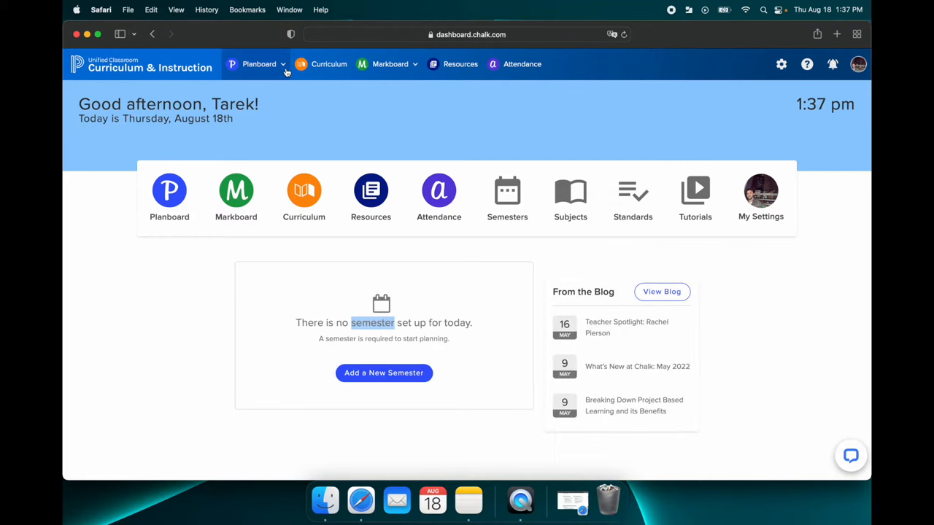
- Go to the Semesters page under Planboard Settings
{"action": "left_click", "coordinate": [260, 64]}
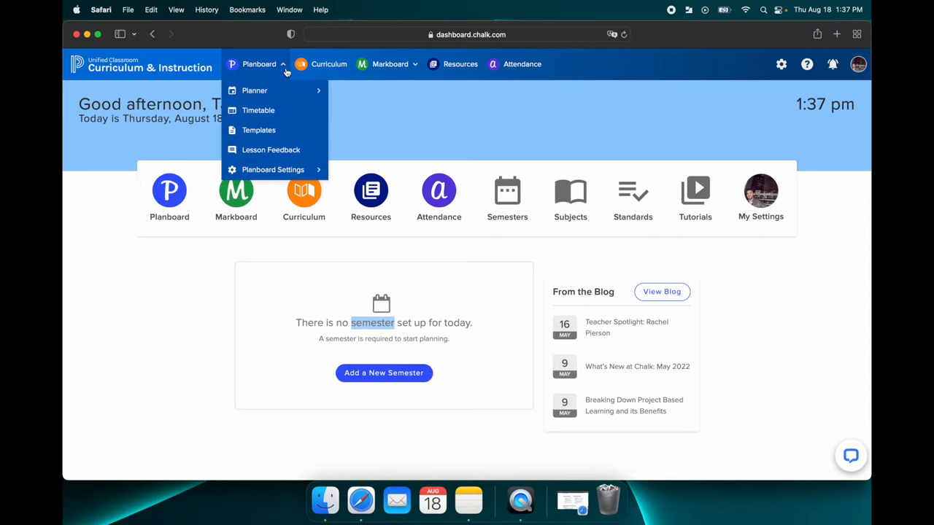
{"action": "mouse_move", "coordinate": [273, 169]}
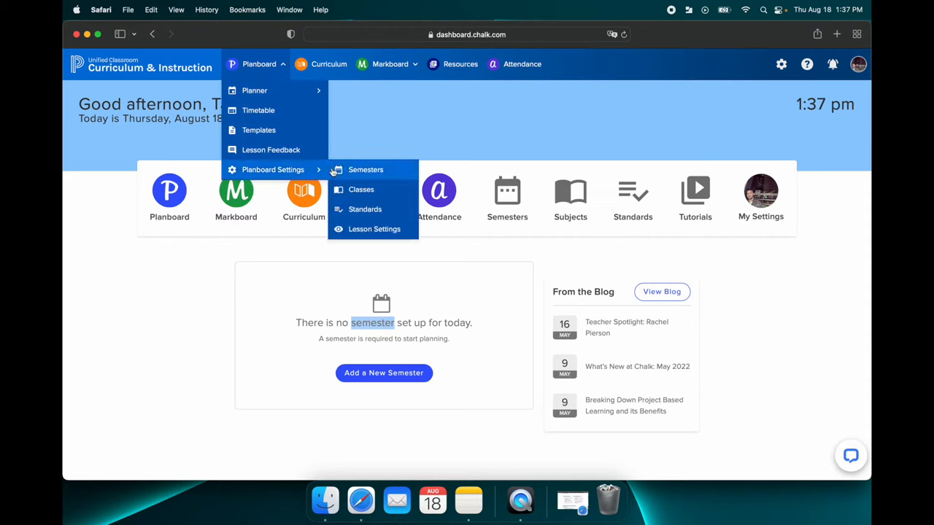
{"action": "left_click", "coordinate": [364, 169]}
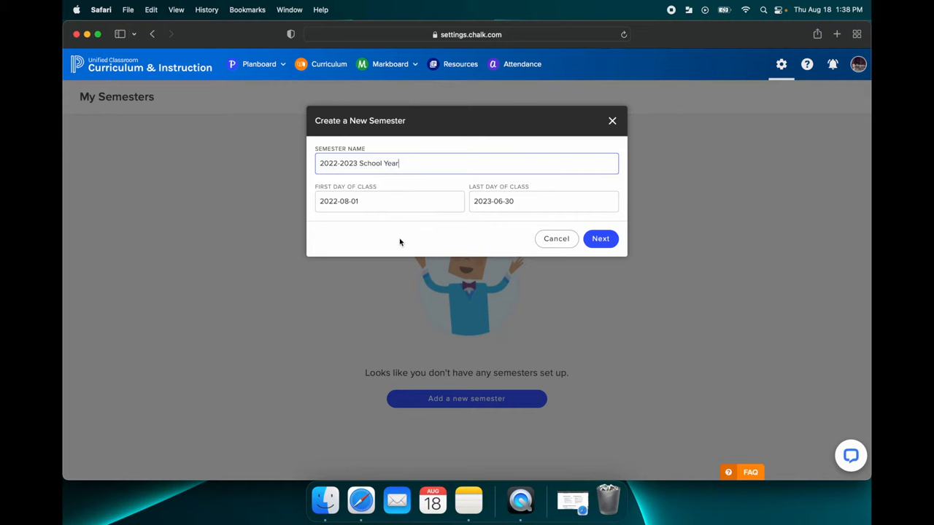
{"action": "mouse_move", "coordinate": [321, 162]}
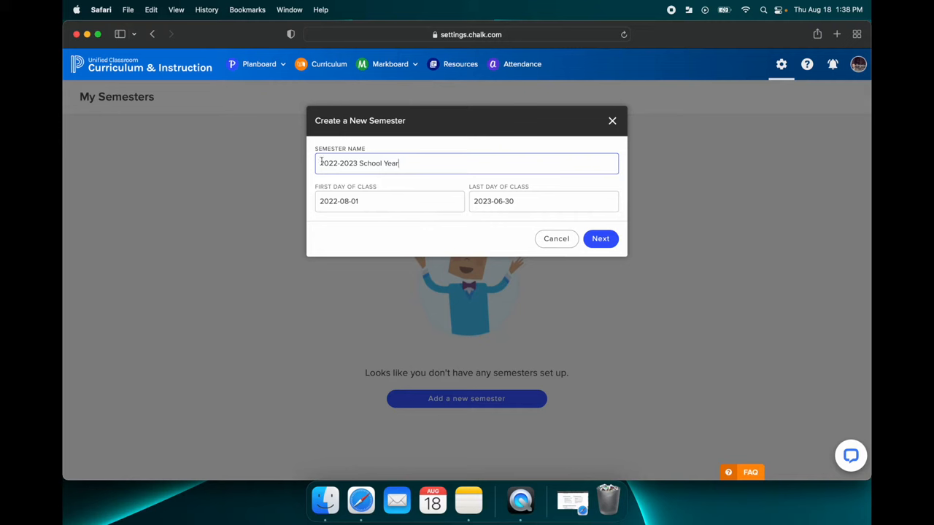
{"action": "mouse_move", "coordinate": [423, 169]}
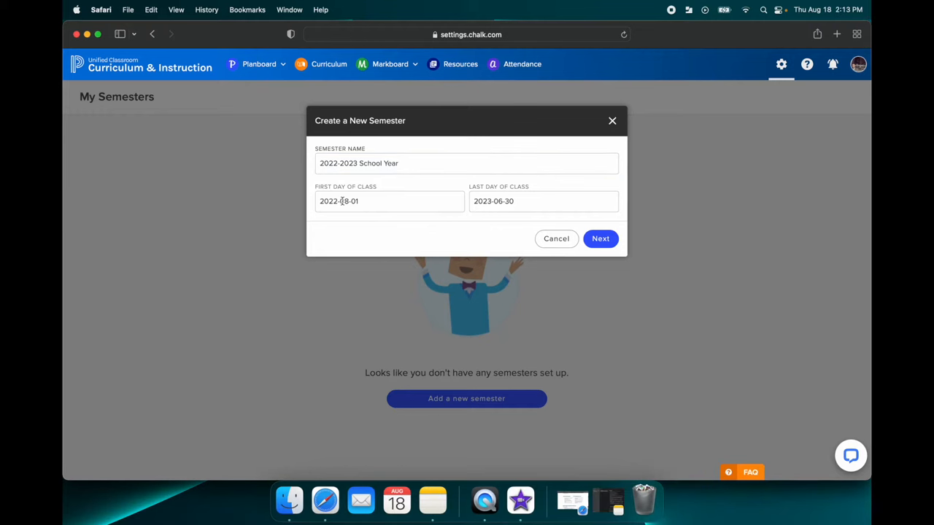
- Create the 2022-2023 semester from August 15, 2022 to May 26, 2023, teaching Monday–Friday
{"action": "left_click", "coordinate": [388, 201]}
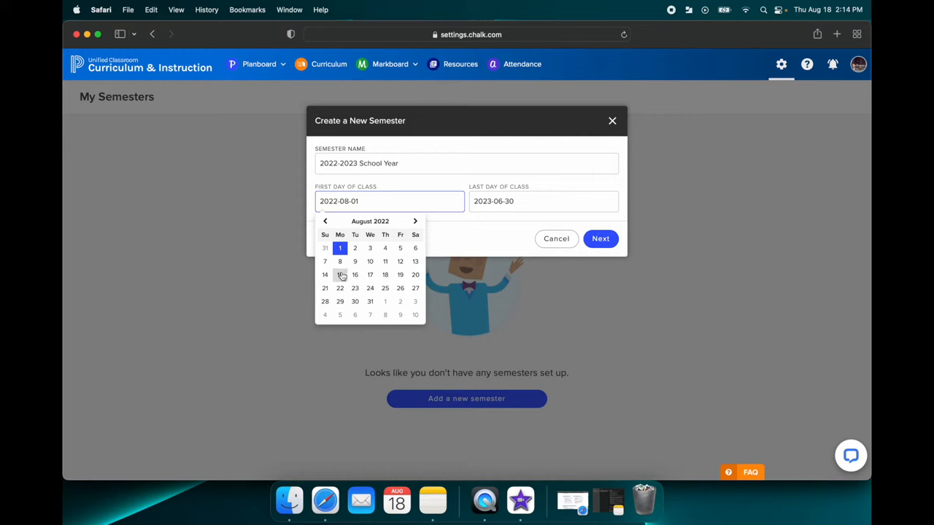
{"action": "left_click", "coordinate": [324, 274]}
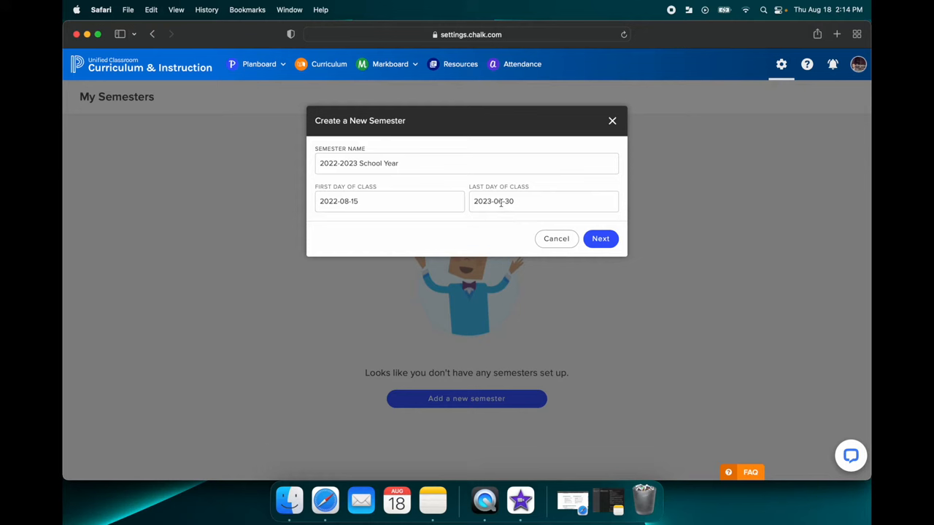
{"action": "left_click", "coordinate": [543, 201]}
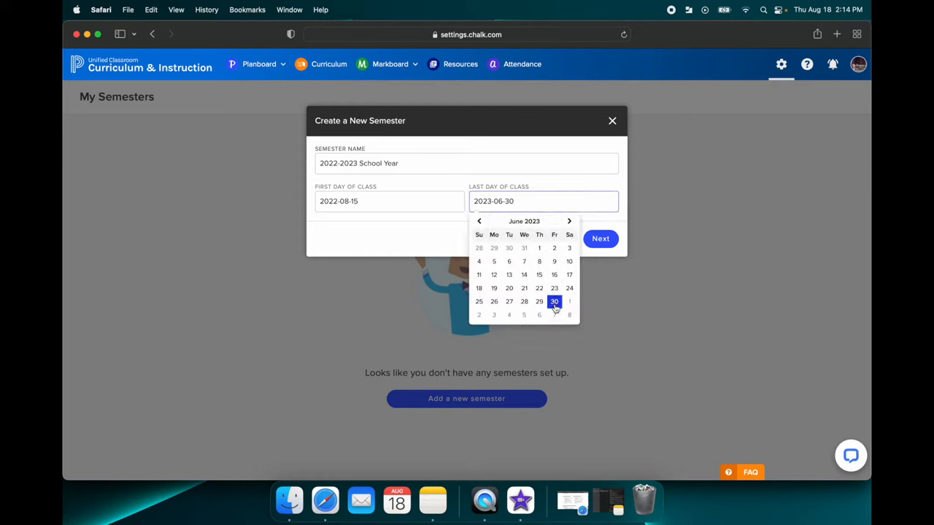
{"action": "left_click", "coordinate": [478, 221]}
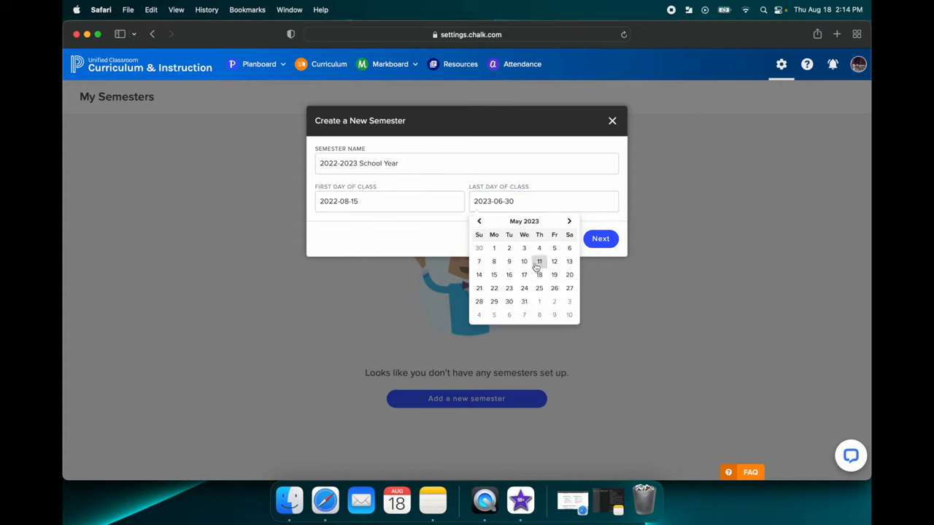
{"action": "mouse_move", "coordinate": [554, 287]}
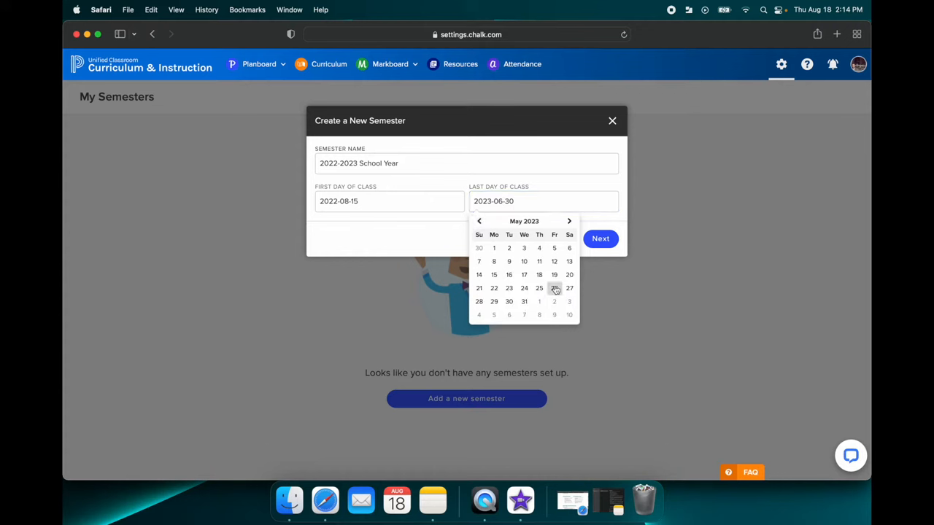
{"action": "left_click", "coordinate": [554, 287]}
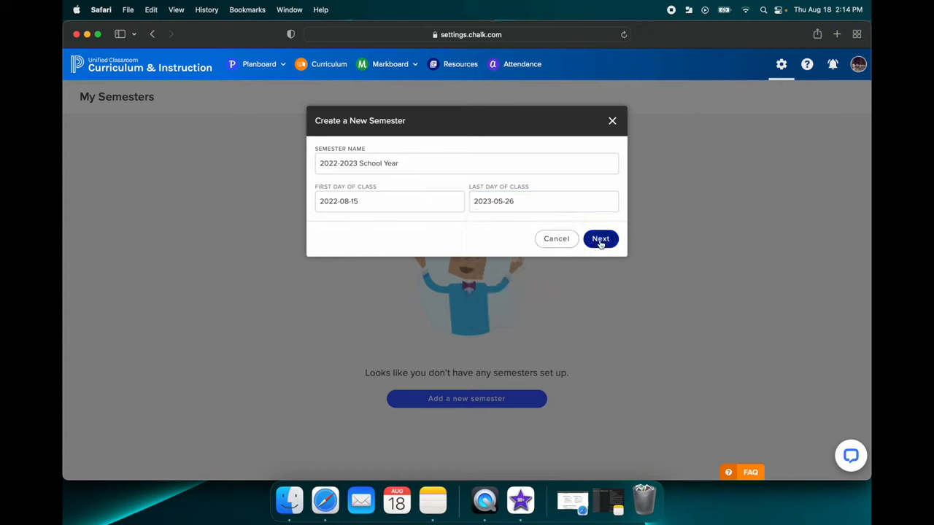
{"action": "left_click", "coordinate": [601, 239]}
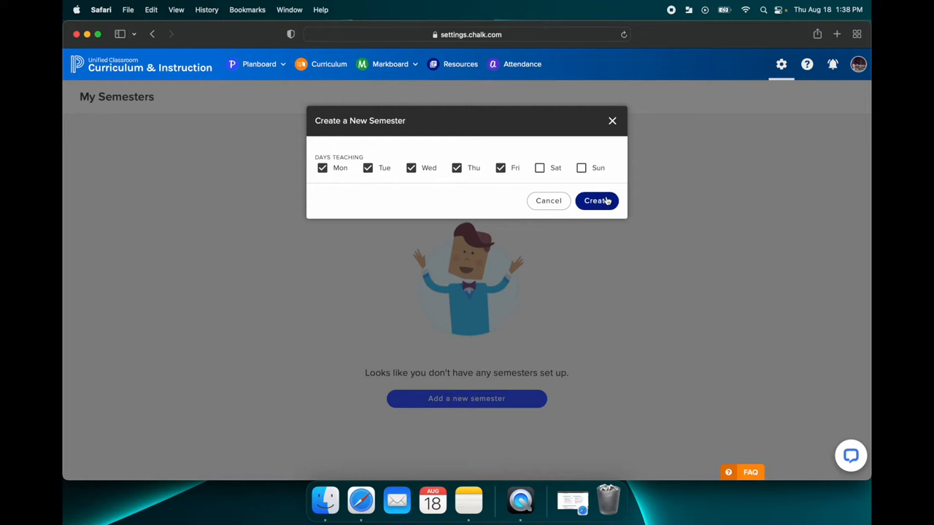
{"action": "left_click", "coordinate": [597, 202]}
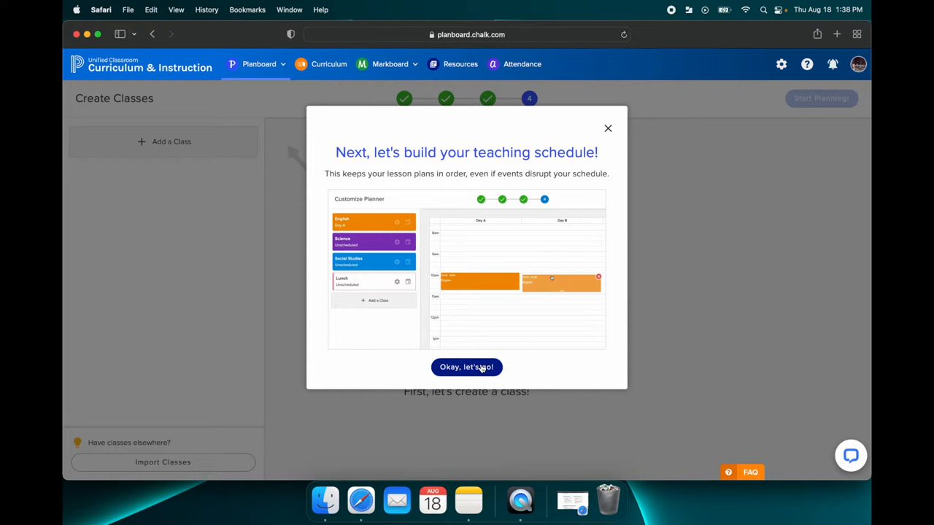
- Dismiss the schedule introduction and start adding a new Class entry
{"action": "left_click", "coordinate": [467, 368]}
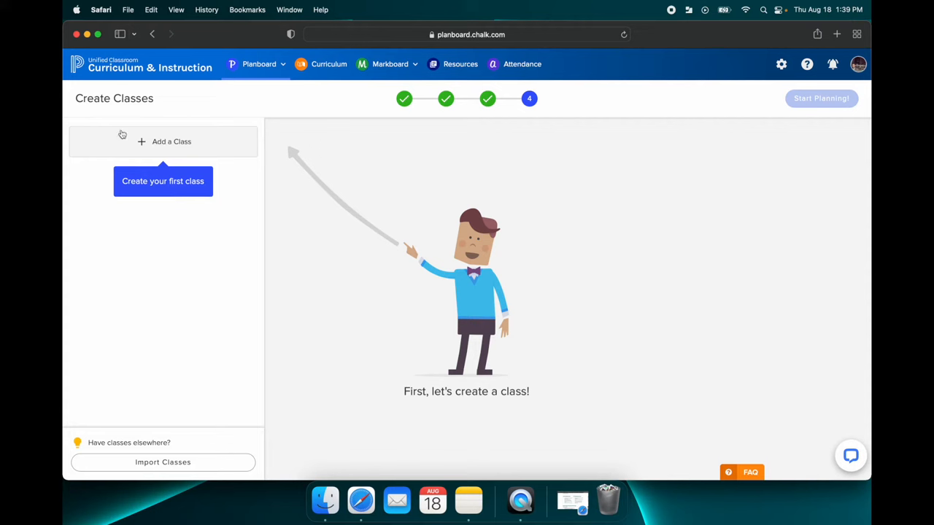
{"action": "mouse_move", "coordinate": [157, 97]}
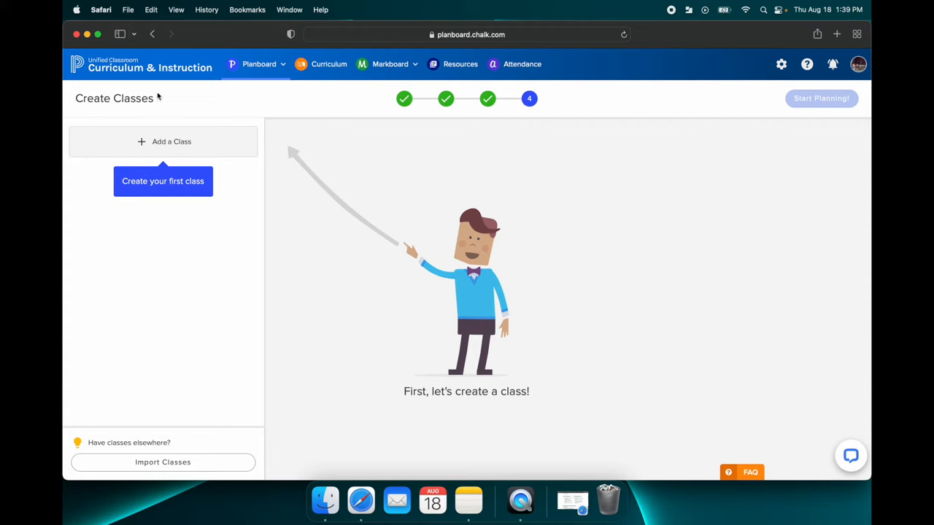
{"action": "mouse_move", "coordinate": [128, 231]}
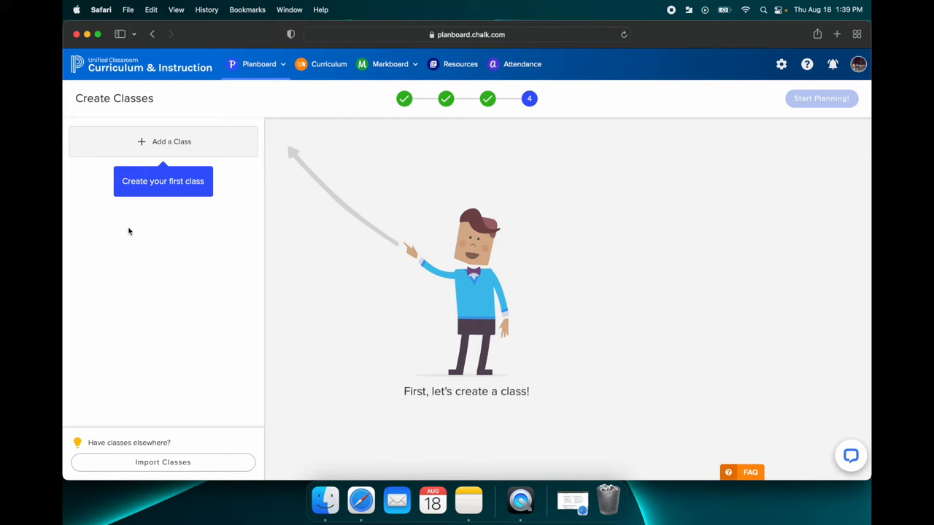
{"action": "mouse_move", "coordinate": [155, 178]}
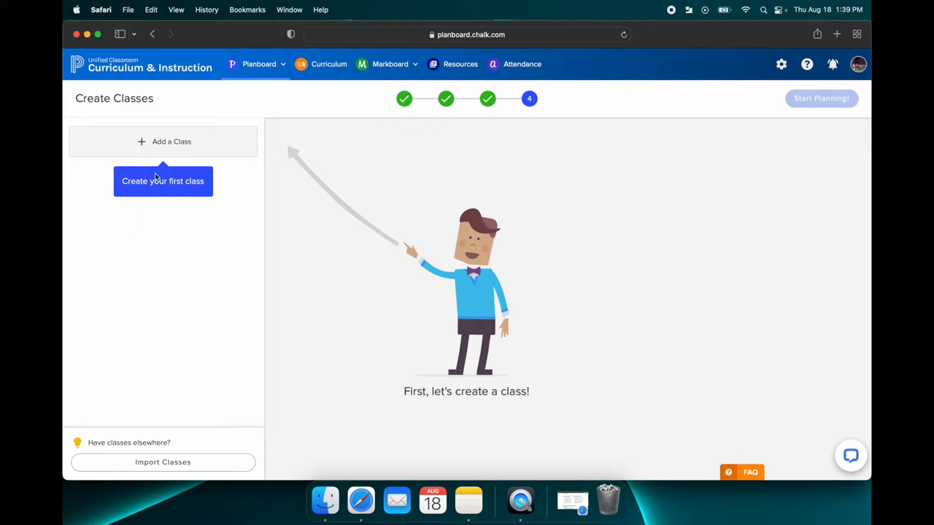
{"action": "left_click", "coordinate": [163, 142]}
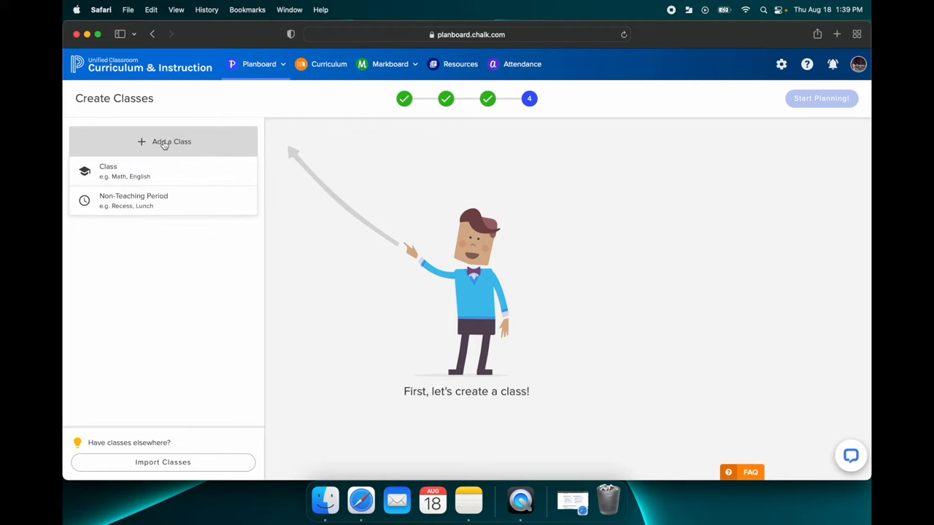
{"action": "mouse_move", "coordinate": [160, 170]}
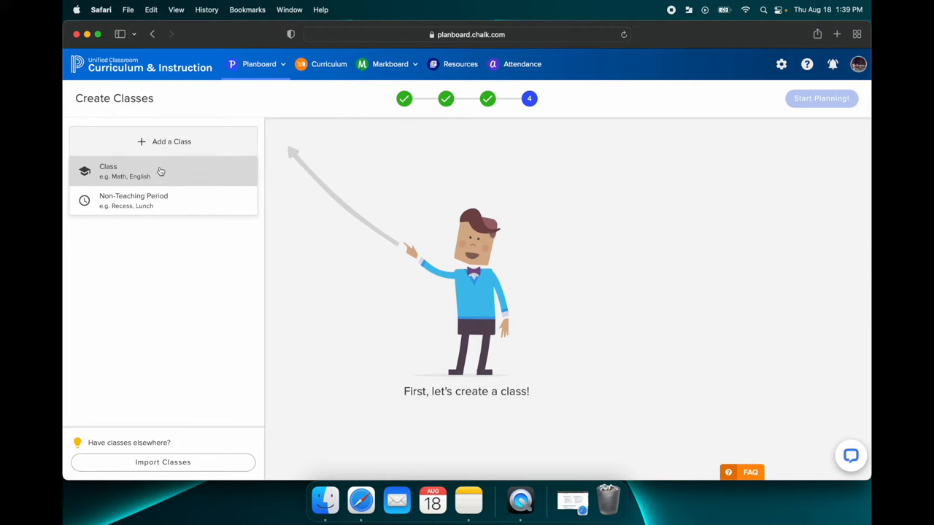
{"action": "left_click", "coordinate": [108, 171]}
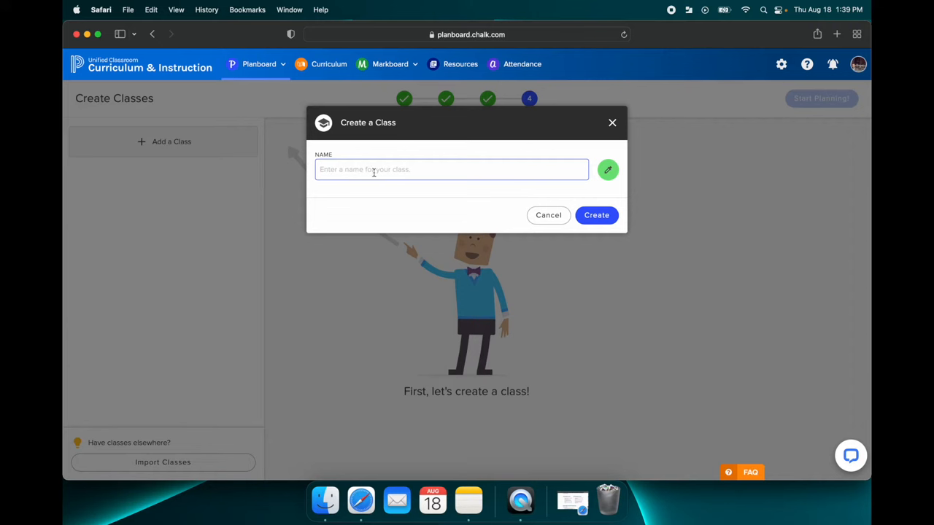
- Name the class Biology, choose its colour and create it
{"action": "left_click", "coordinate": [451, 169]}
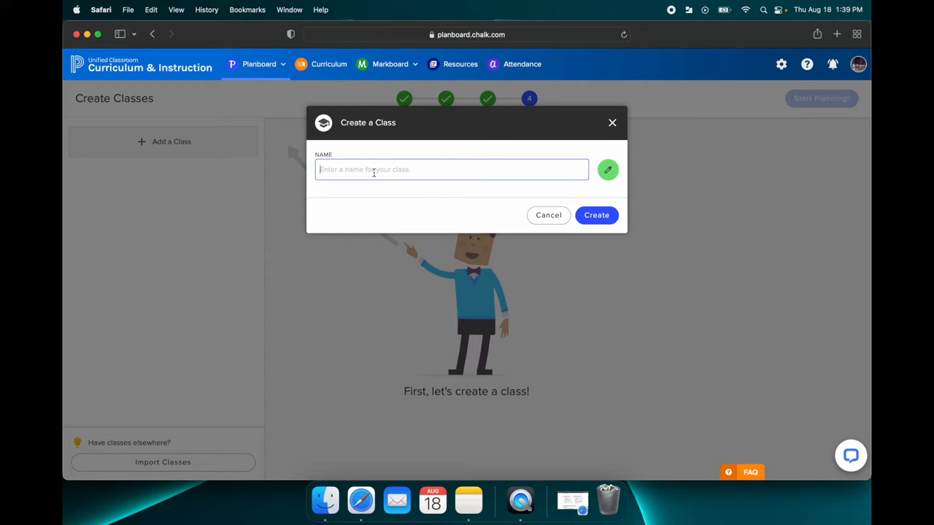
{"action": "type", "text": "Biology"}
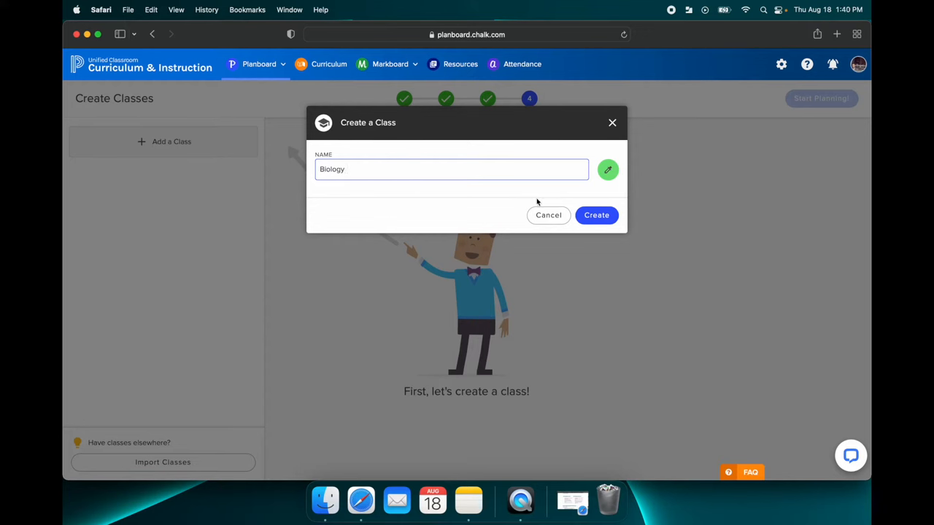
{"action": "mouse_move", "coordinate": [563, 196]}
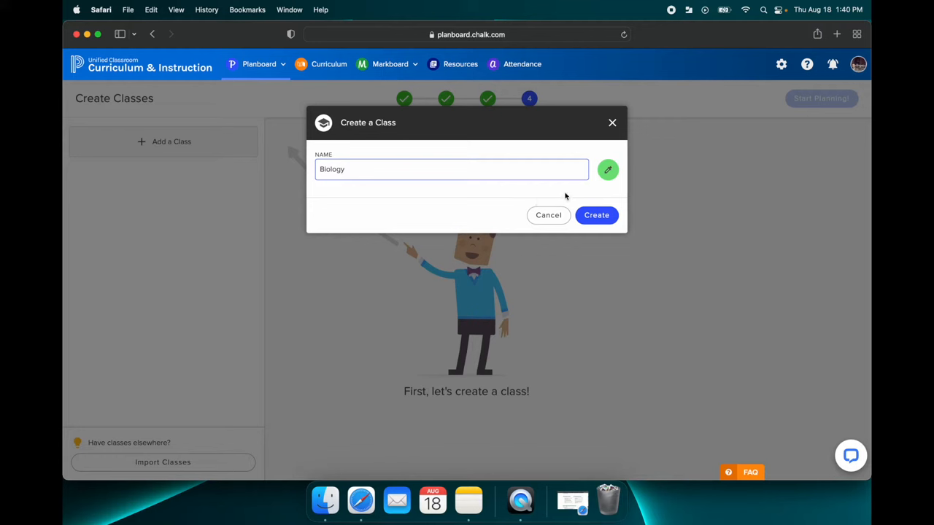
{"action": "left_click", "coordinate": [607, 170]}
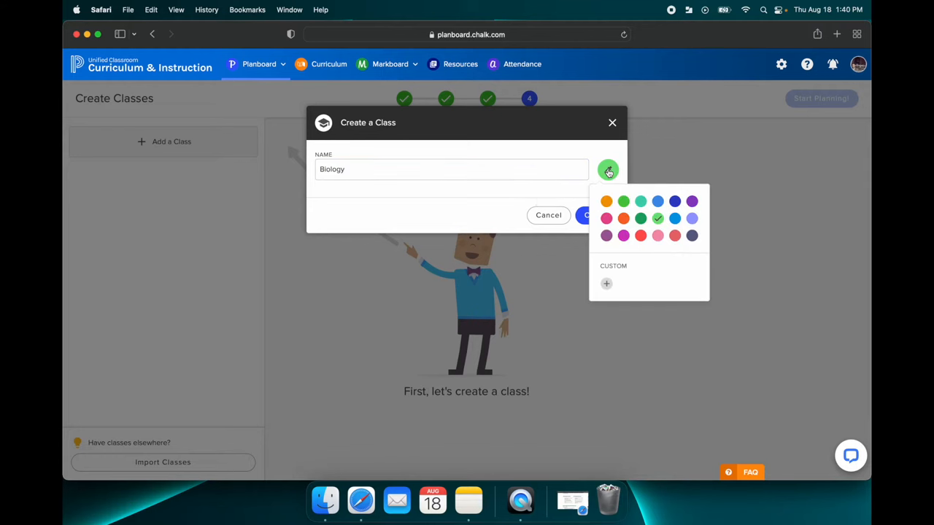
{"action": "mouse_move", "coordinate": [663, 254]}
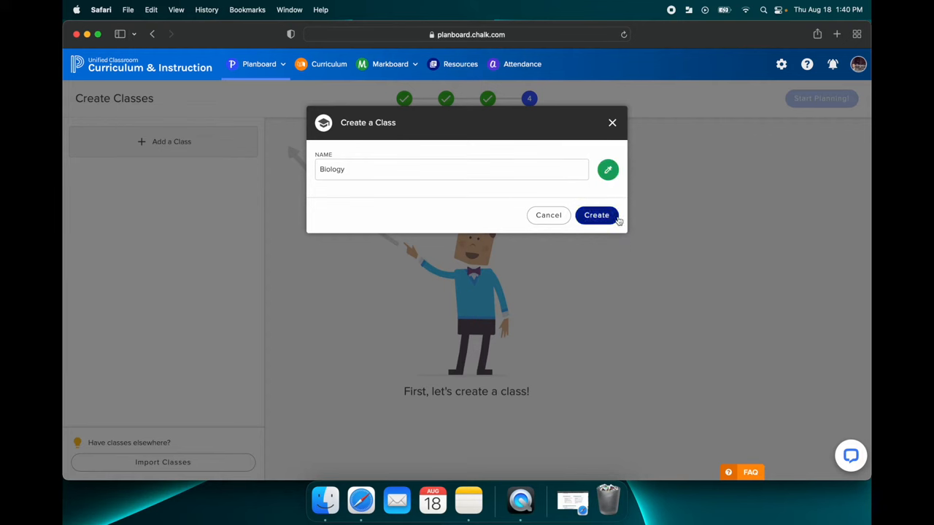
{"action": "left_click", "coordinate": [595, 214]}
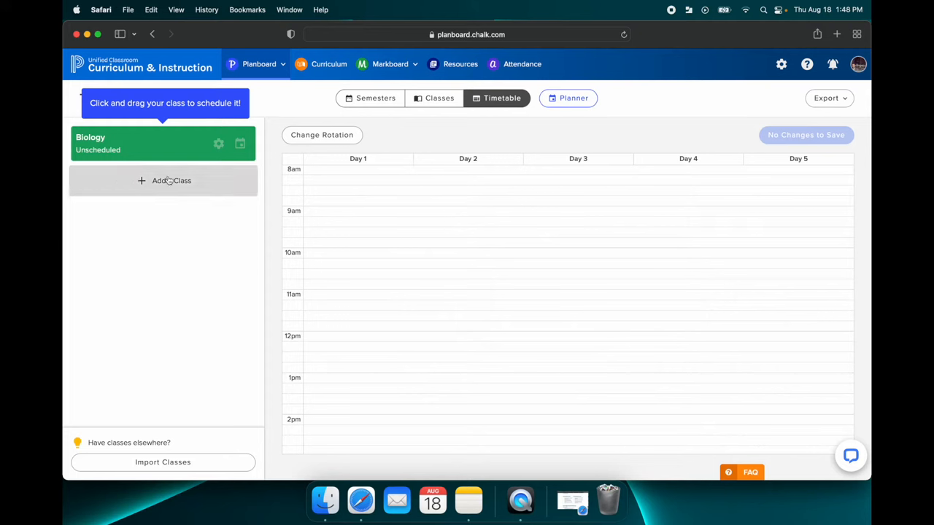
{"action": "mouse_move", "coordinate": [229, 226]}
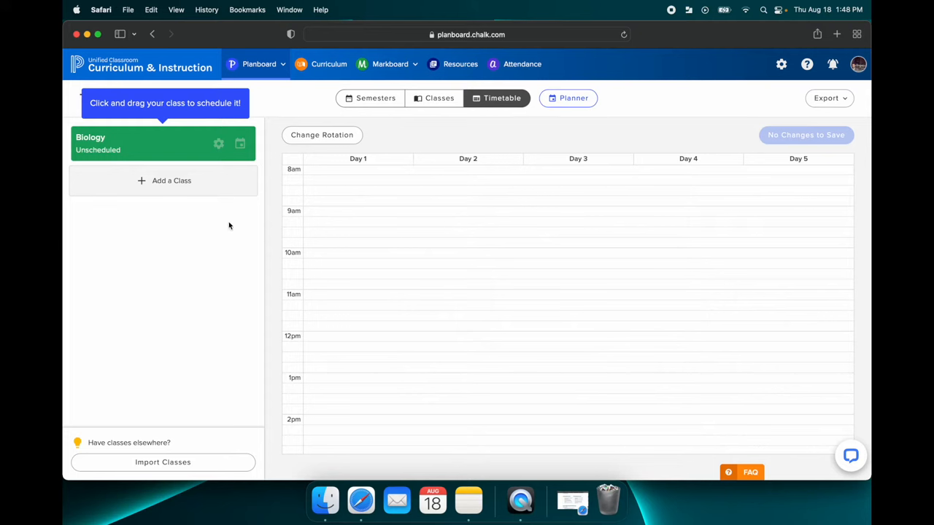
{"action": "mouse_move", "coordinate": [344, 196]}
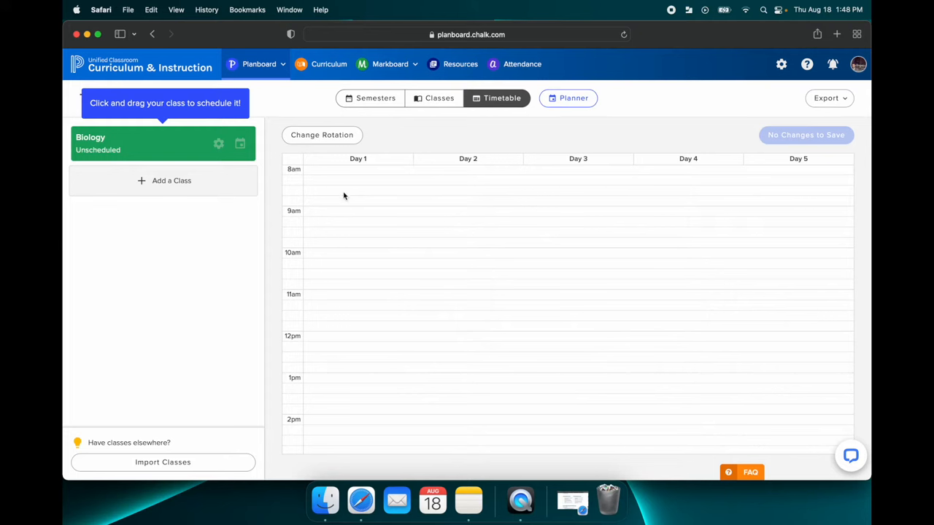
{"action": "mouse_move", "coordinate": [785, 216]}
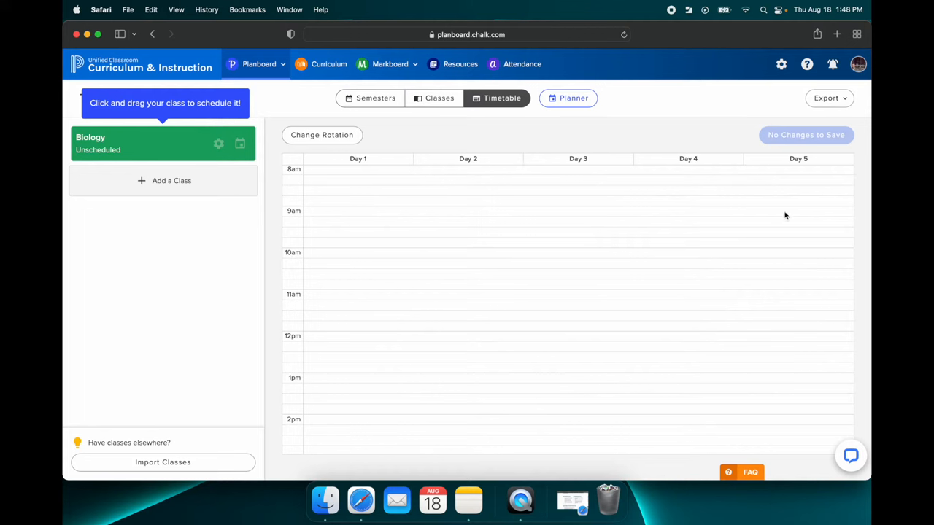
{"action": "mouse_move", "coordinate": [485, 128]}
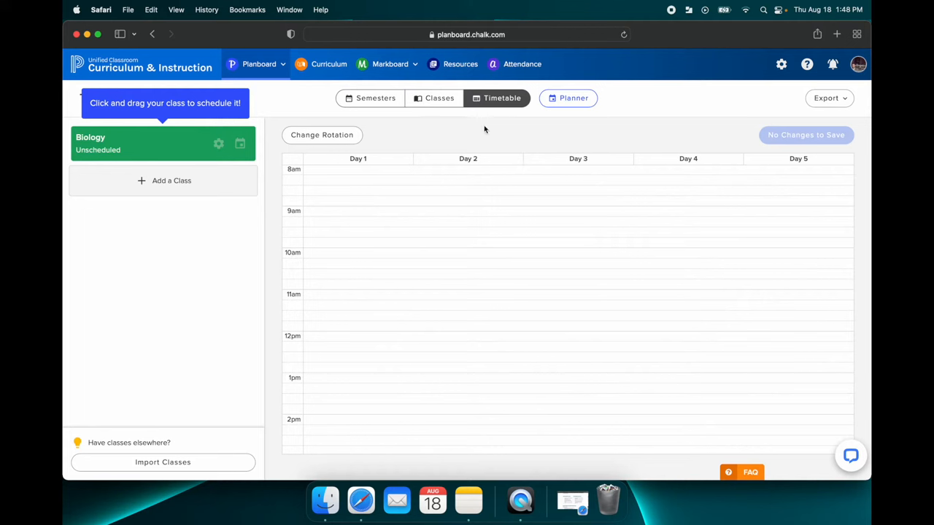
{"action": "mouse_move", "coordinate": [239, 143]}
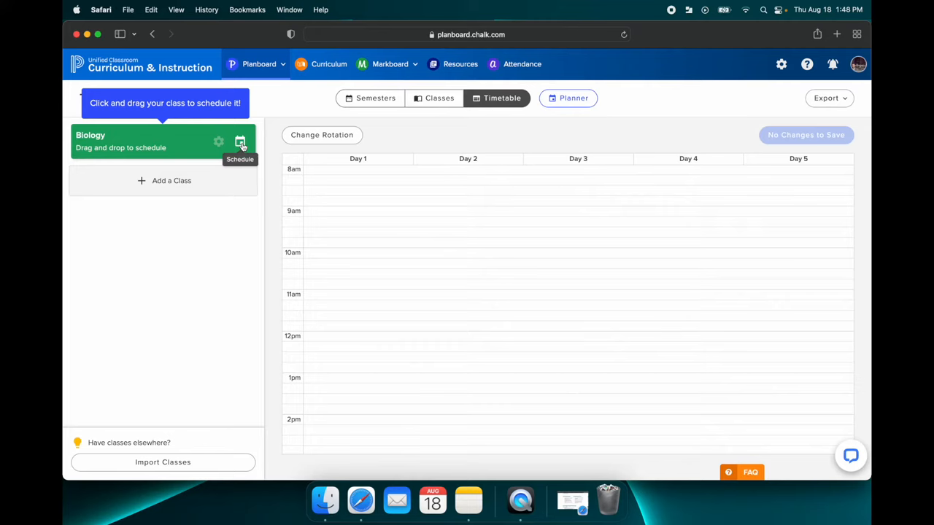
- Bring up the Schedule Biology form from the Biology class card
{"action": "left_click", "coordinate": [239, 143]}
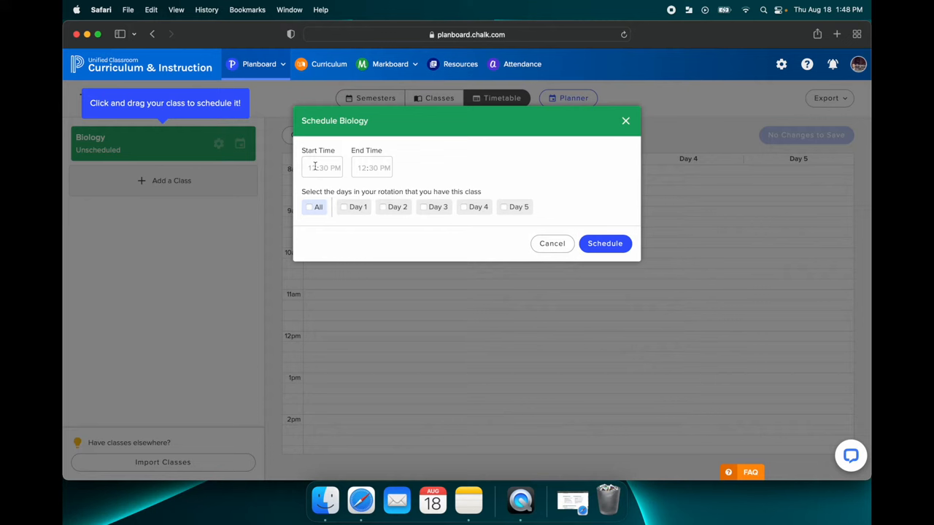
- Schedule Biology from 08:00 to 08:50 AM on all days
{"action": "left_click", "coordinate": [322, 166]}
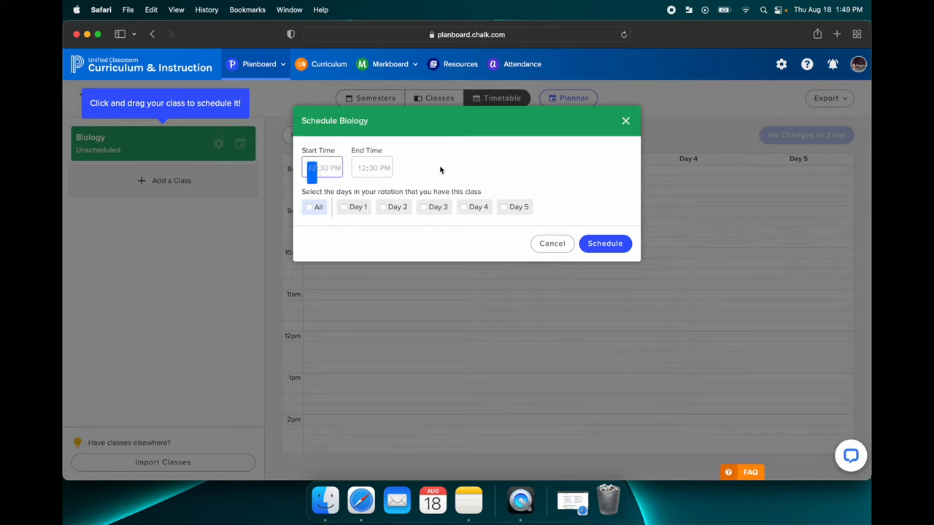
{"action": "type", "text": "08:00 AM"}
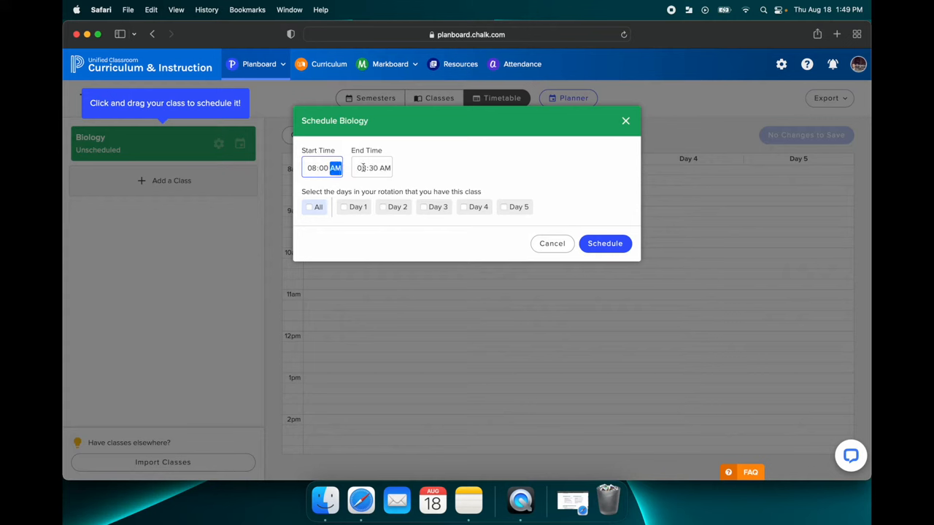
{"action": "left_click", "coordinate": [372, 167]}
{"action": "type", "text": "5"}
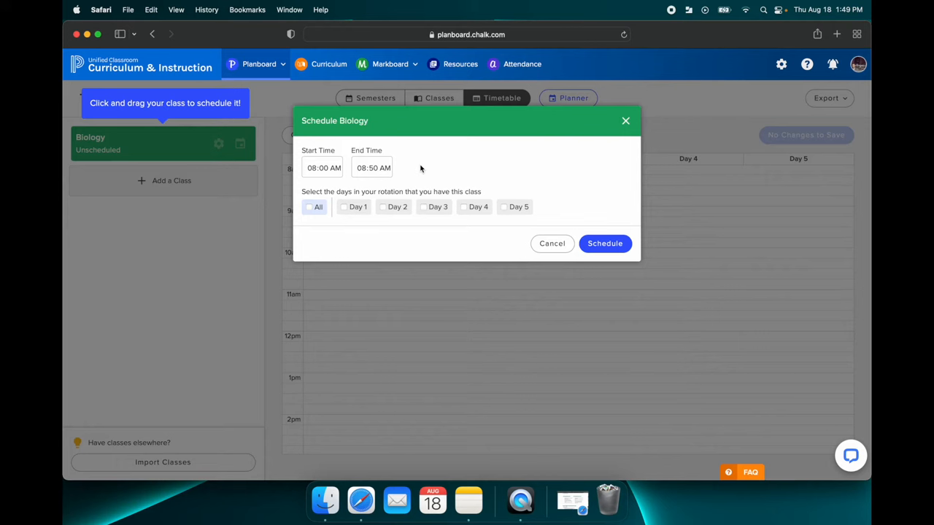
{"action": "mouse_move", "coordinate": [378, 190]}
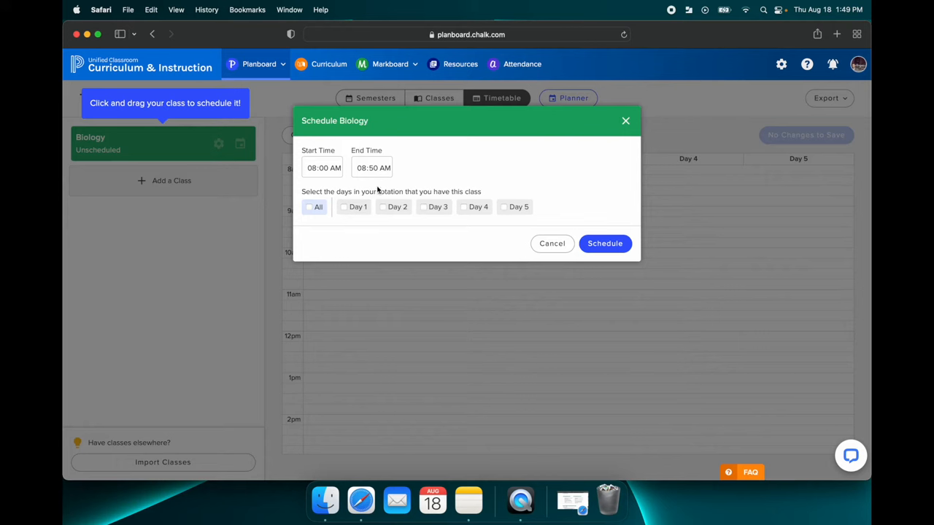
{"action": "left_click", "coordinate": [309, 207]}
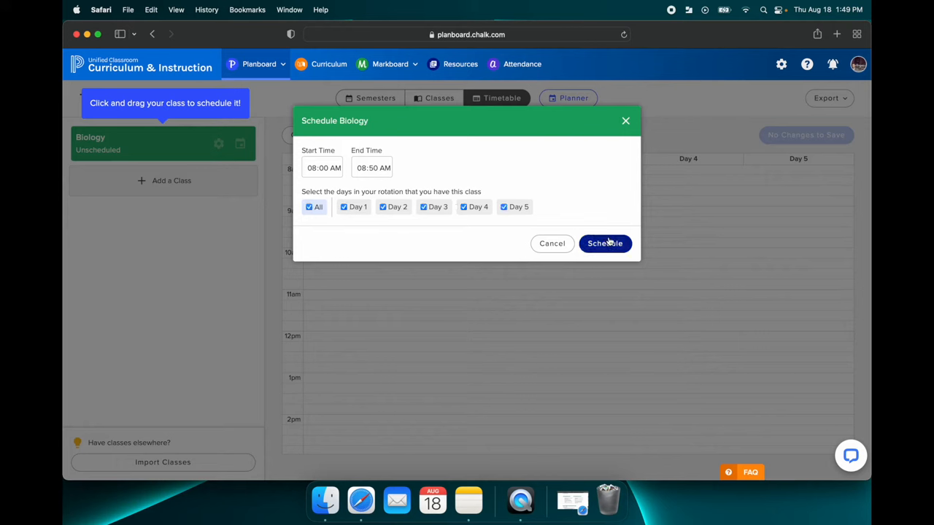
{"action": "left_click", "coordinate": [604, 242]}
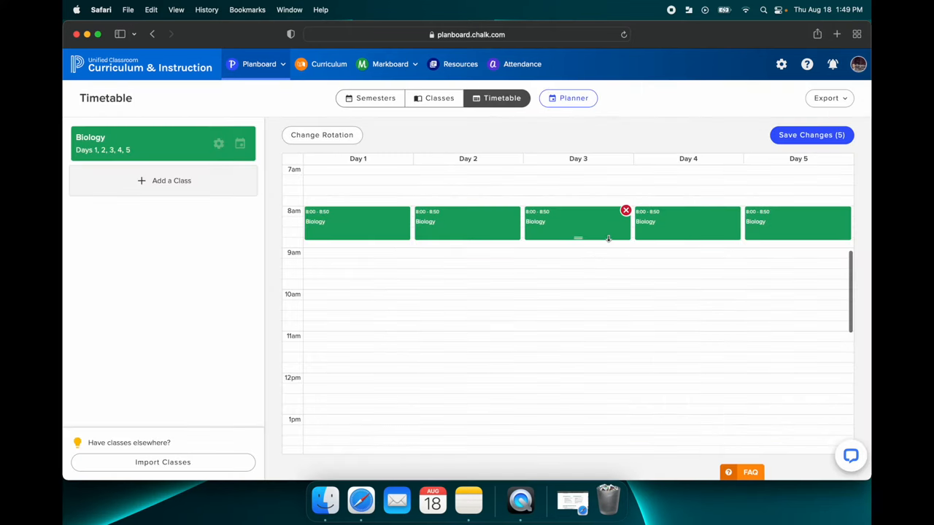
{"action": "mouse_move", "coordinate": [338, 237]}
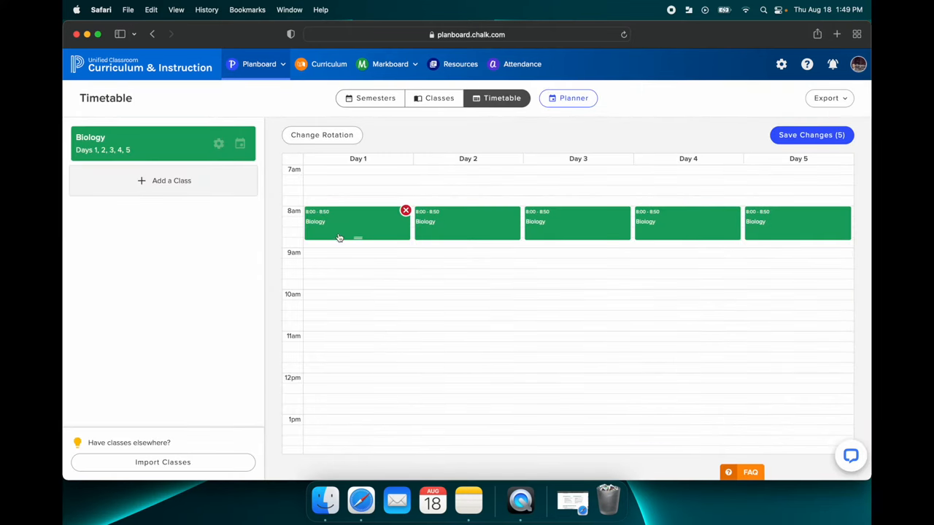
{"action": "mouse_move", "coordinate": [796, 235]}
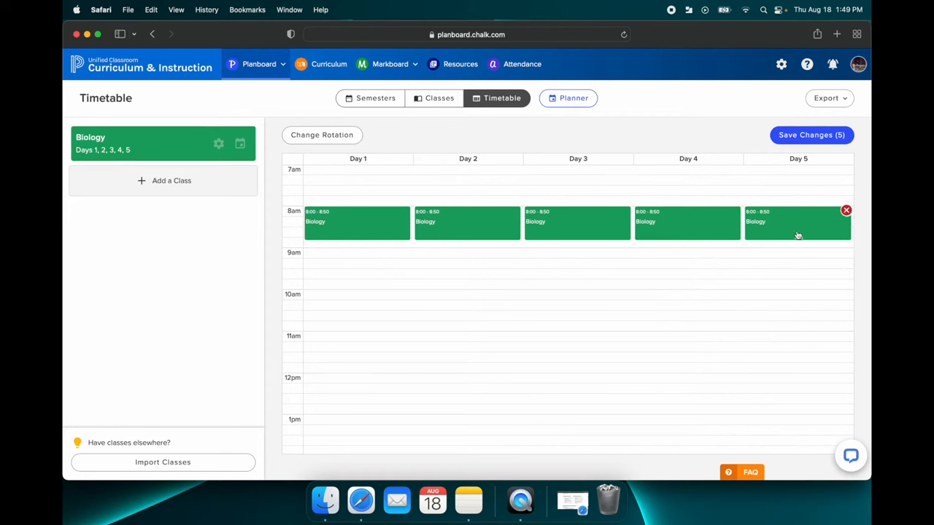
{"action": "mouse_move", "coordinate": [770, 291]}
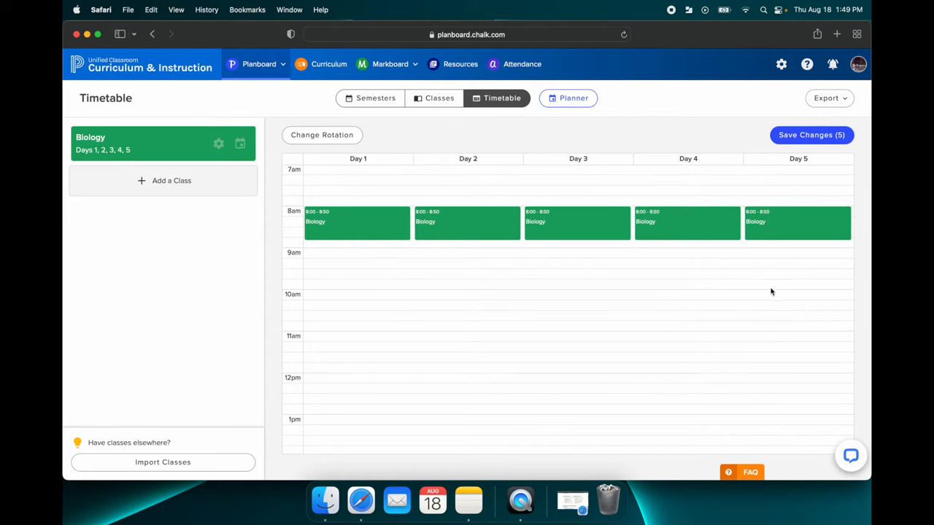
{"action": "mouse_move", "coordinate": [797, 223]}
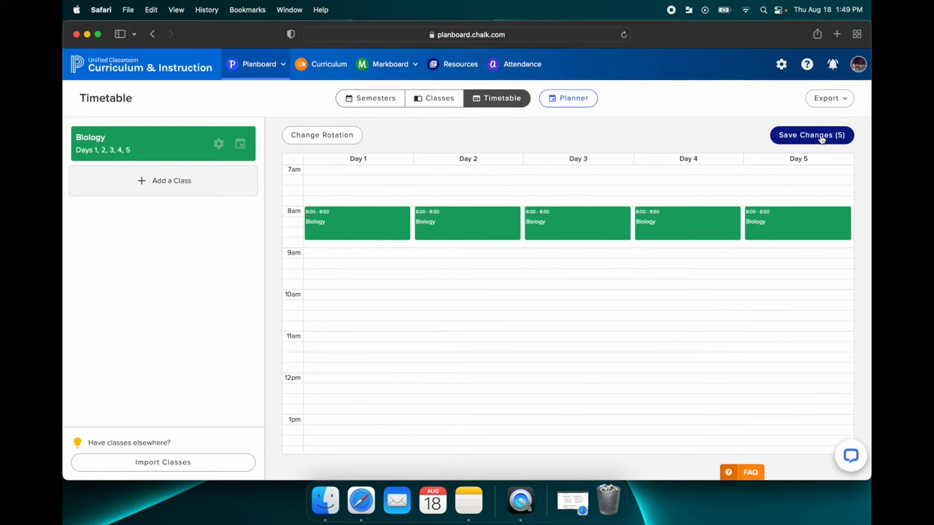
- Save the five Biology timetable changes
{"action": "left_click", "coordinate": [811, 134]}
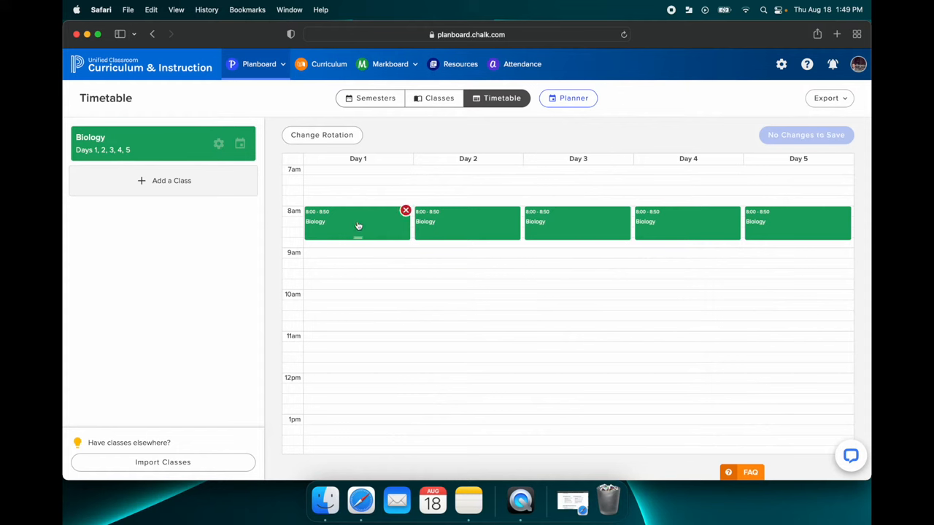
{"action": "mouse_move", "coordinate": [770, 336]}
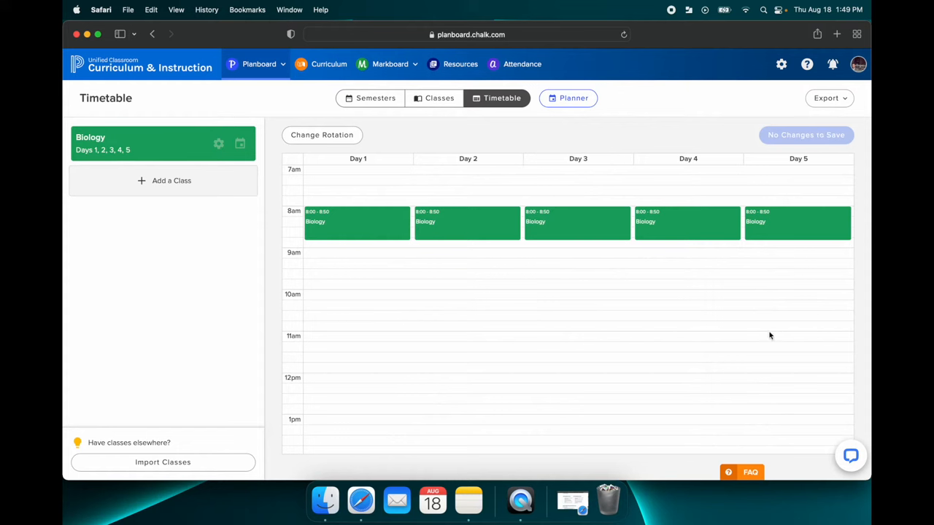
{"action": "mouse_move", "coordinate": [401, 334]}
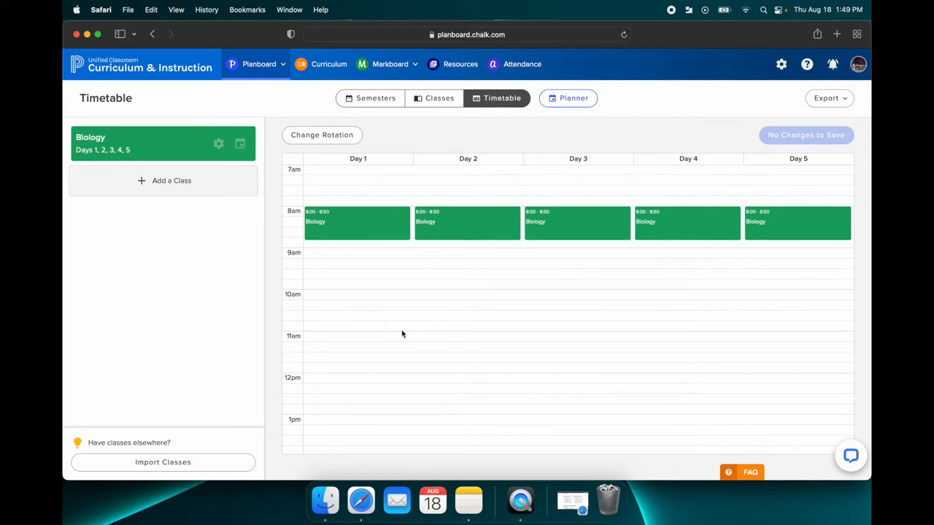
{"action": "mouse_move", "coordinate": [493, 301]}
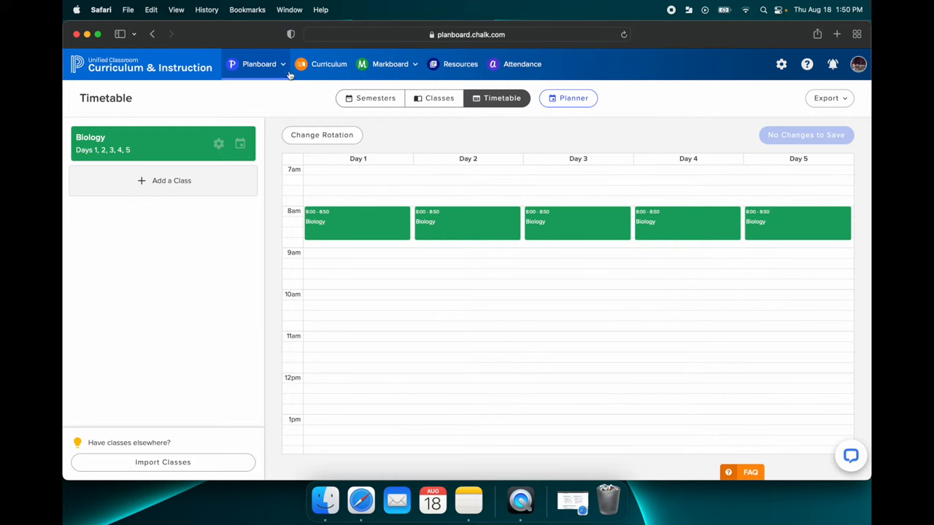
{"action": "mouse_move", "coordinate": [242, 73]}
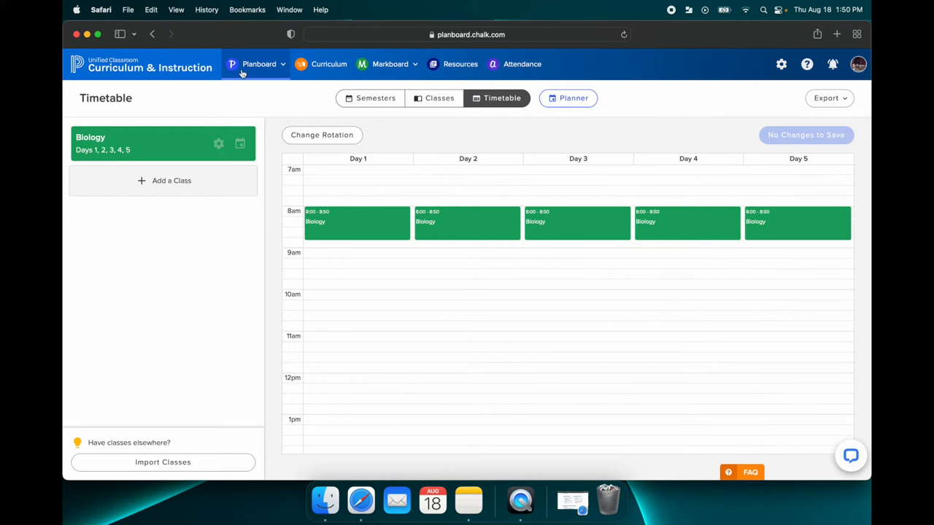
- Go to the Classes page under Planboard Settings
{"action": "left_click", "coordinate": [260, 64]}
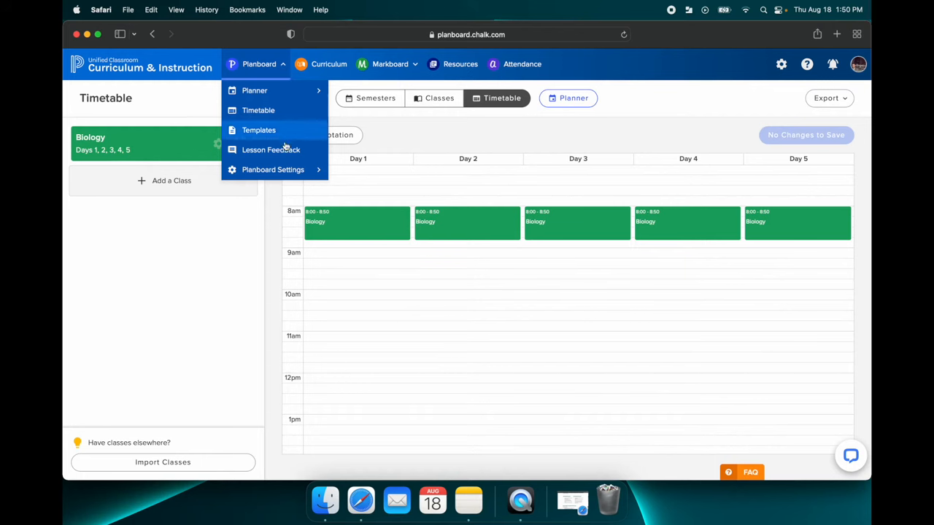
{"action": "mouse_move", "coordinate": [273, 170]}
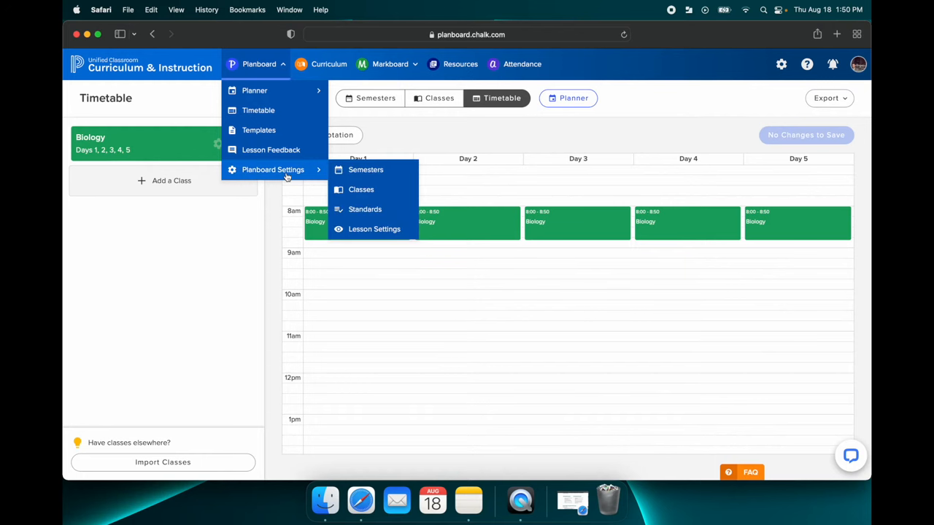
{"action": "mouse_move", "coordinate": [292, 177]}
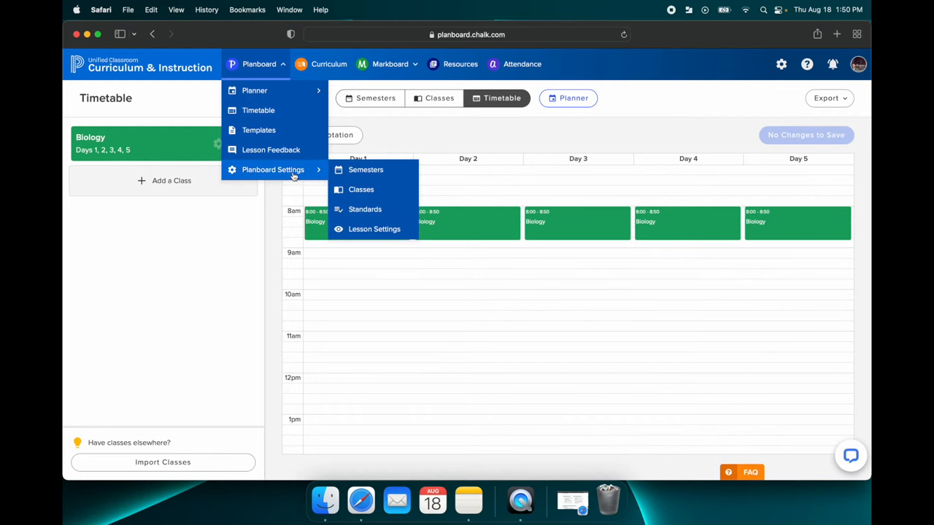
{"action": "mouse_move", "coordinate": [360, 190]}
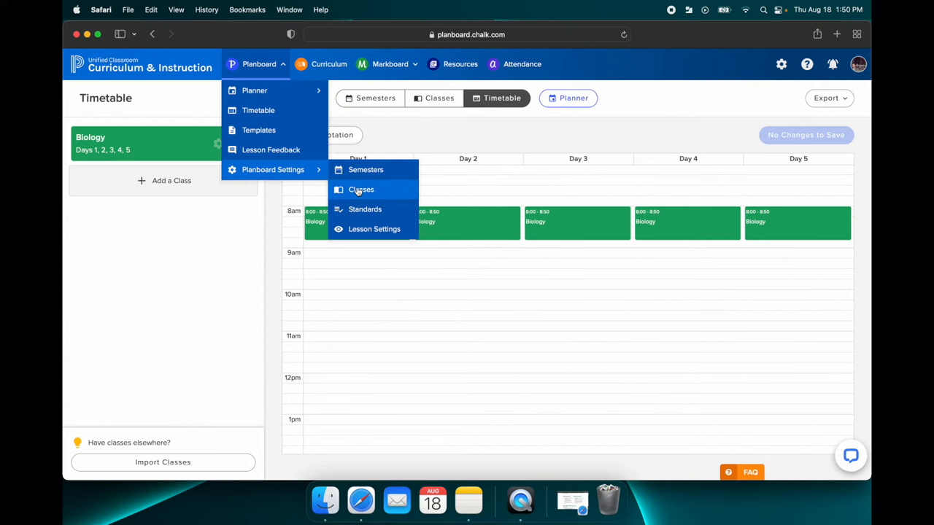
{"action": "left_click", "coordinate": [360, 190]}
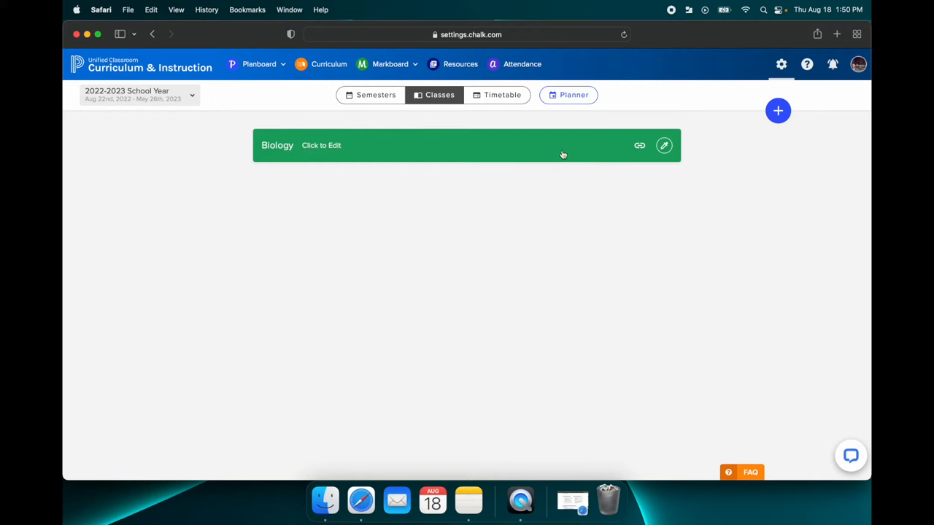
- Edit the Biology class and start adding a curriculum map
{"action": "left_click", "coordinate": [467, 146]}
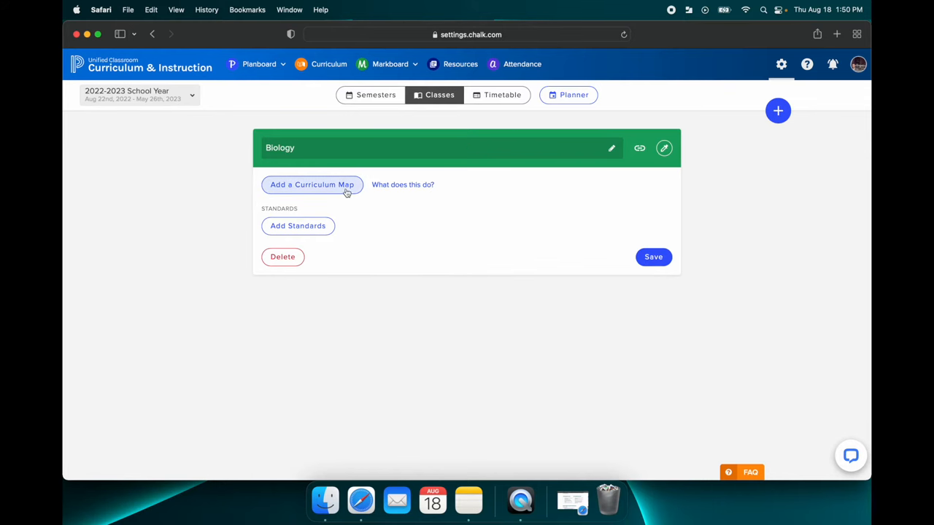
{"action": "left_click", "coordinate": [312, 184]}
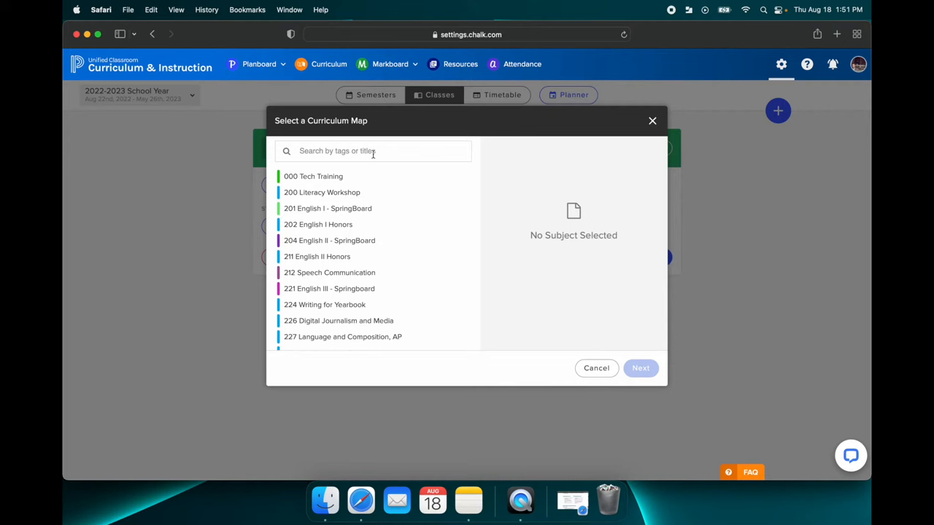
- Search the tag 'biol', choose the 373 Biology map and move on to scheduling its units
{"action": "left_click", "coordinate": [373, 150]}
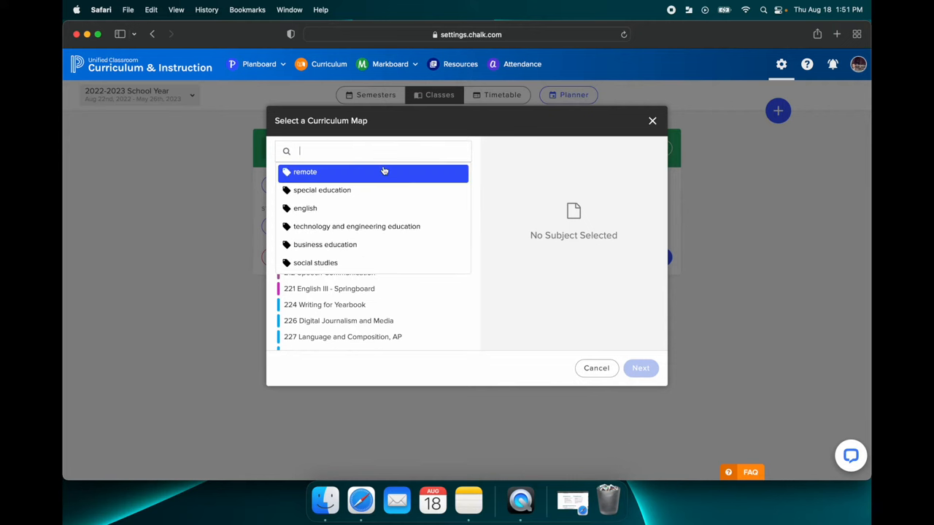
{"action": "type", "text": "biology"}
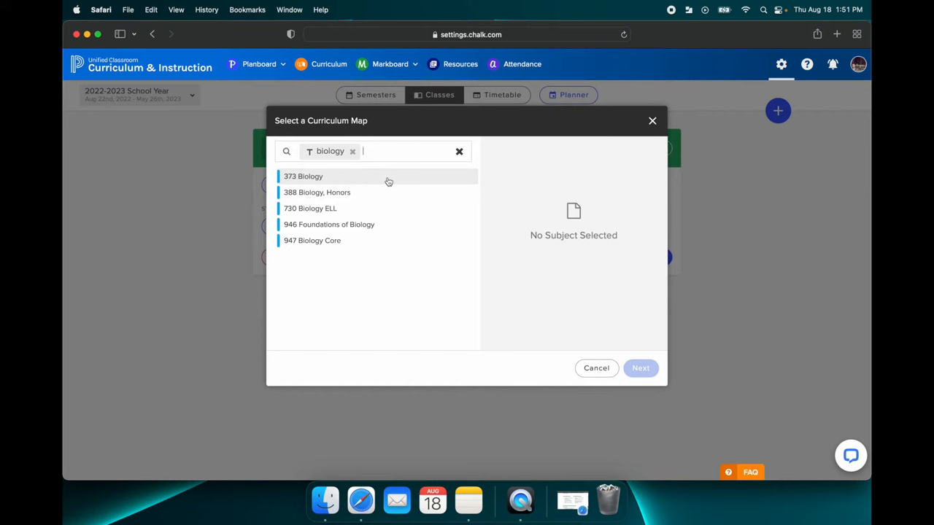
{"action": "mouse_move", "coordinate": [375, 181]}
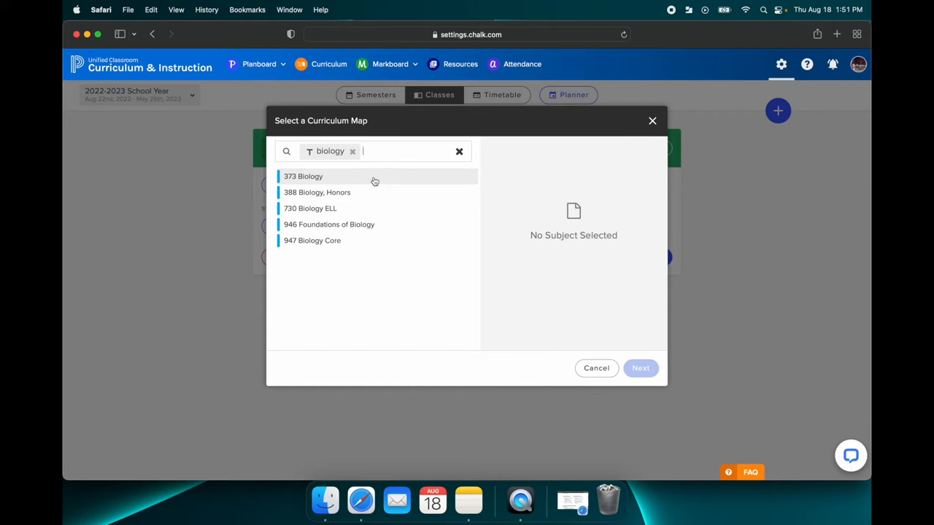
{"action": "left_click", "coordinate": [304, 175]}
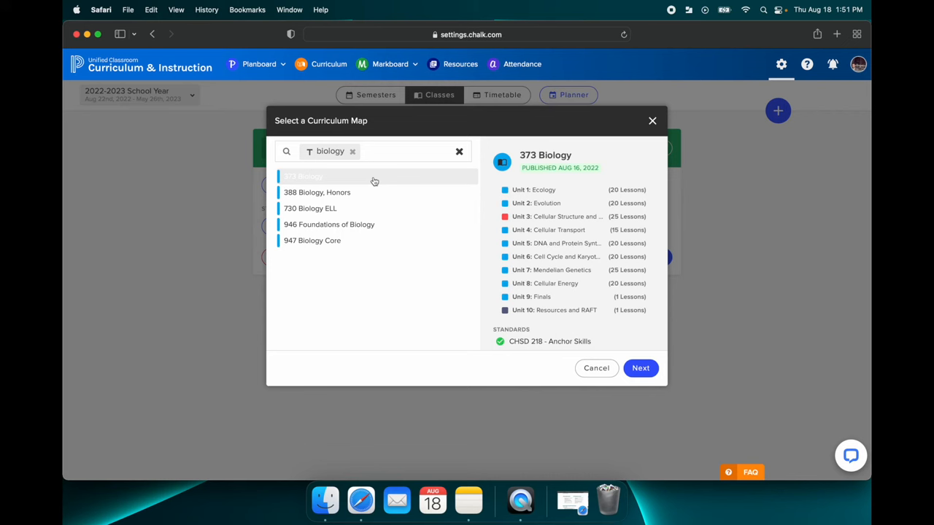
{"action": "left_click", "coordinate": [304, 175]}
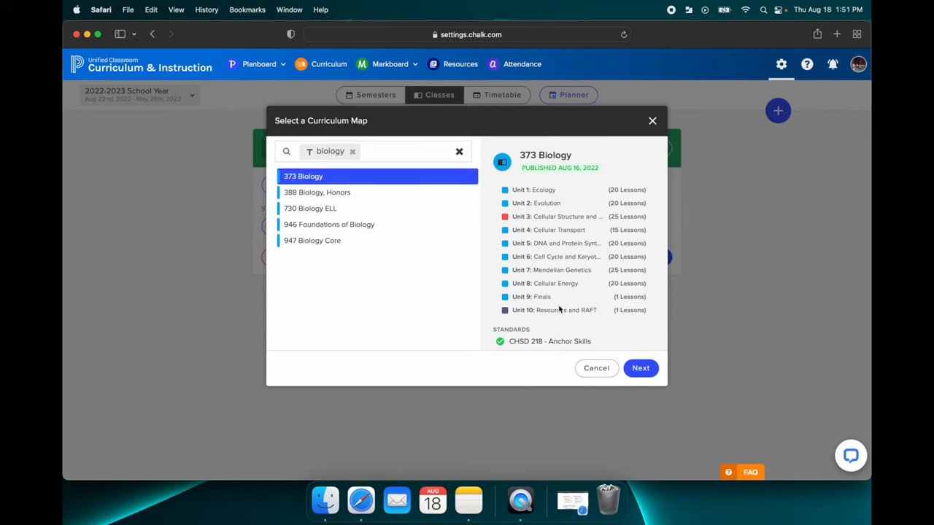
{"action": "mouse_move", "coordinate": [560, 325]}
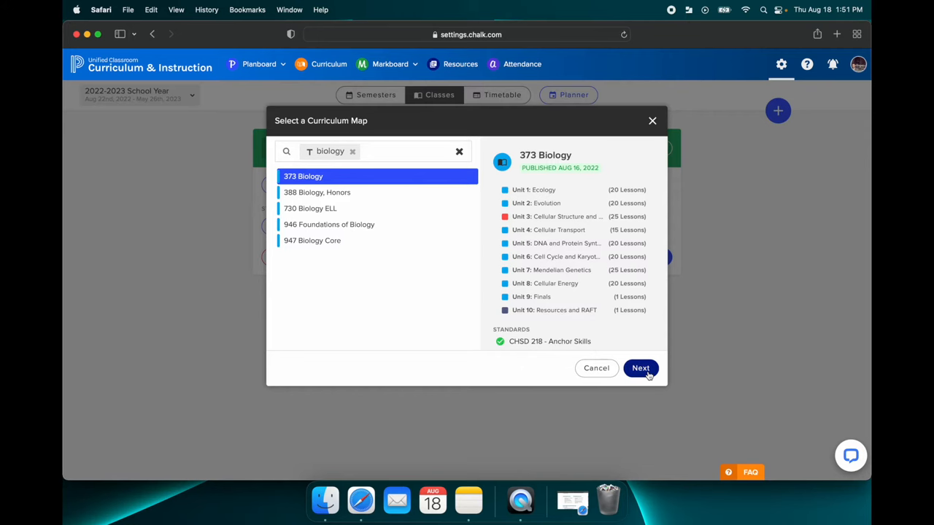
{"action": "left_click", "coordinate": [641, 368]}
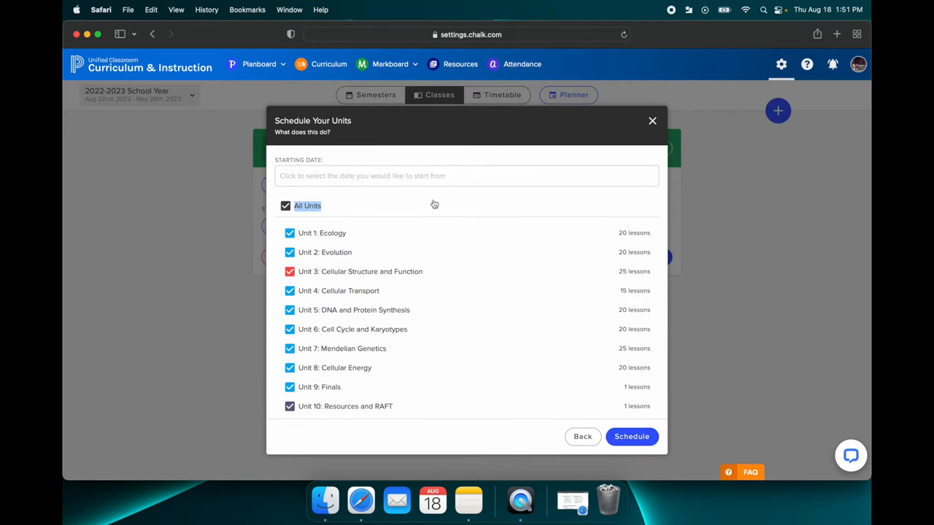
{"action": "mouse_move", "coordinate": [391, 175]}
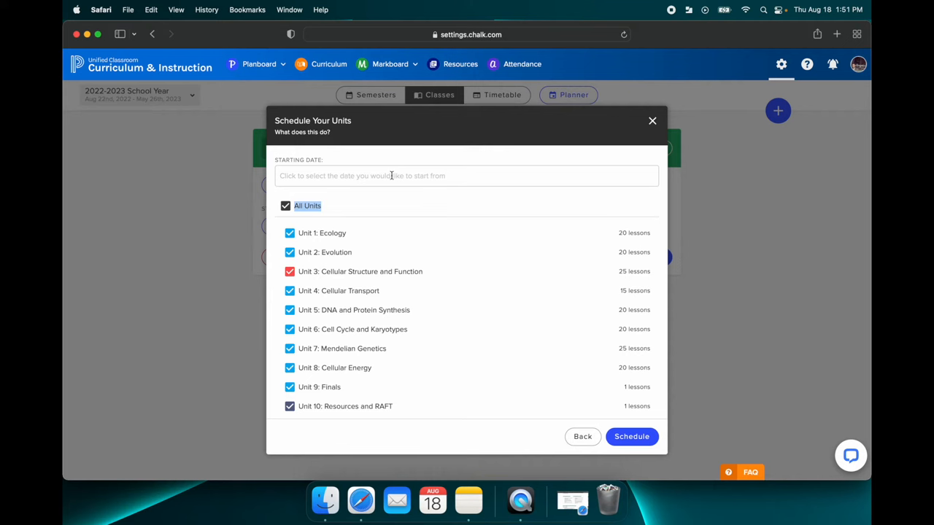
- Schedule all units of the 373 Biology map into Biology starting August 22, 2022
{"action": "left_click", "coordinate": [467, 175]}
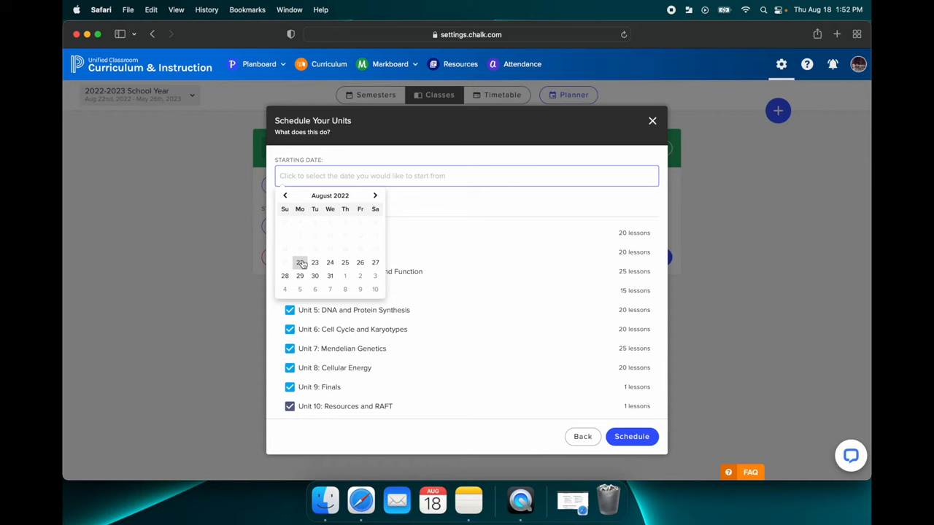
{"action": "left_click", "coordinate": [301, 263]}
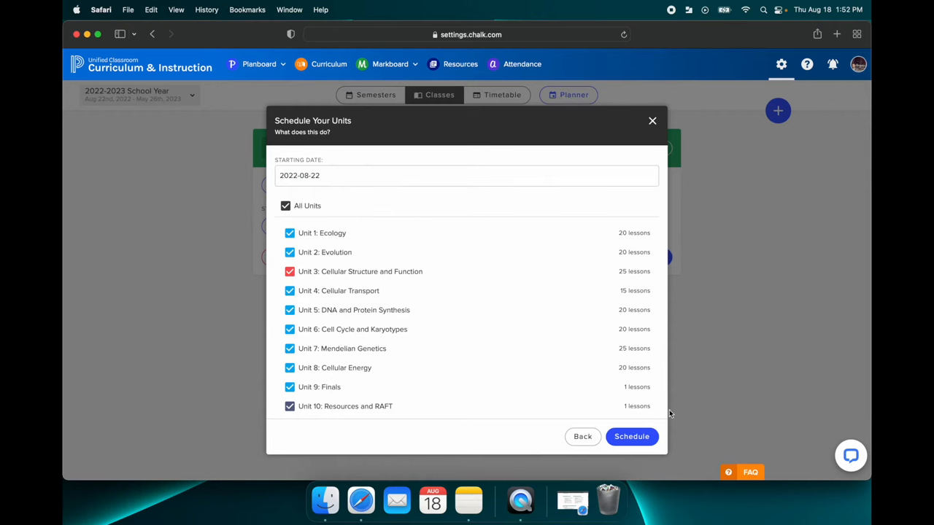
{"action": "left_click", "coordinate": [630, 437]}
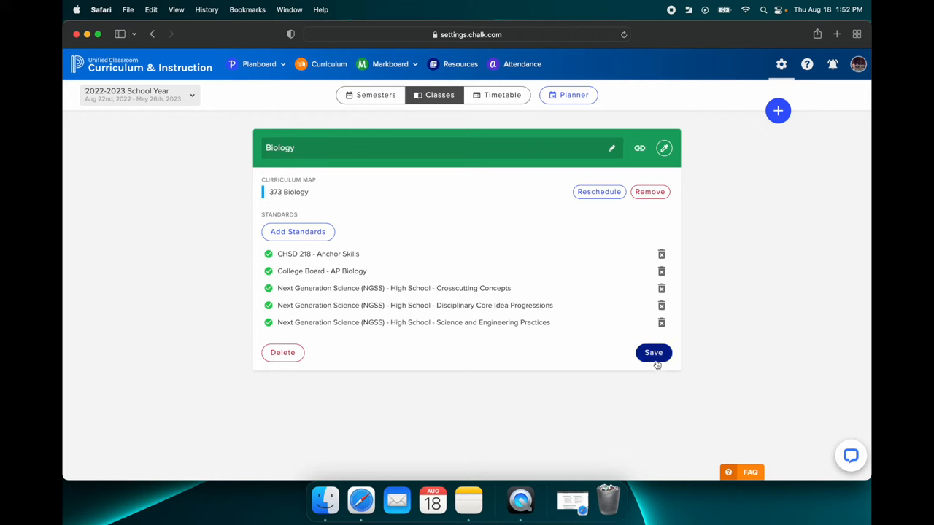
- Save the Biology class with its curriculum map and standards
{"action": "left_click", "coordinate": [653, 352]}
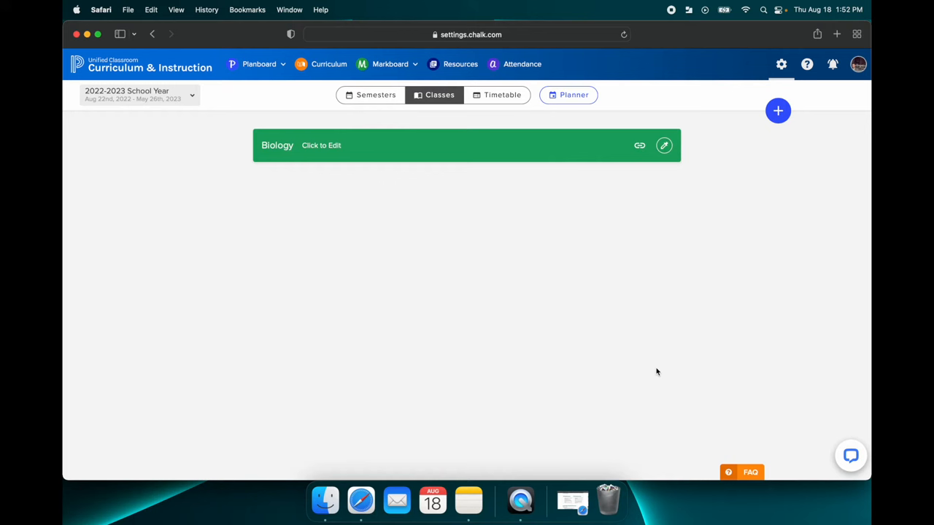
{"action": "mouse_move", "coordinate": [374, 120]}
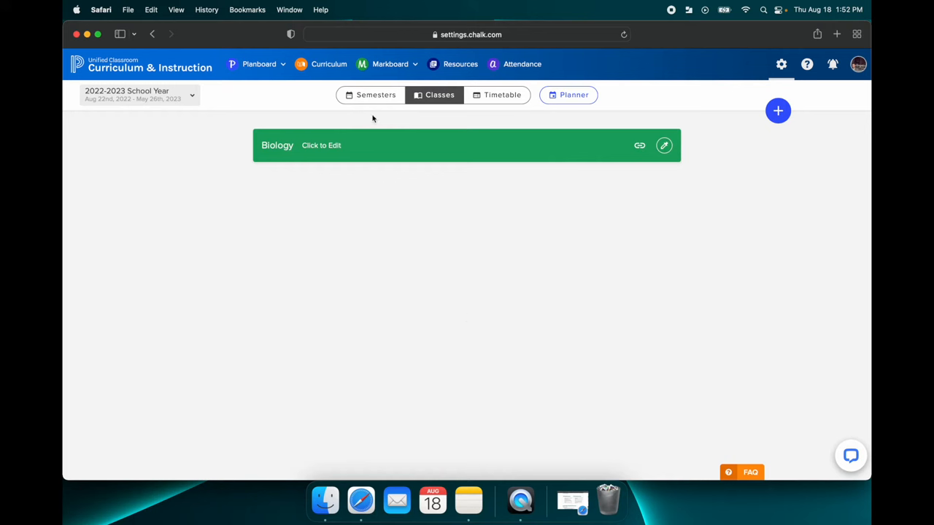
{"action": "mouse_move", "coordinate": [478, 240]}
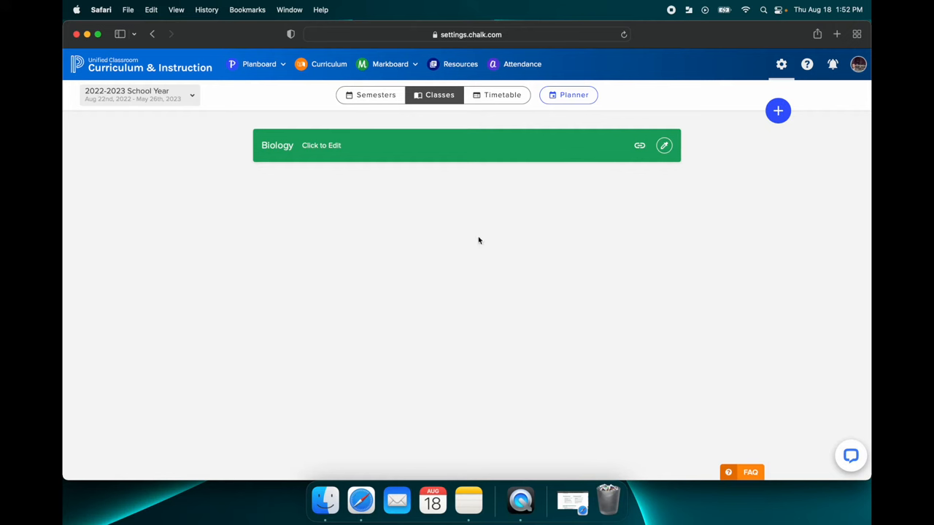
{"action": "mouse_move", "coordinate": [420, 233]}
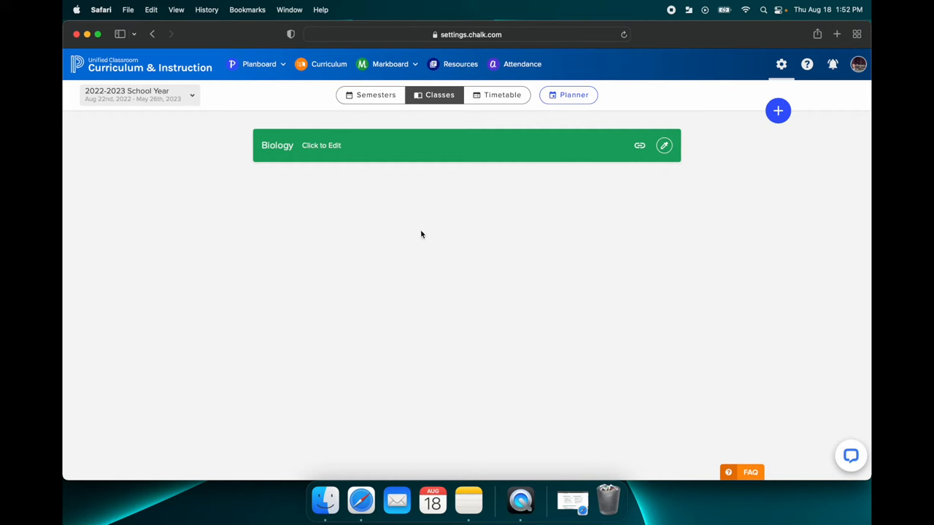
{"action": "mouse_move", "coordinate": [254, 104]}
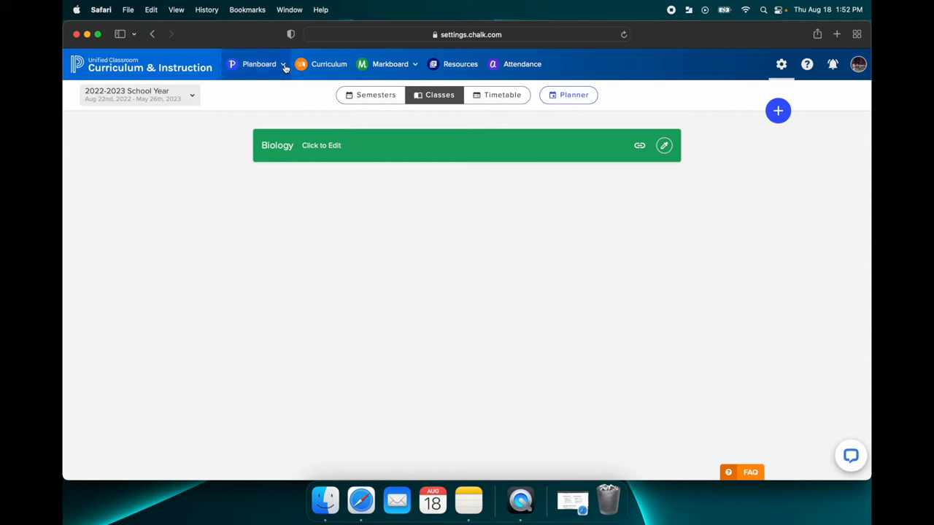
- Go to Planboard Settings and show the Lesson Settings scheduling options
{"action": "left_click", "coordinate": [259, 64]}
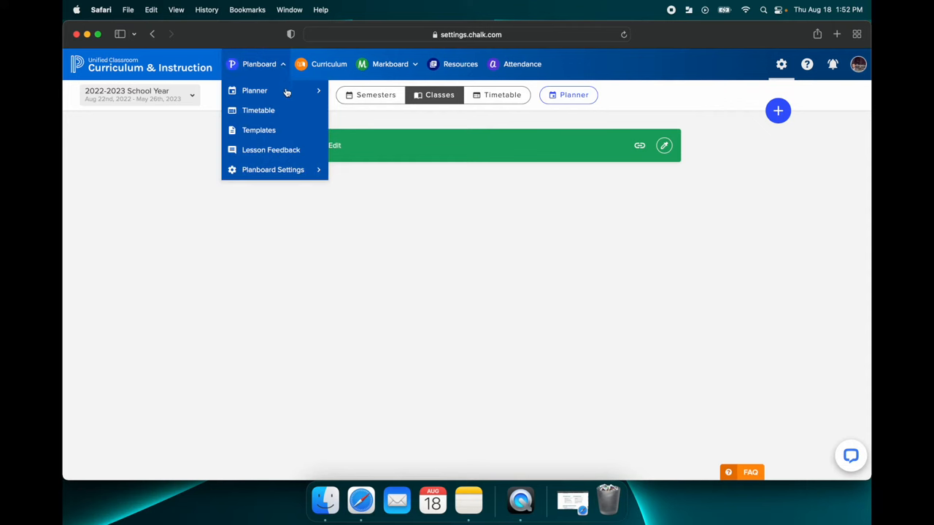
{"action": "mouse_move", "coordinate": [273, 169]}
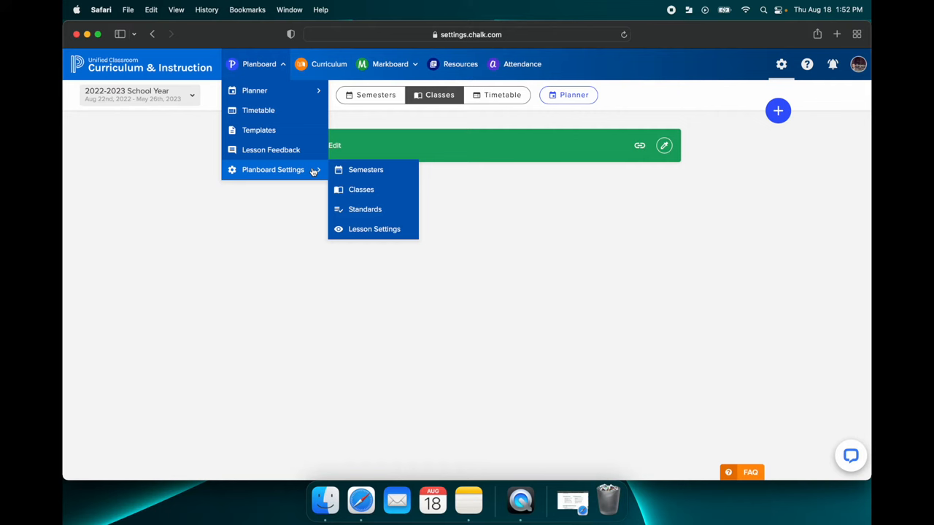
{"action": "mouse_move", "coordinate": [374, 229]}
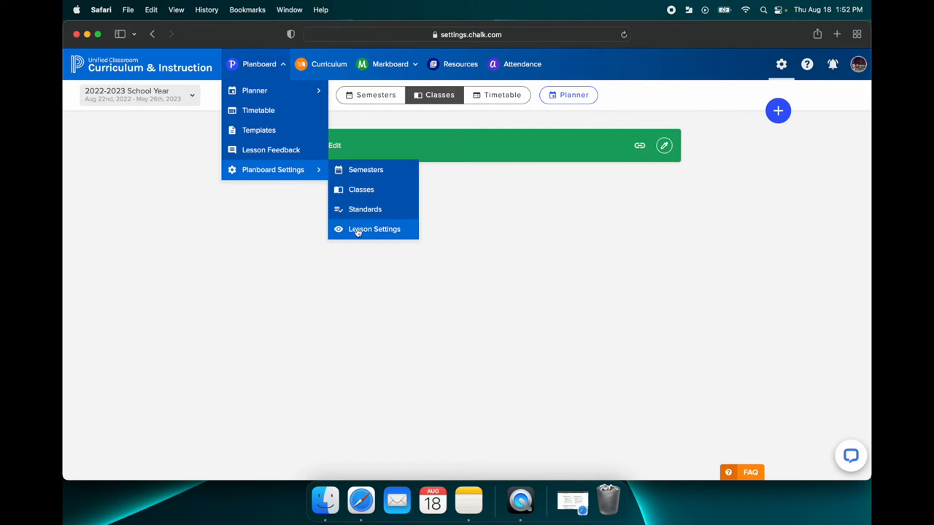
{"action": "left_click", "coordinate": [373, 228]}
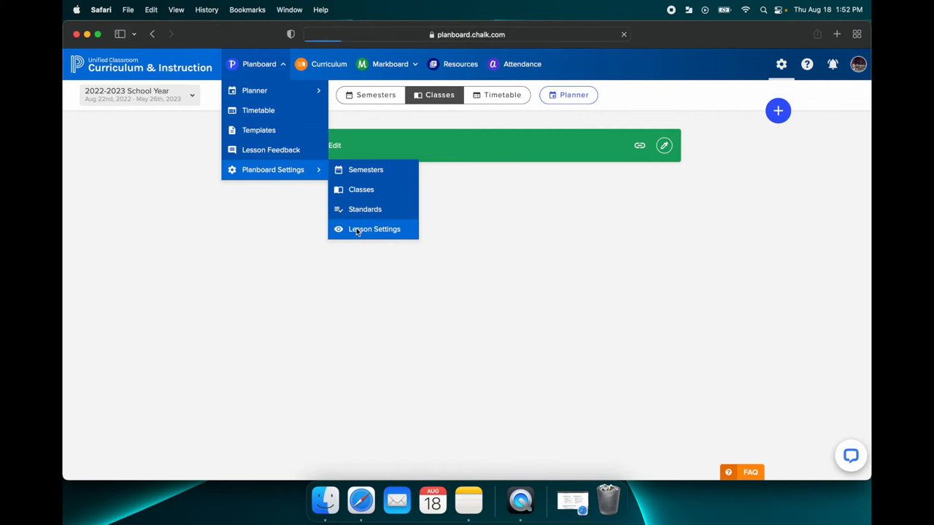
{"action": "left_click", "coordinate": [373, 229]}
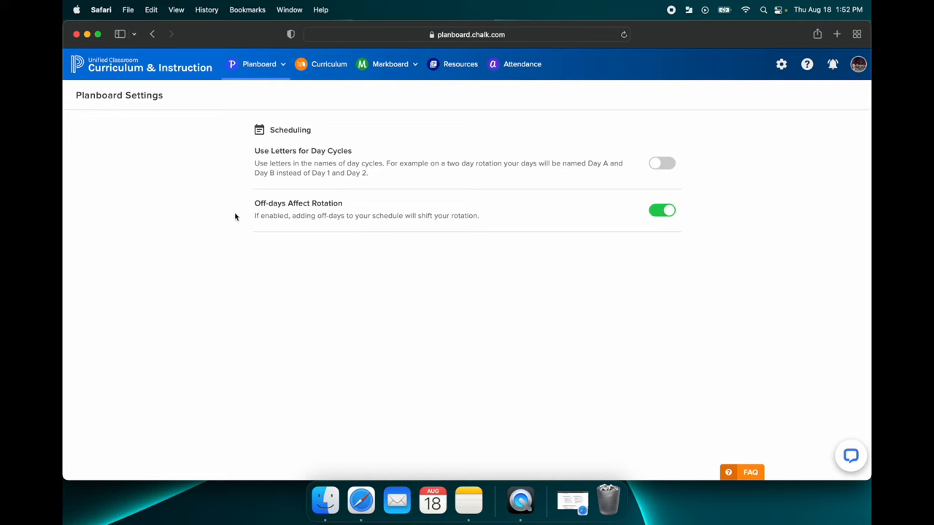
{"action": "mouse_move", "coordinate": [668, 300]}
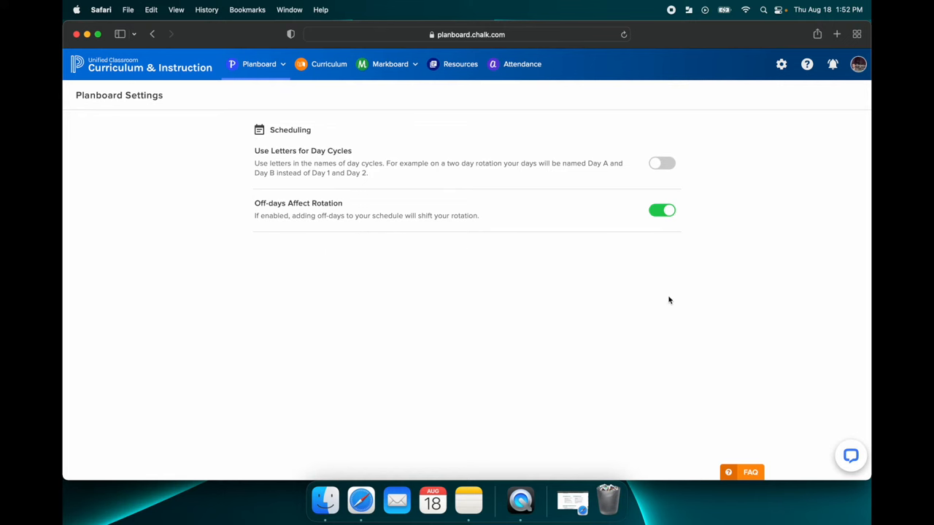
{"action": "mouse_move", "coordinate": [426, 371]}
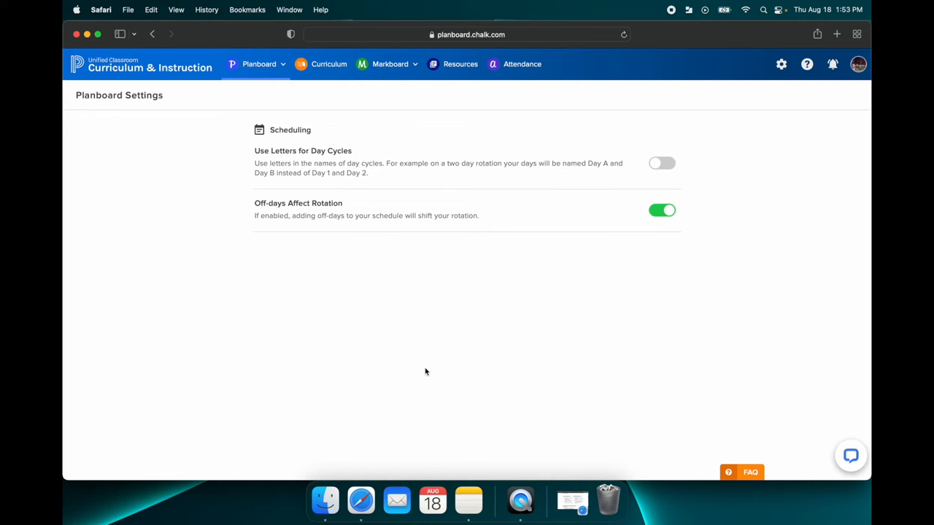
{"action": "mouse_move", "coordinate": [747, 159]}
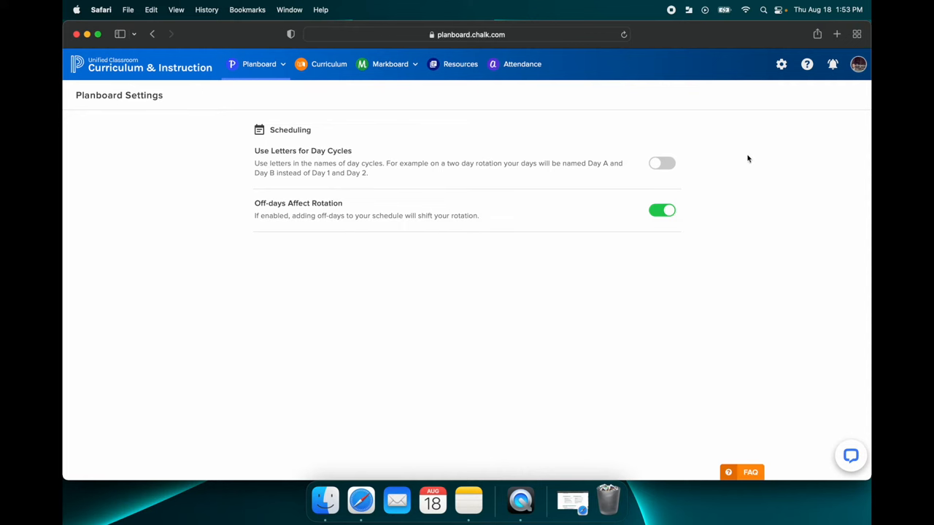
{"action": "mouse_move", "coordinate": [620, 142]}
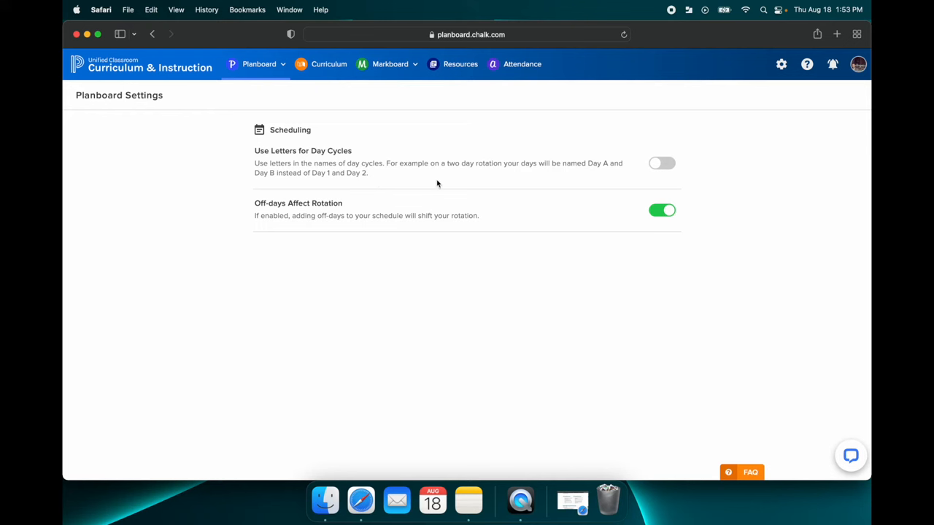
{"action": "mouse_move", "coordinate": [318, 184]}
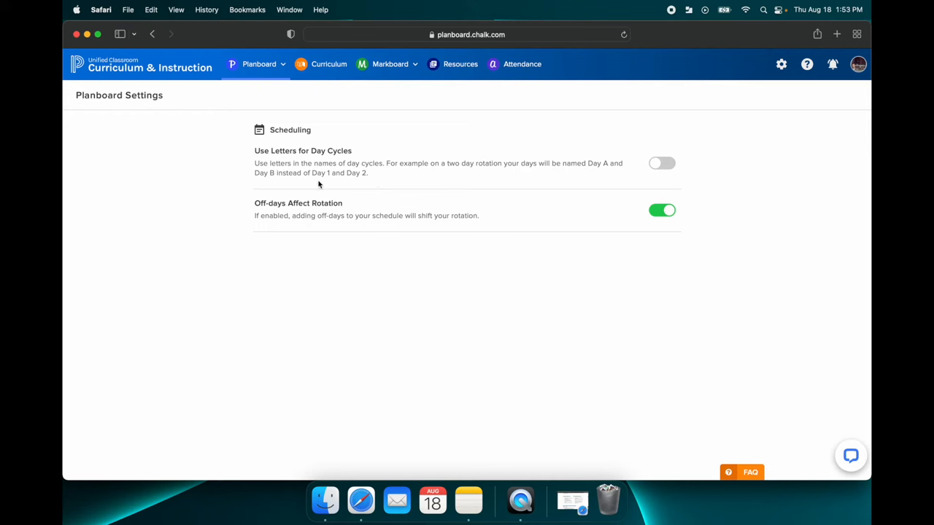
{"action": "mouse_move", "coordinate": [401, 180]}
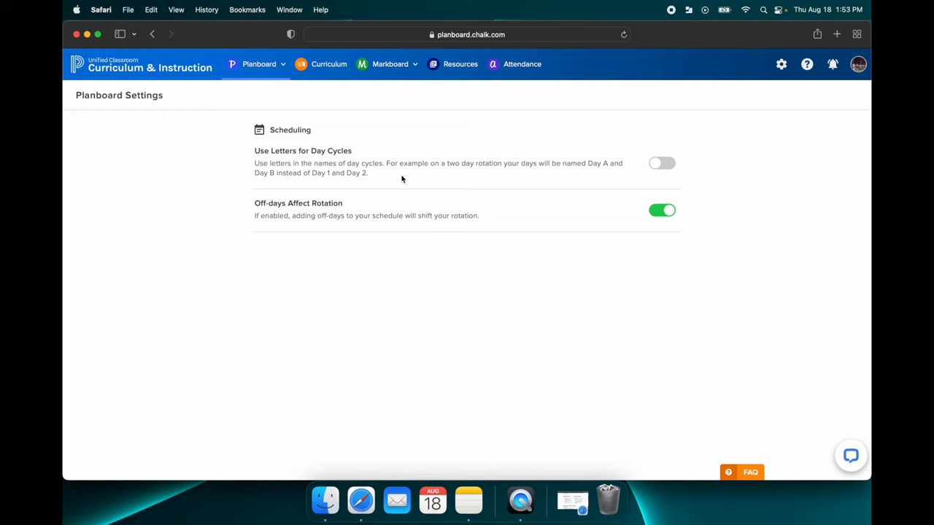
{"action": "mouse_move", "coordinate": [221, 136]}
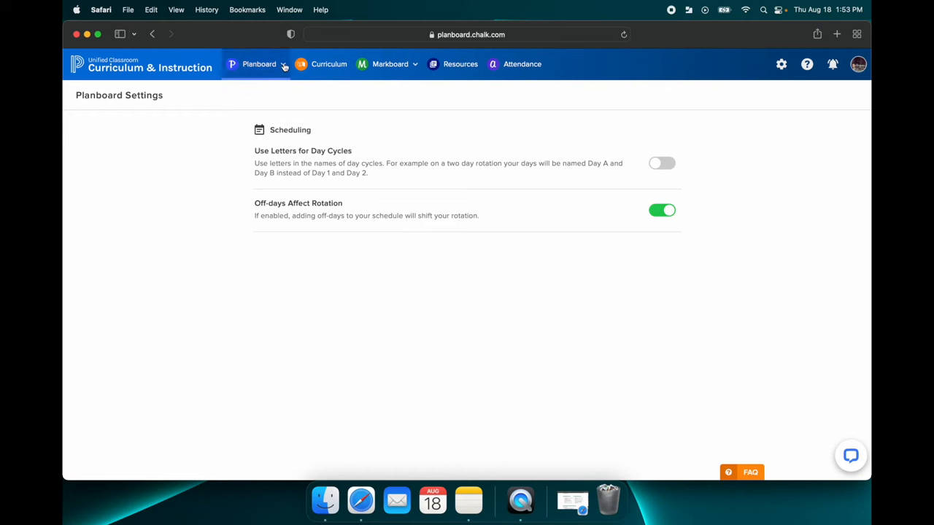
- Reopen the Planboard section list from the top navigation
{"action": "left_click", "coordinate": [259, 64]}
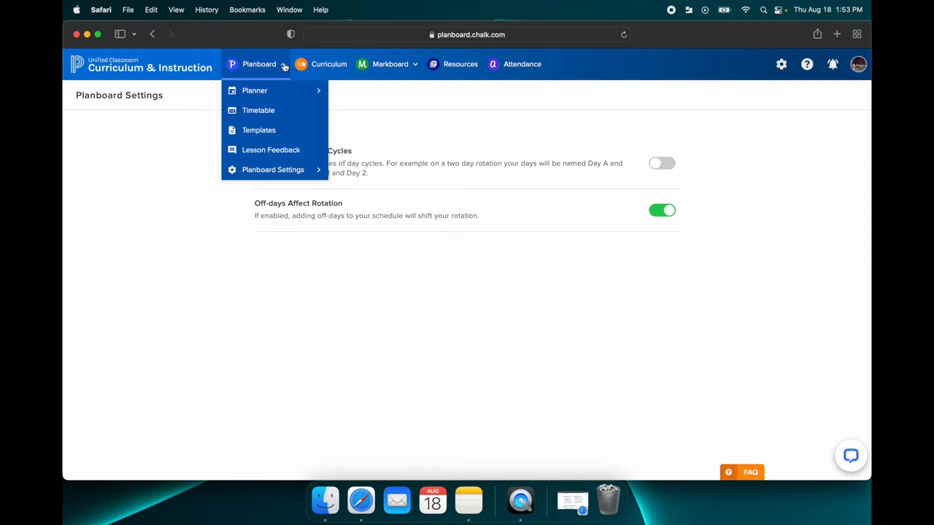
{"action": "mouse_move", "coordinate": [258, 130]}
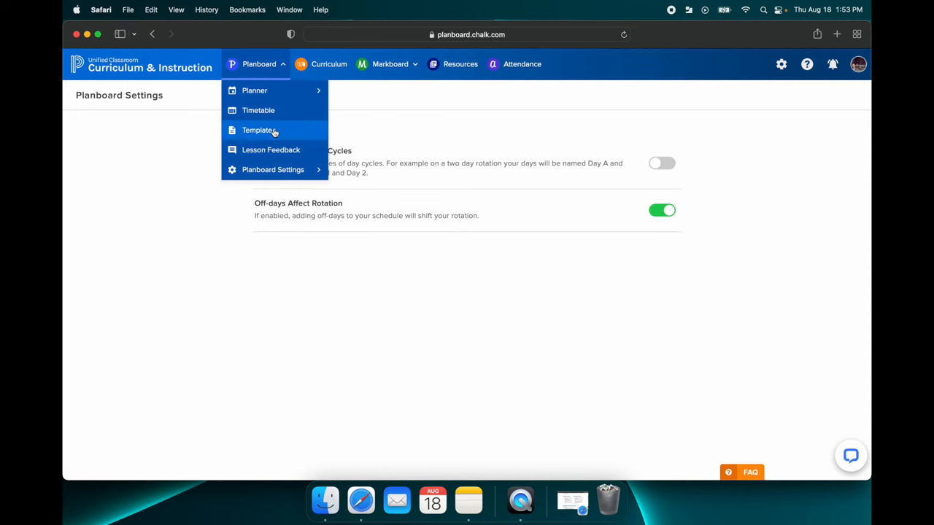
- From Templates, assign CHSD 218 Lesson Plan Template 2022 to the Biology class
{"action": "left_click", "coordinate": [258, 130]}
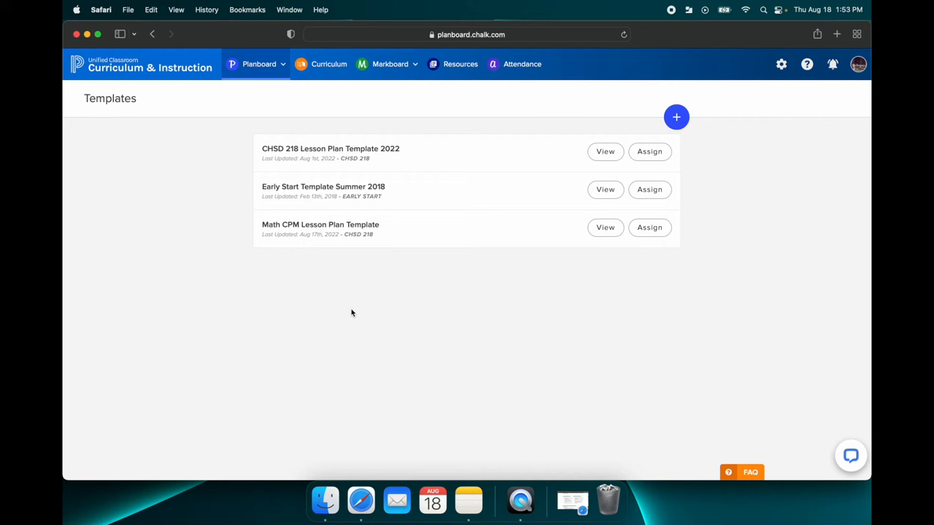
{"action": "mouse_move", "coordinate": [360, 183]}
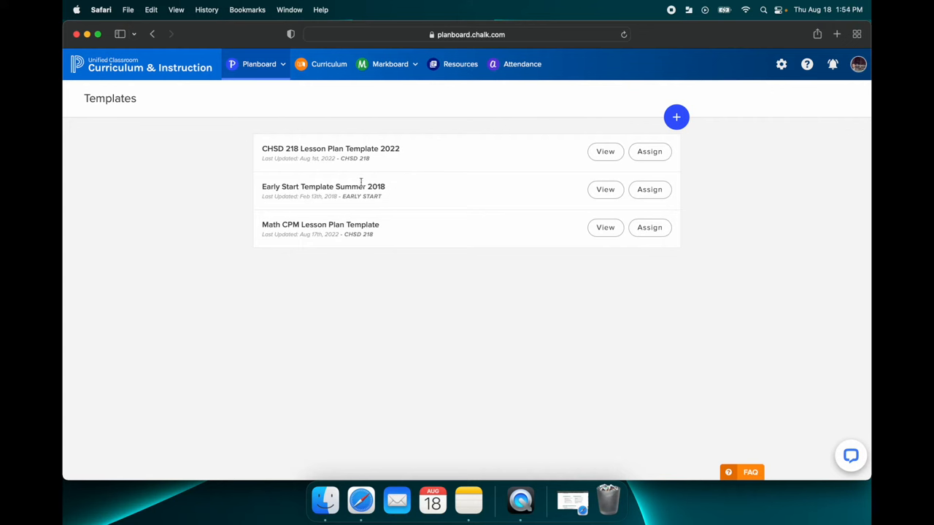
{"action": "mouse_move", "coordinate": [240, 149]}
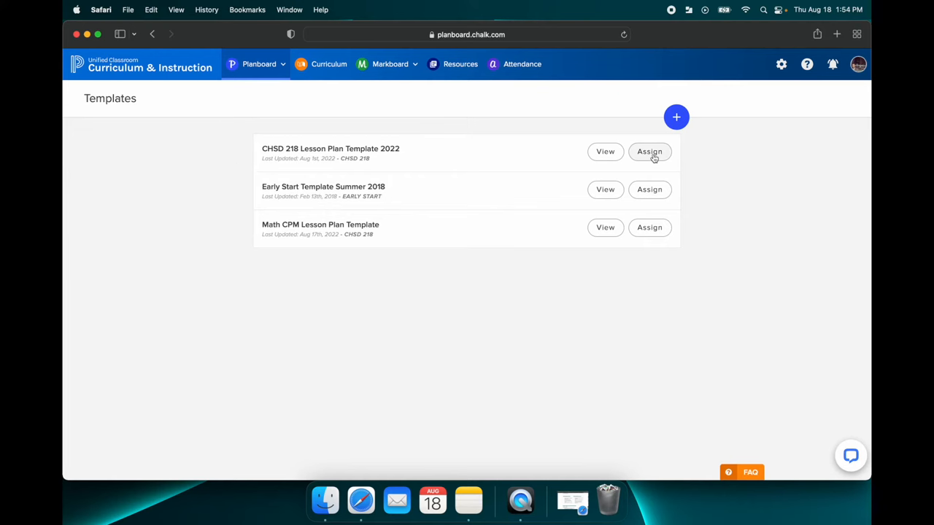
{"action": "left_click", "coordinate": [649, 151]}
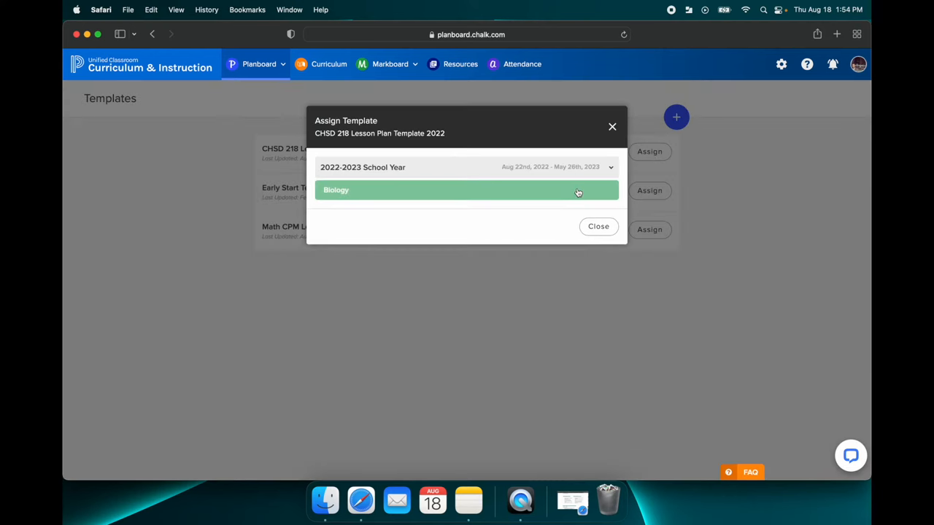
{"action": "left_click", "coordinate": [466, 190]}
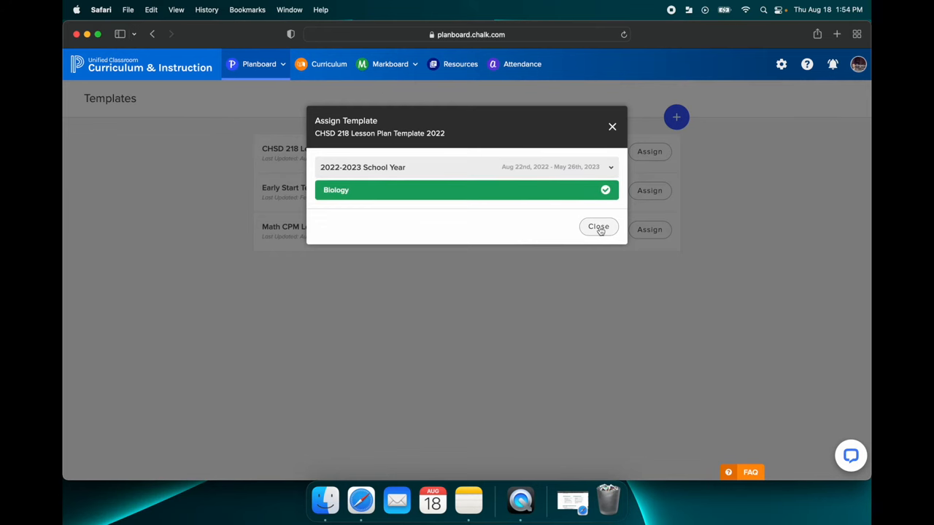
{"action": "left_click", "coordinate": [598, 228]}
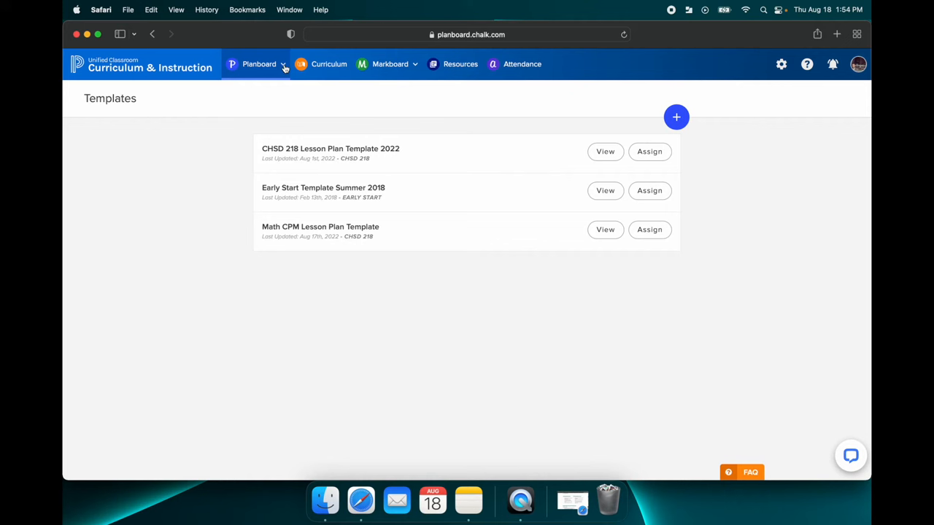
- Show today's planner with the Biology 8:00–8:50 lesson carrying the CHSD 218 template
{"action": "left_click", "coordinate": [259, 64]}
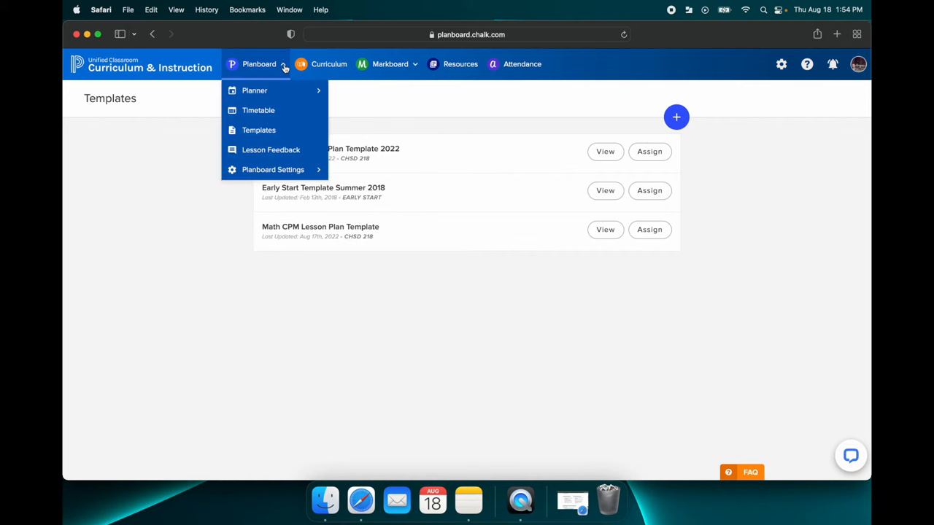
{"action": "mouse_move", "coordinate": [254, 91]}
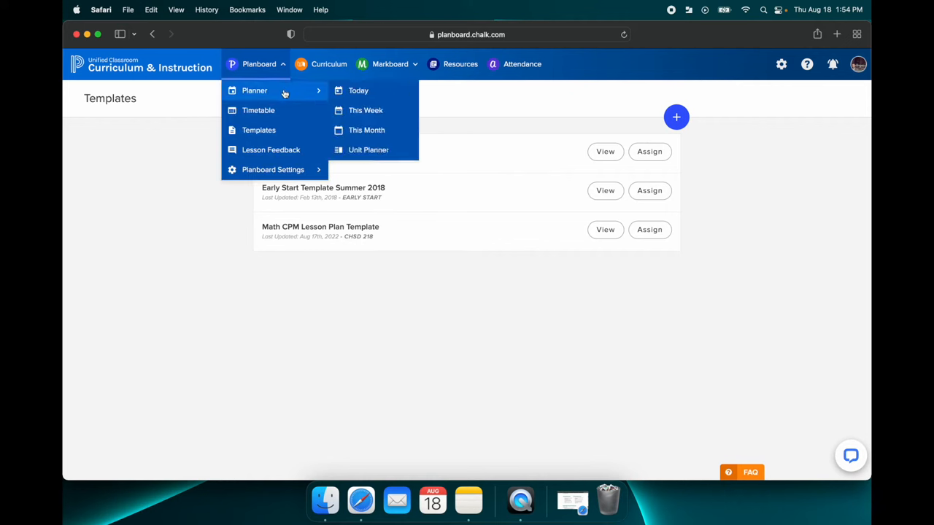
{"action": "left_click", "coordinate": [358, 90]}
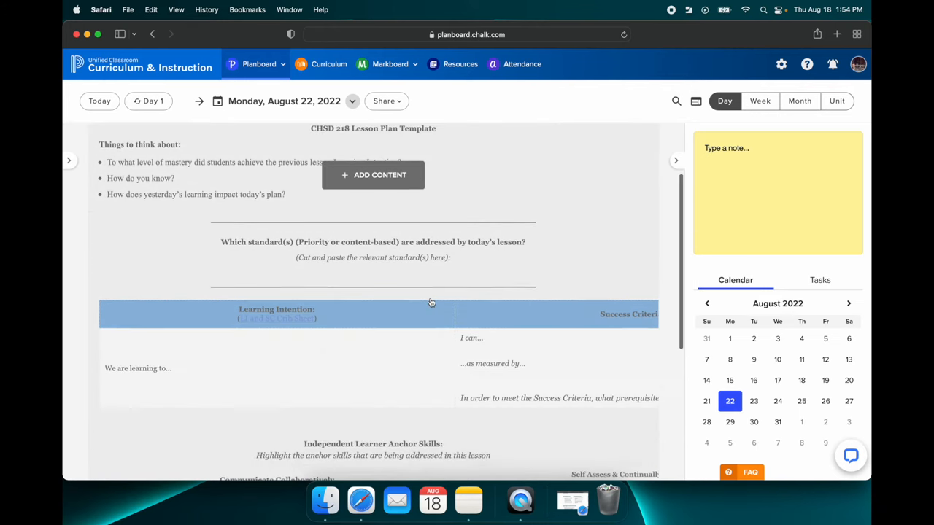
{"action": "scroll", "scroll_direction": "down", "scroll_amount": 3}
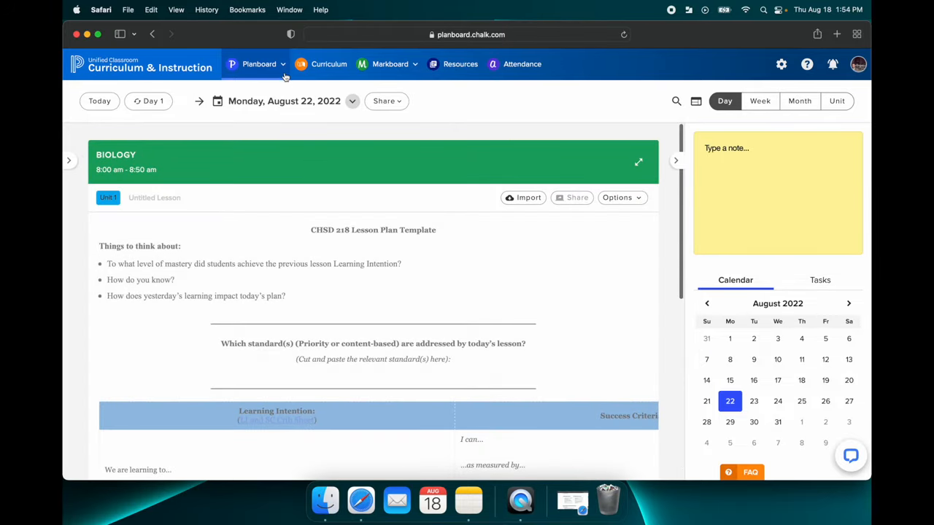
- Open Monday's Biology lesson in the editor and review the CHSD 218 template
{"action": "left_click", "coordinate": [259, 64]}
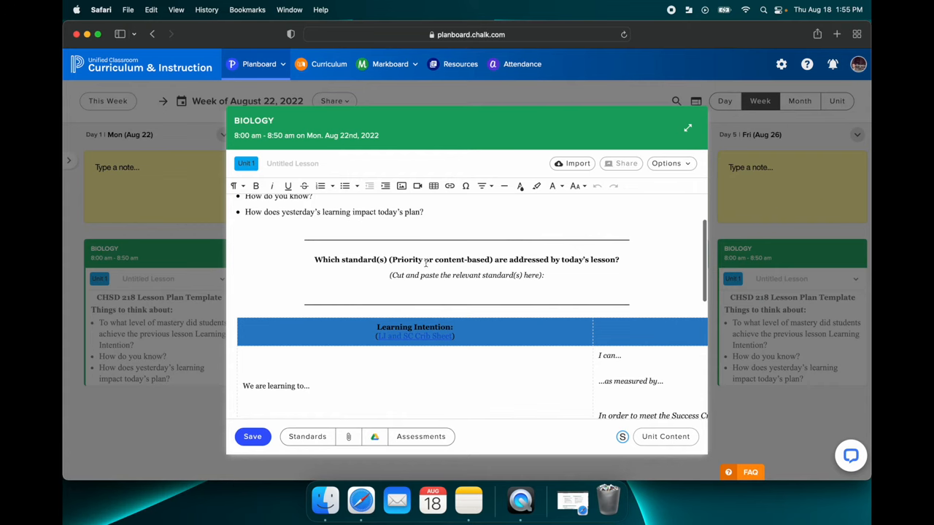
{"action": "scroll", "scroll_direction": "down", "scroll_amount": 3}
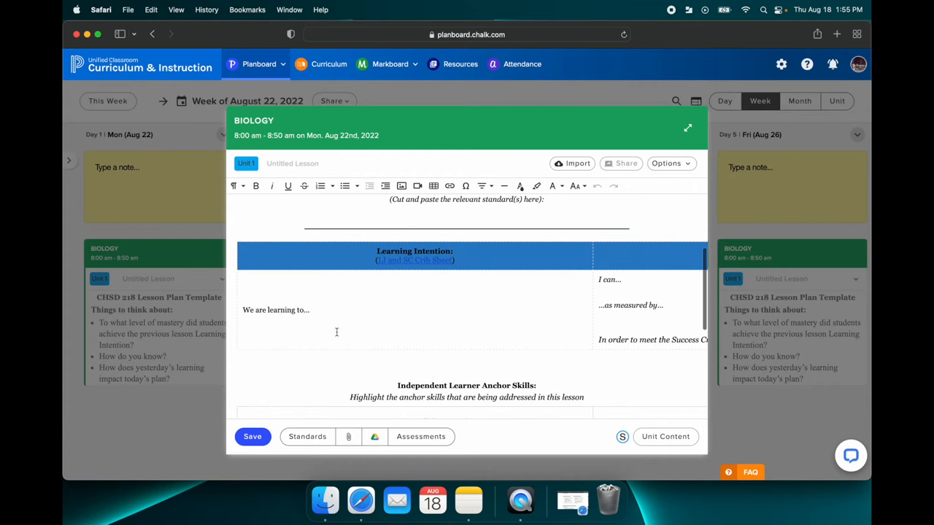
{"action": "scroll", "scroll_direction": "down", "scroll_amount": 3}
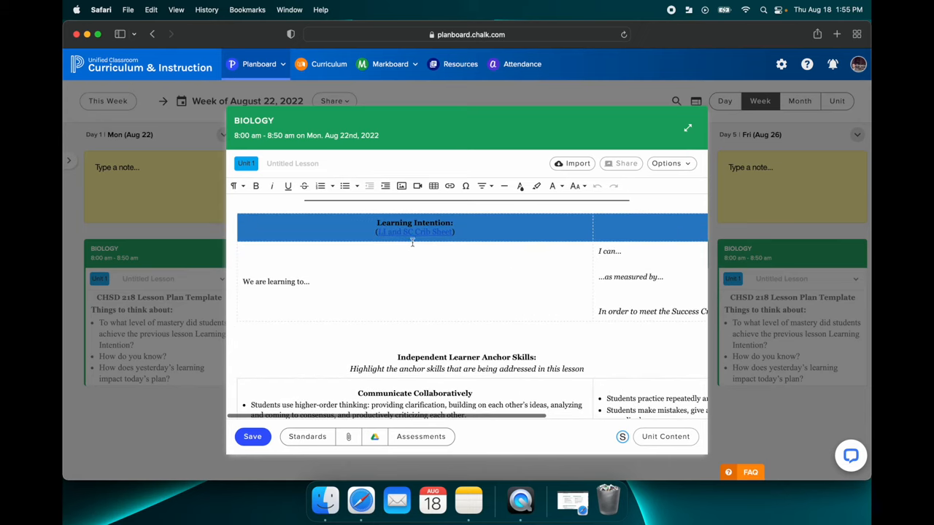
{"action": "mouse_move", "coordinate": [444, 289]}
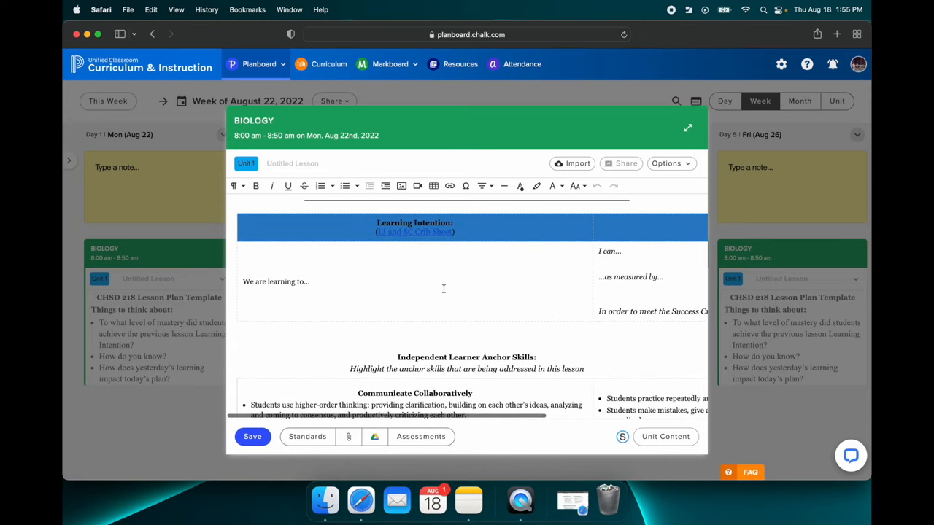
{"action": "scroll", "scroll_direction": "down", "scroll_amount": 3}
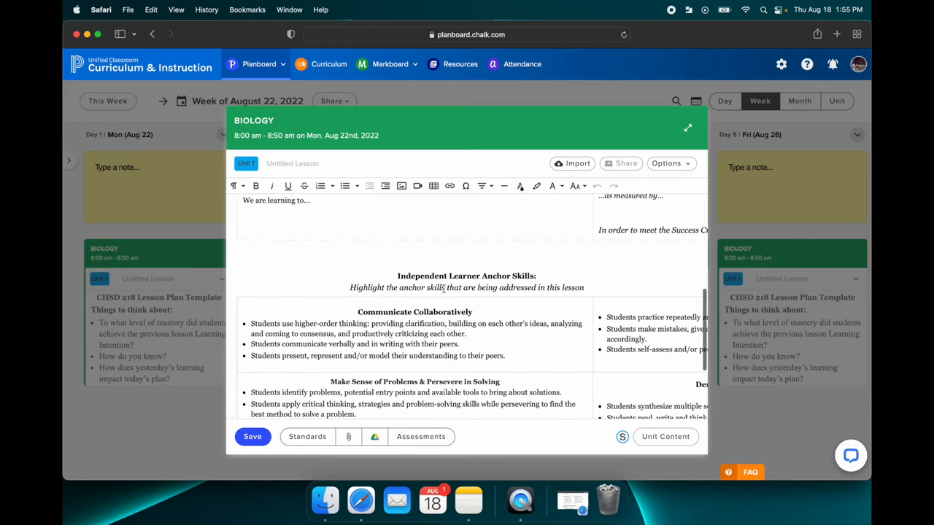
{"action": "scroll", "scroll_direction": "down", "scroll_amount": 3}
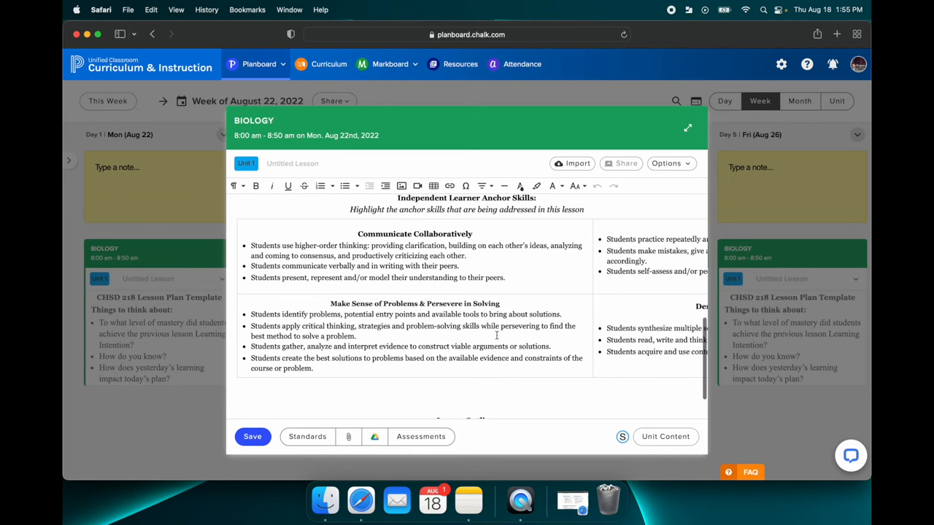
{"action": "scroll", "scroll_direction": "down", "scroll_amount": 3}
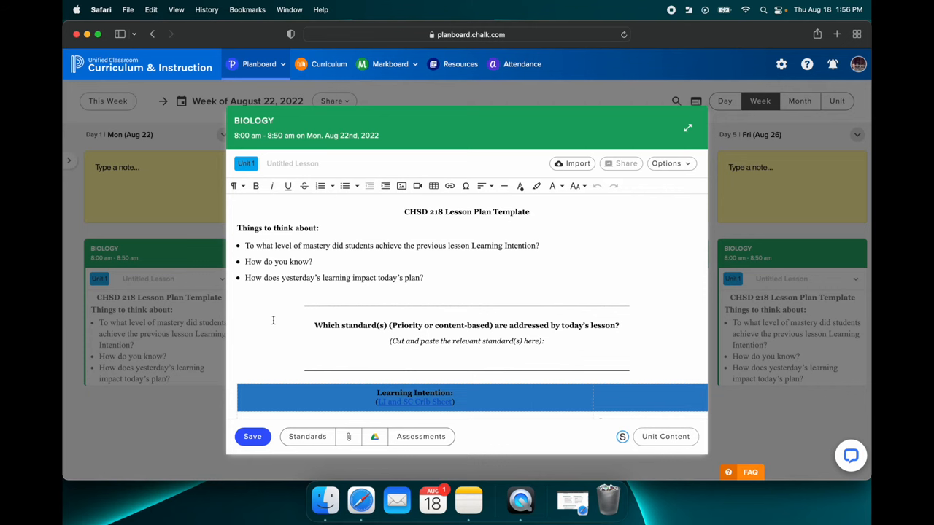
{"action": "mouse_move", "coordinate": [312, 414]}
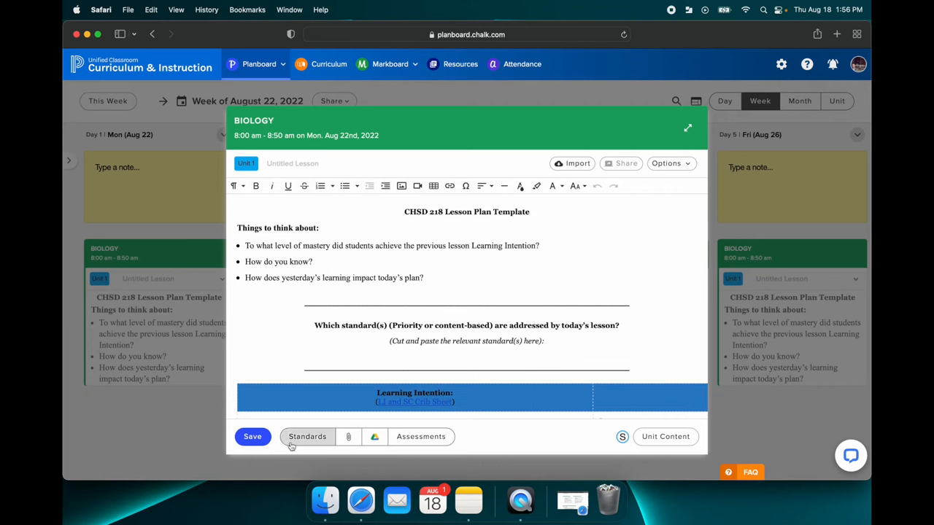
- In Add Standards, expand the Unit 1: Ecology standards list
{"action": "left_click", "coordinate": [306, 436]}
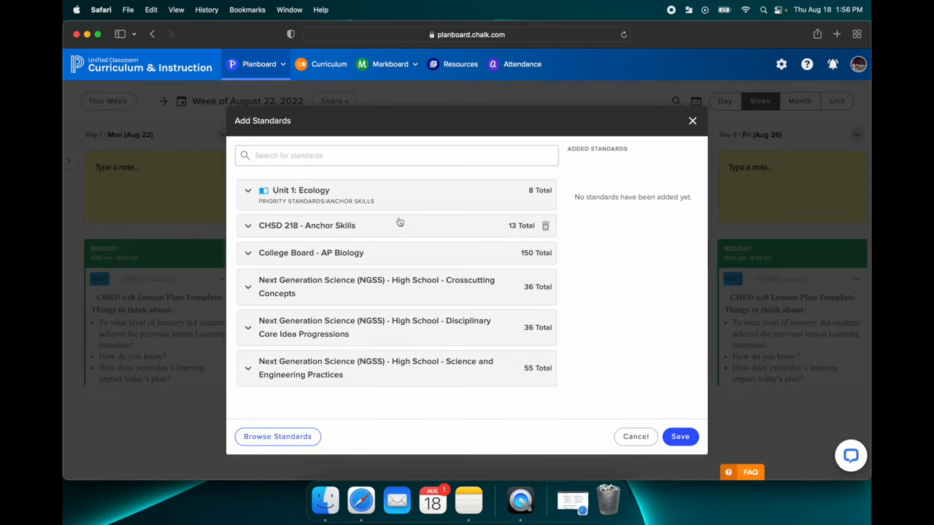
{"action": "mouse_move", "coordinate": [241, 236]}
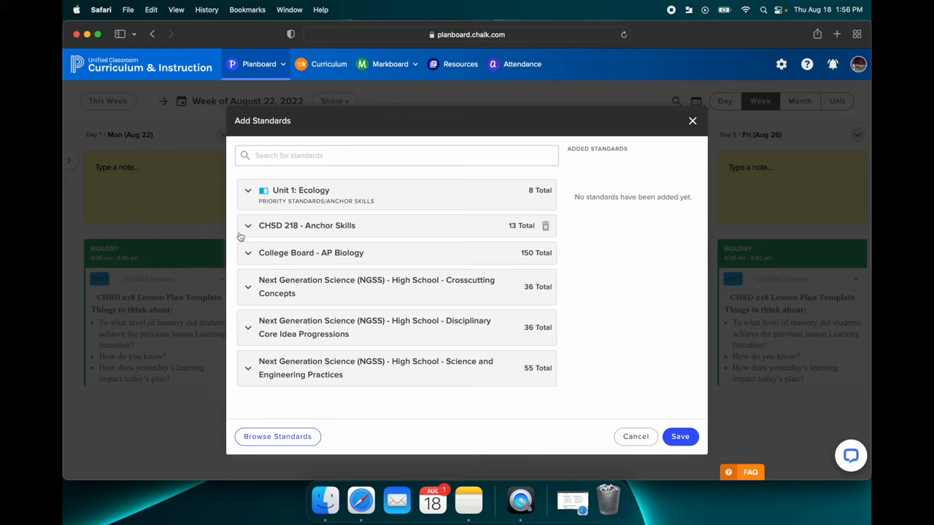
{"action": "left_click", "coordinate": [248, 190]}
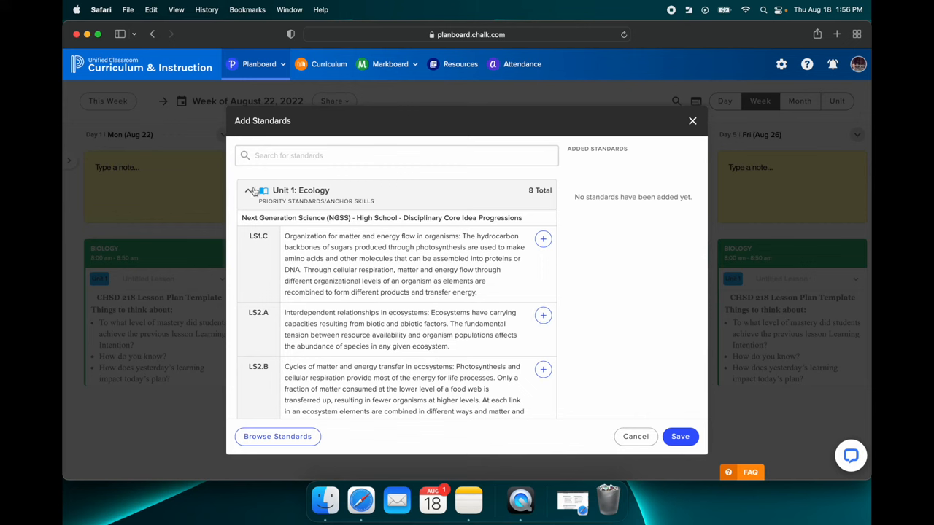
{"action": "left_click", "coordinate": [248, 190]}
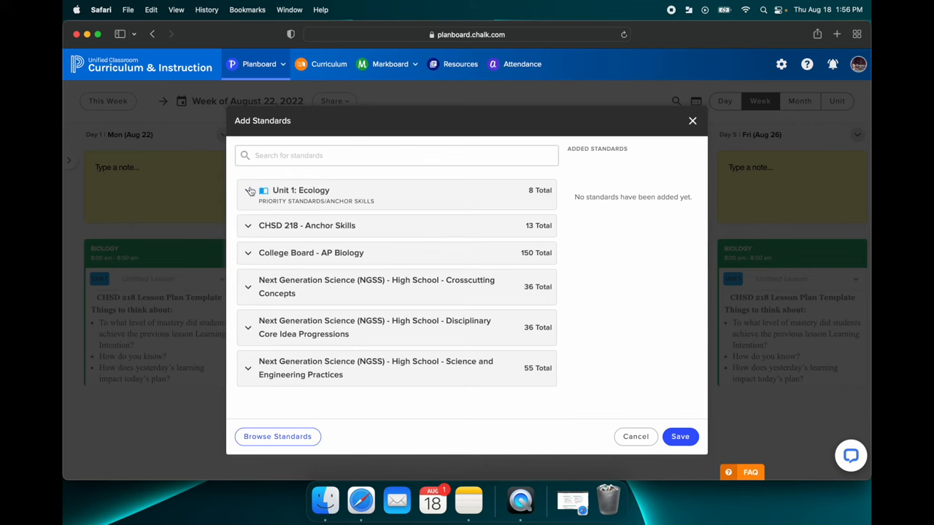
{"action": "left_click", "coordinate": [248, 190]}
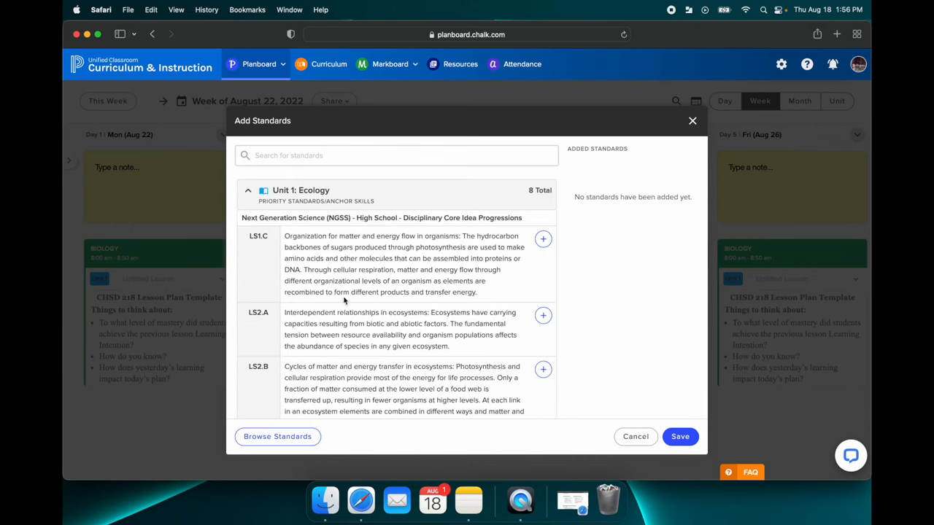
{"action": "scroll", "scroll_direction": "down", "scroll_amount": 3}
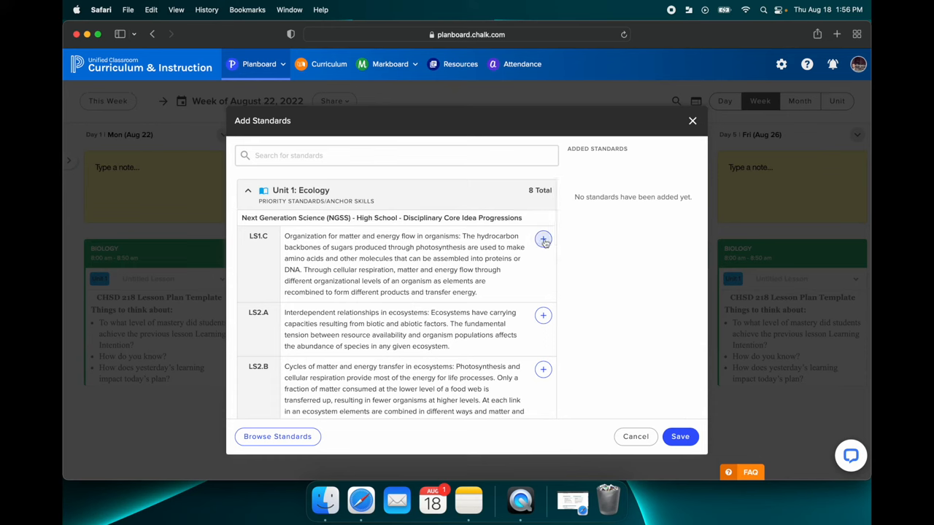
- Attach standards LS1.C, 2.3 and 5.3 to the lesson and save
{"action": "left_click", "coordinate": [542, 239]}
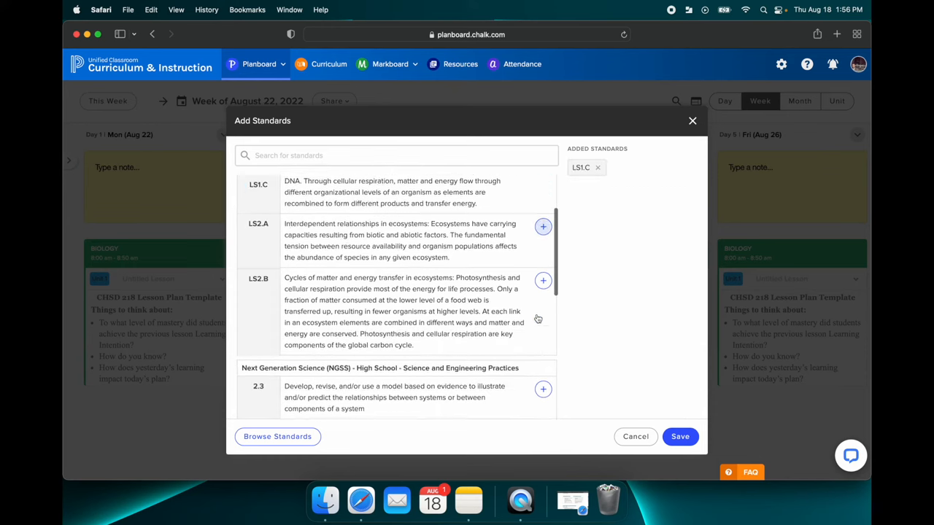
{"action": "scroll", "scroll_direction": "down", "scroll_amount": 3}
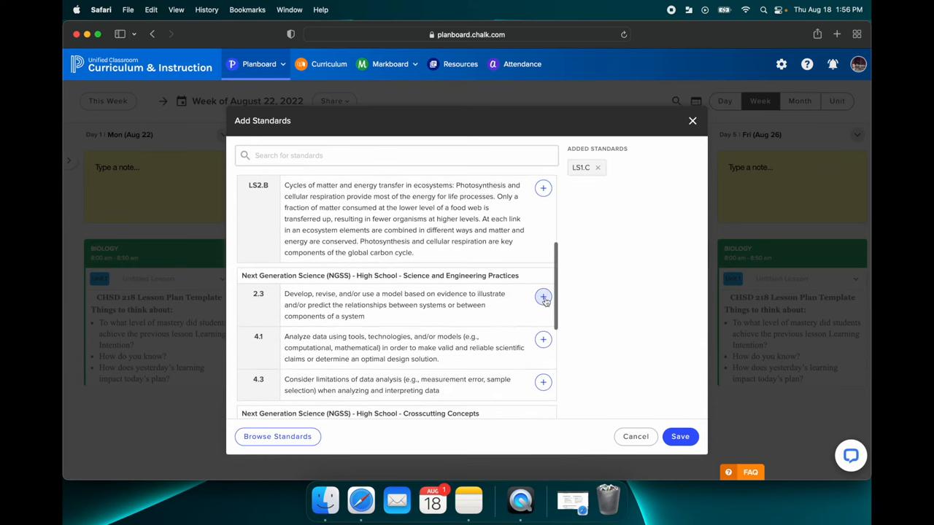
{"action": "left_click", "coordinate": [542, 297]}
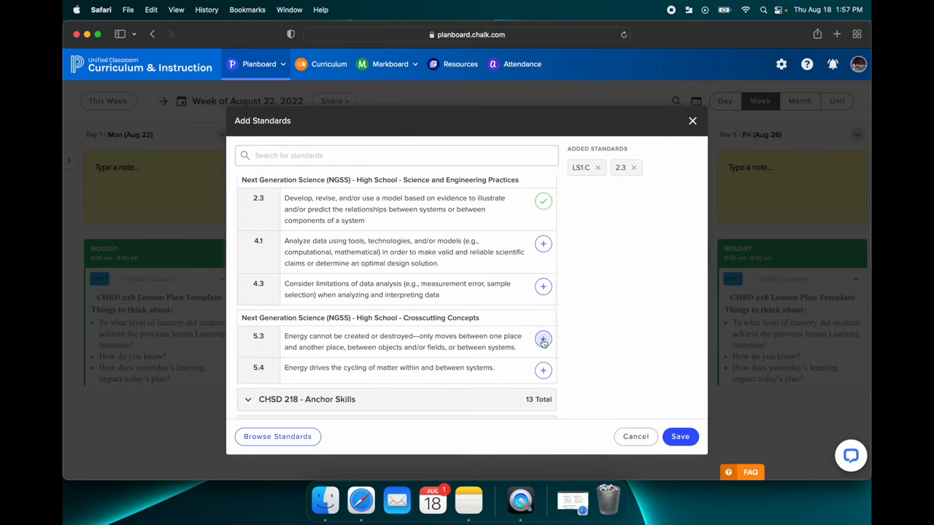
{"action": "left_click", "coordinate": [542, 338]}
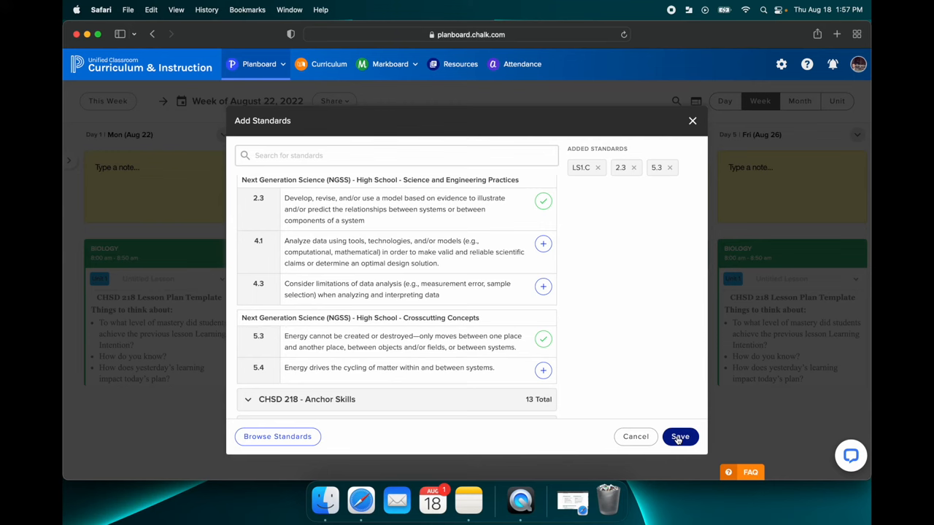
{"action": "mouse_move", "coordinate": [678, 436]}
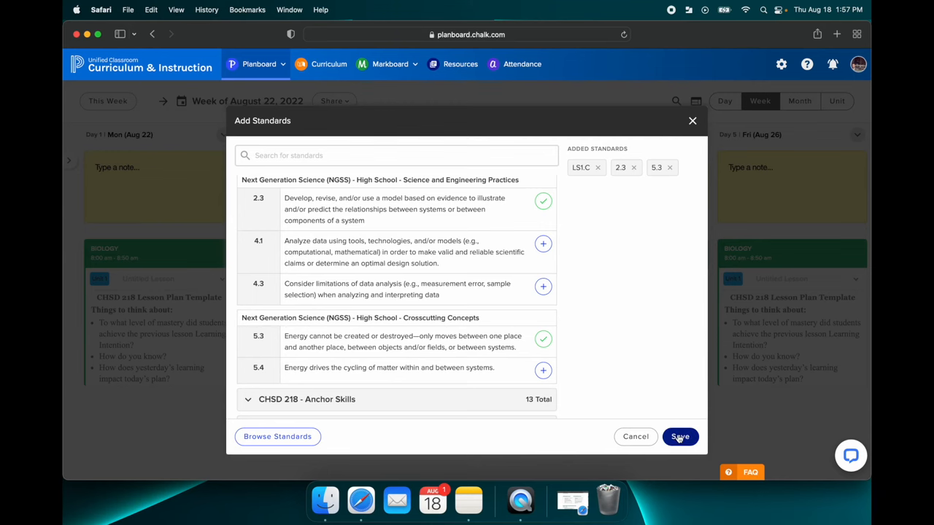
{"action": "left_click", "coordinate": [680, 436]}
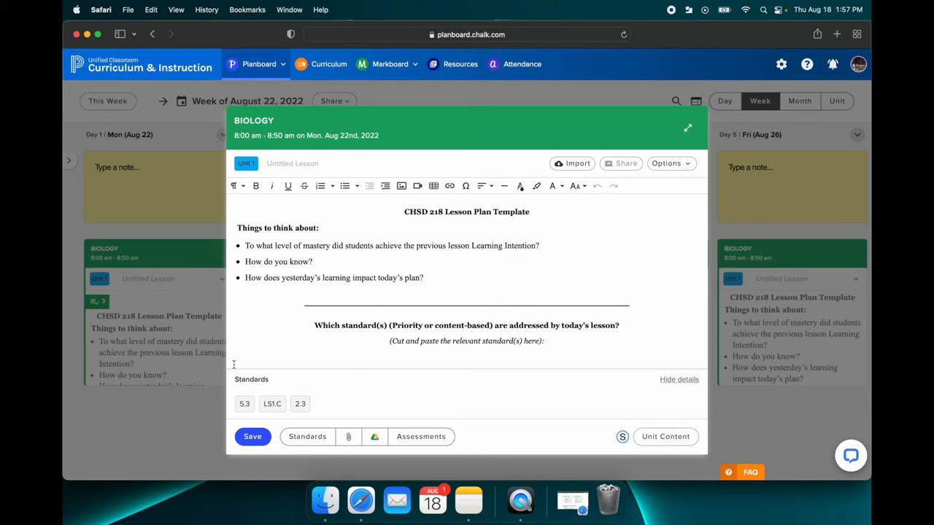
- Select the LS1.C standard's description and place it under the lesson's standards question
{"action": "scroll", "scroll_direction": "down", "scroll_amount": 3}
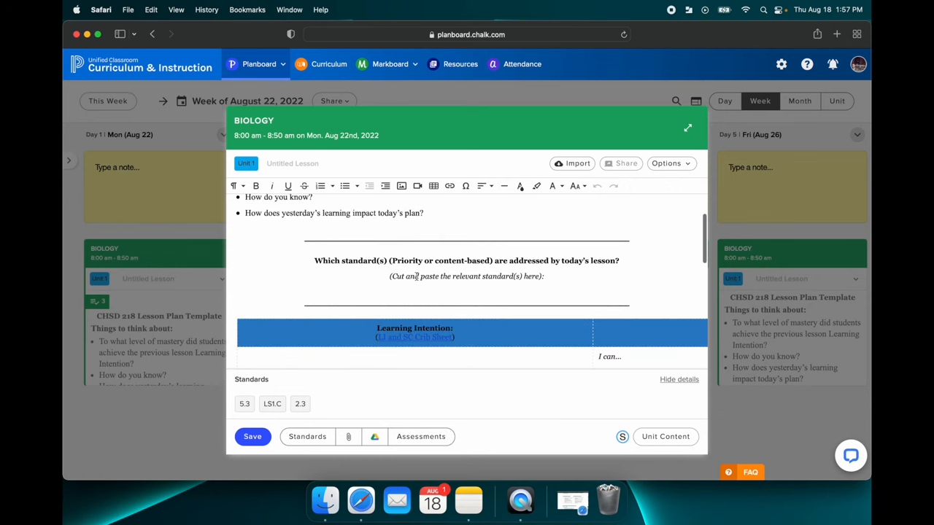
{"action": "left_click", "coordinate": [306, 436]}
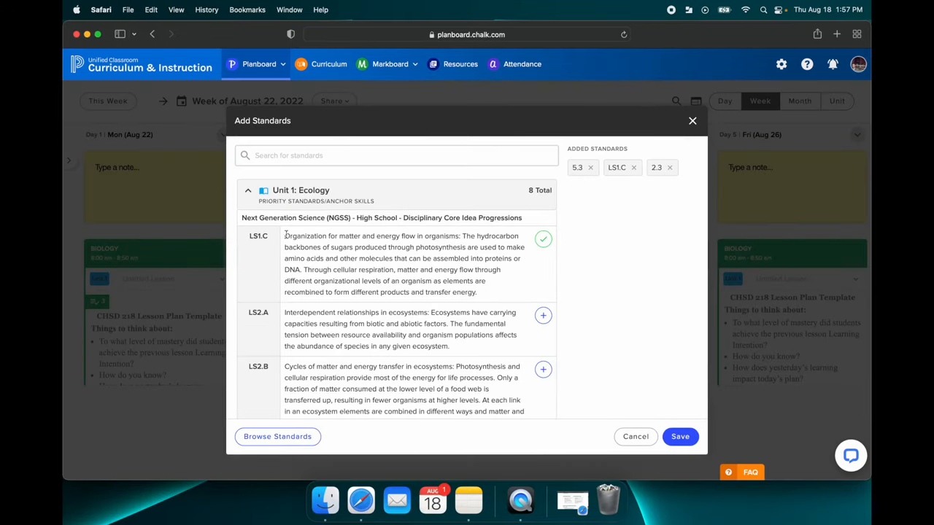
{"action": "left_click_drag", "start_coordinate": [286, 237], "coordinate": [477, 292]}
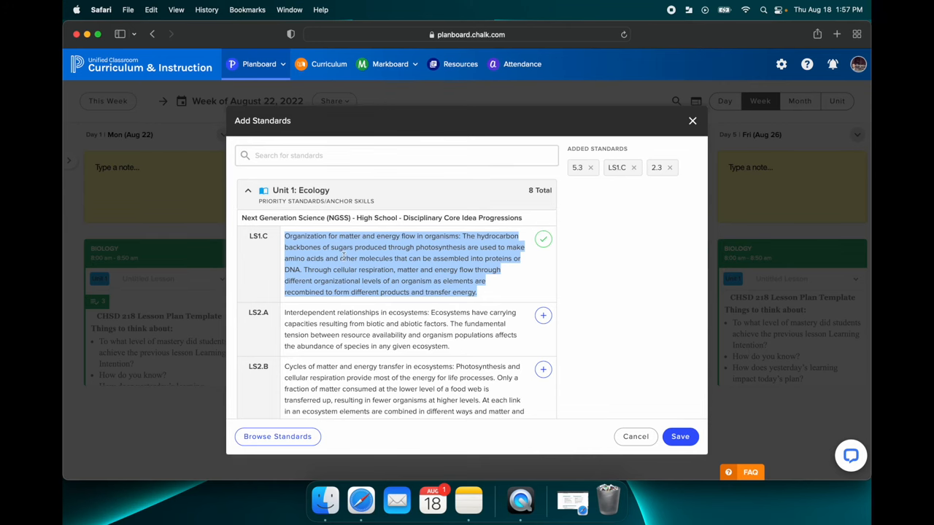
{"action": "mouse_move", "coordinate": [370, 306]}
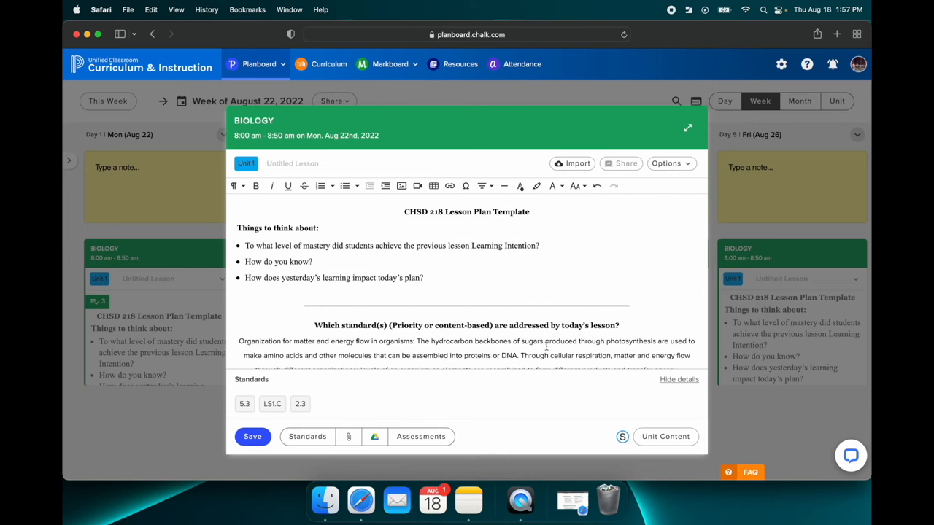
{"action": "scroll", "scroll_direction": "down", "scroll_amount": 3}
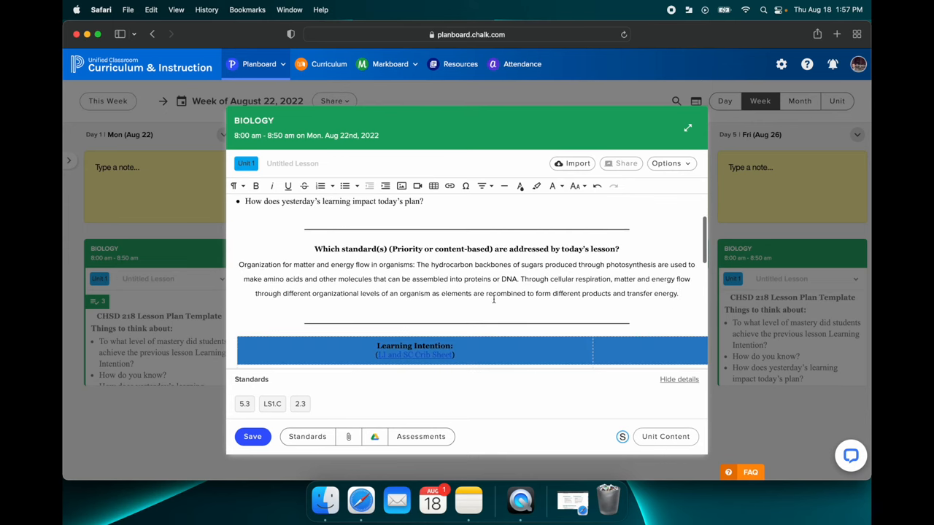
{"action": "left_click", "coordinate": [253, 436]}
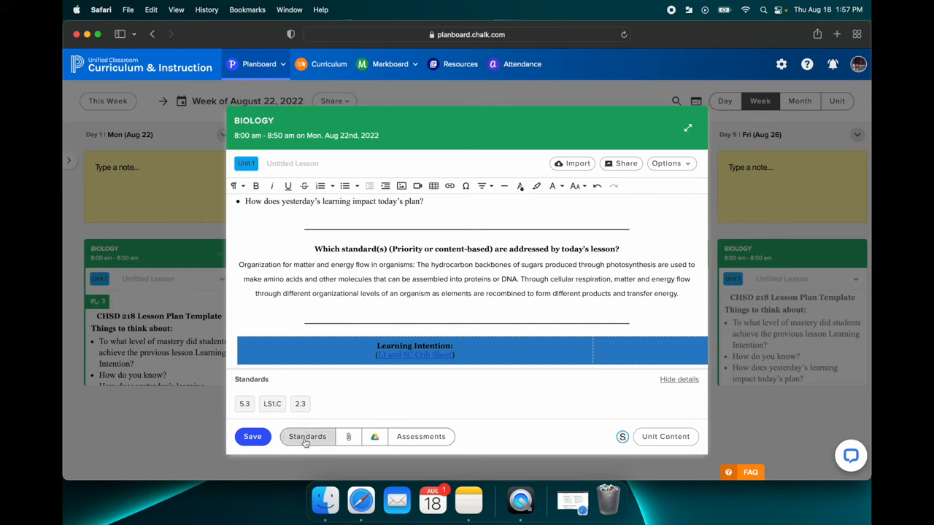
- Review the lesson's attached standards 5.3, LS1.C, 2.3 and close the picker
{"action": "left_click", "coordinate": [306, 436]}
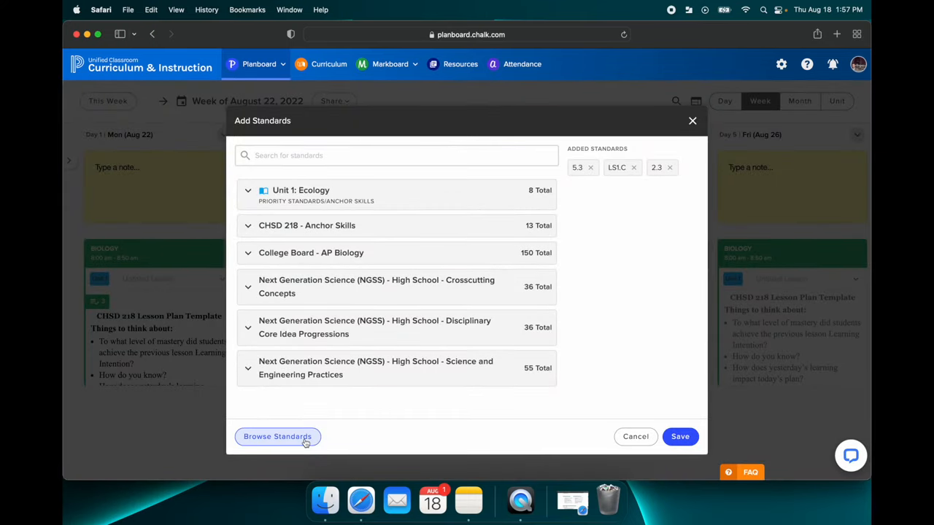
{"action": "mouse_move", "coordinate": [350, 420]}
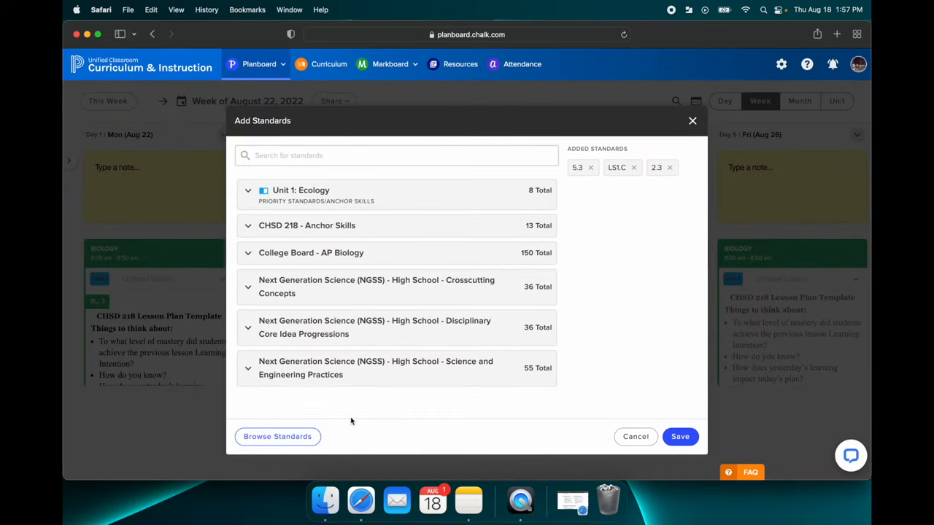
{"action": "left_click", "coordinate": [679, 436]}
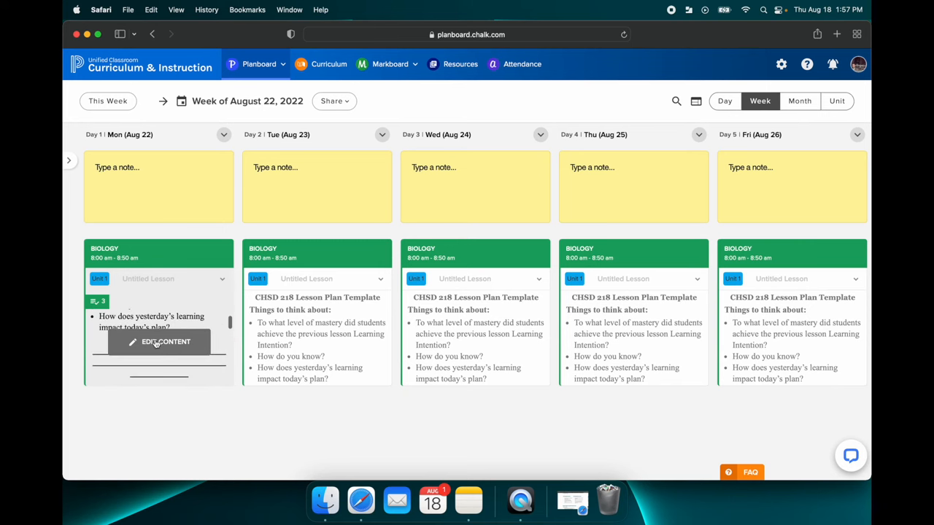
- Close the lesson editor to see the CHSD 218 template in every weekday Biology lesson
{"action": "left_click", "coordinate": [166, 341]}
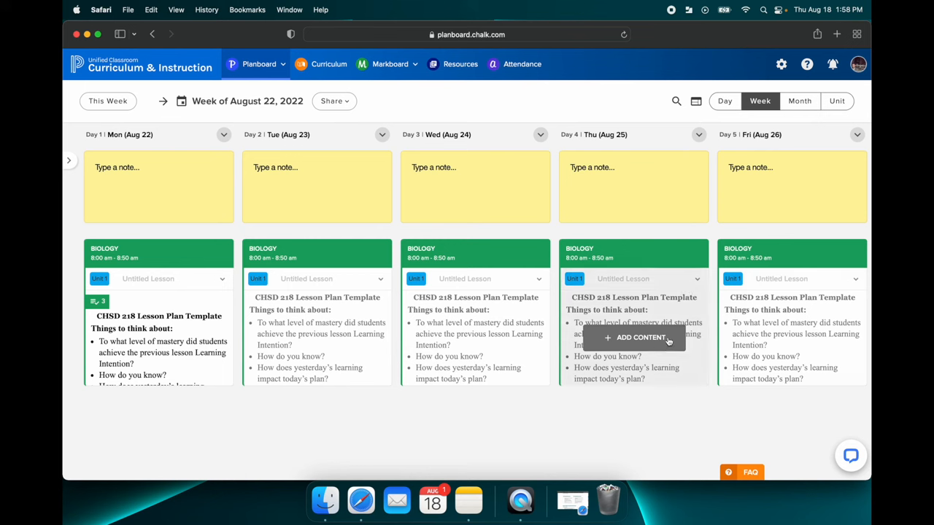
{"action": "mouse_move", "coordinate": [729, 439]}
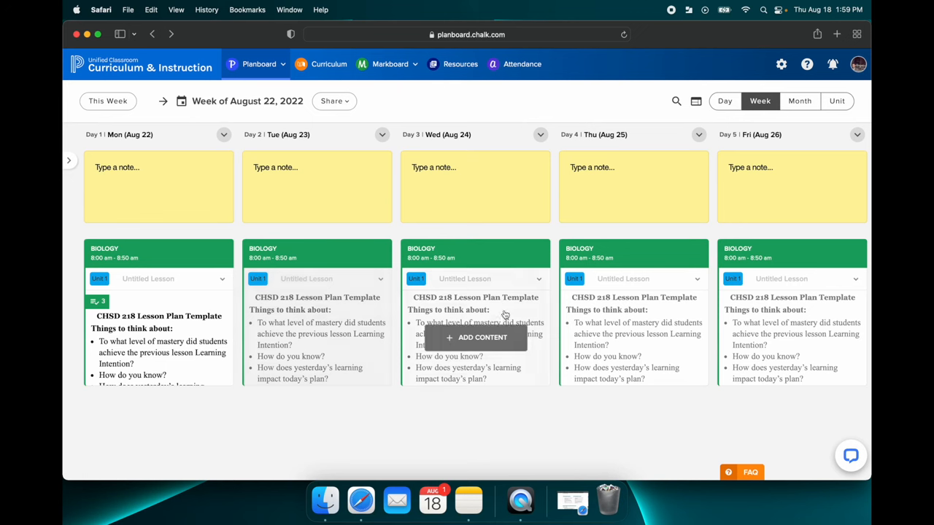
{"action": "mouse_move", "coordinate": [700, 432]}
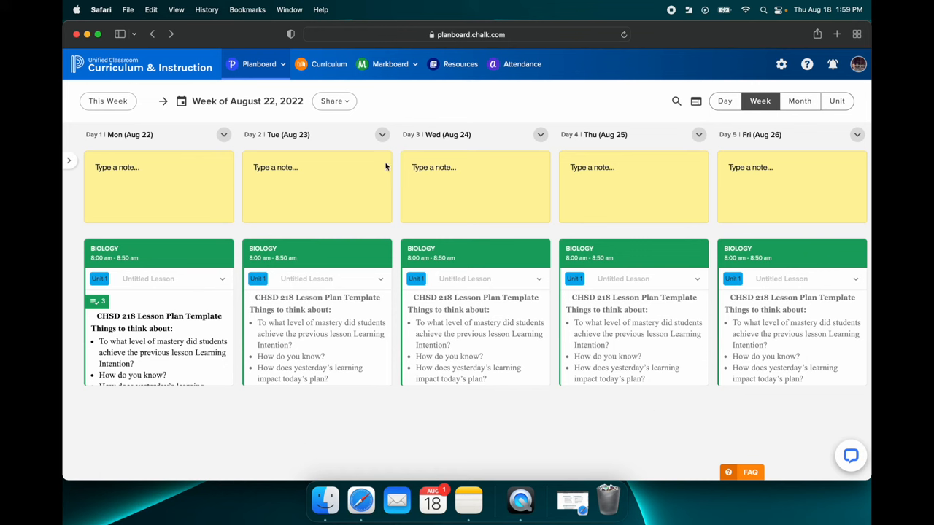
{"action": "mouse_move", "coordinate": [286, 67]}
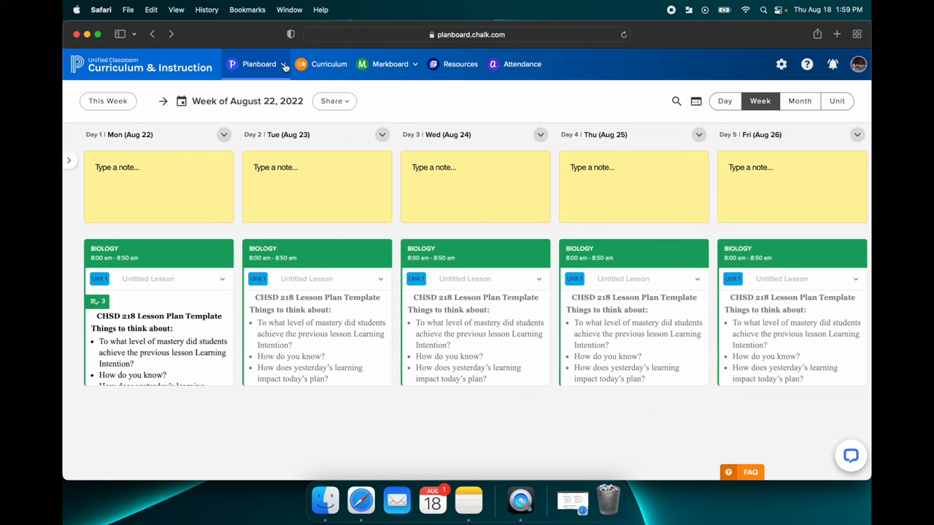
- From the timetable, start a new class named 'Chemistry'
{"action": "left_click", "coordinate": [259, 64]}
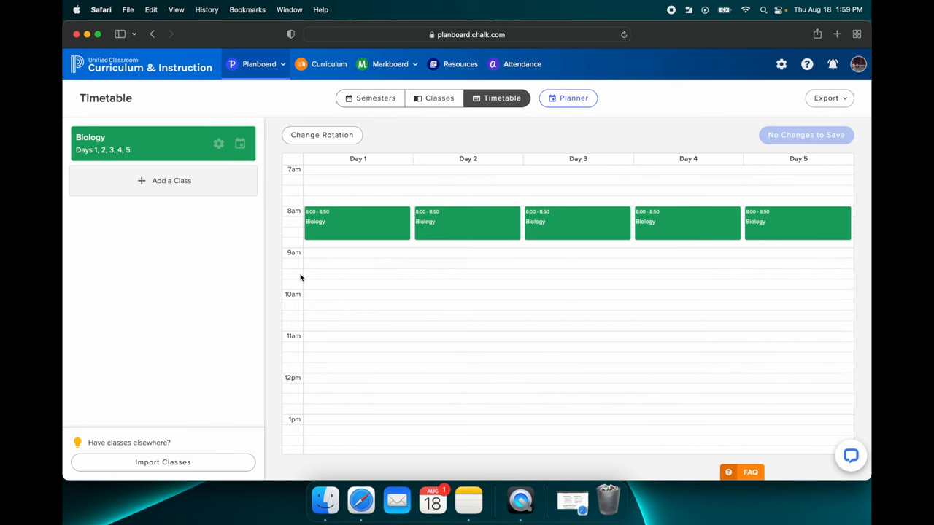
{"action": "mouse_move", "coordinate": [172, 181]}
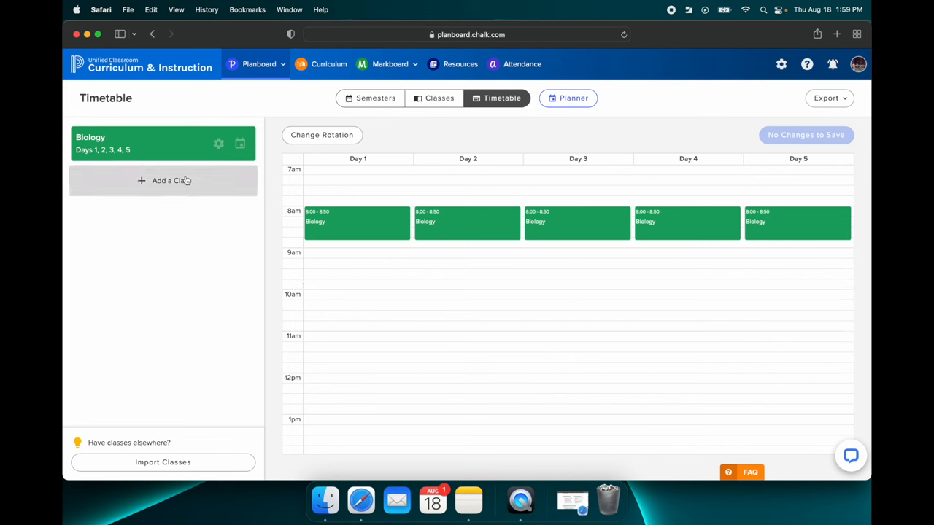
{"action": "left_click", "coordinate": [163, 180]}
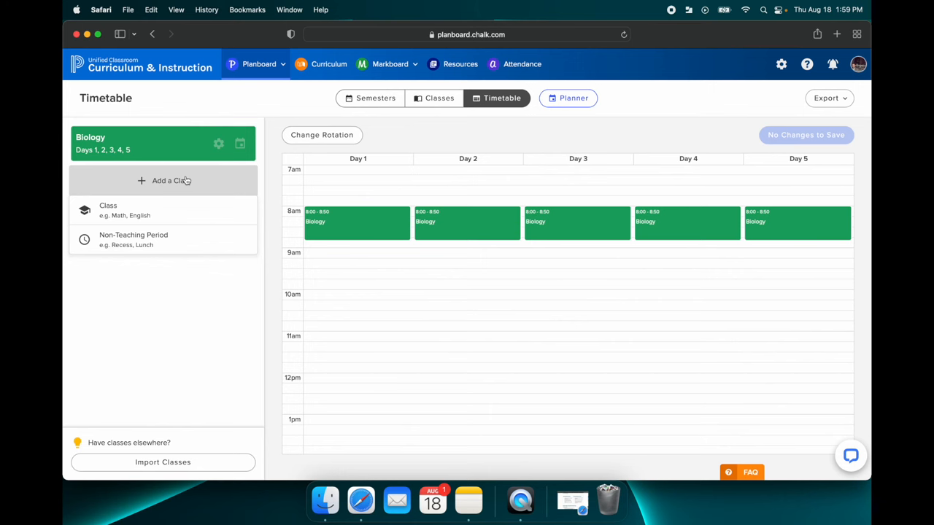
{"action": "left_click", "coordinate": [163, 181]}
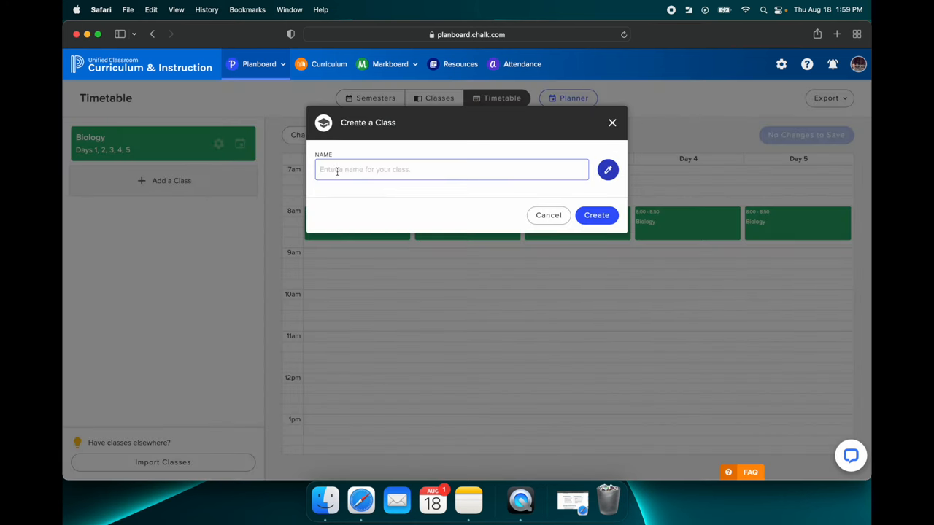
{"action": "type", "text": "Chemist"}
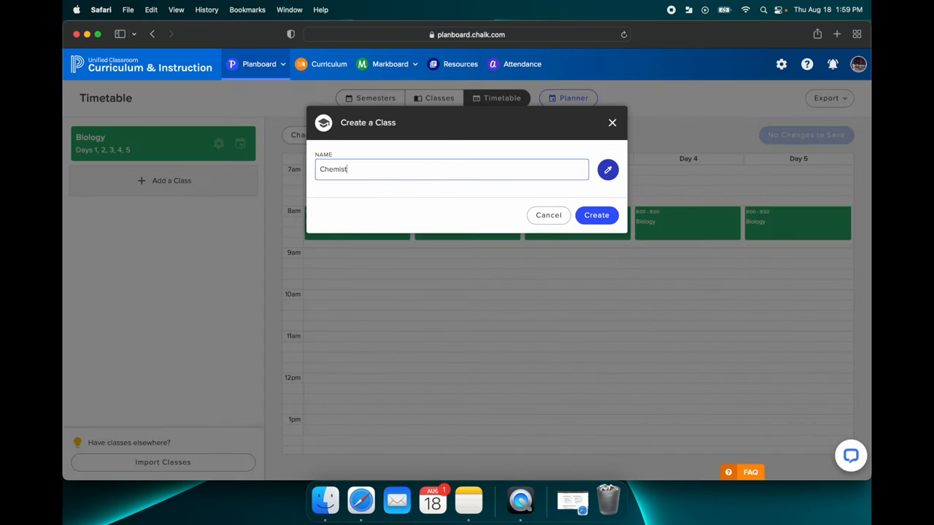
{"action": "type", "text": "ry"}
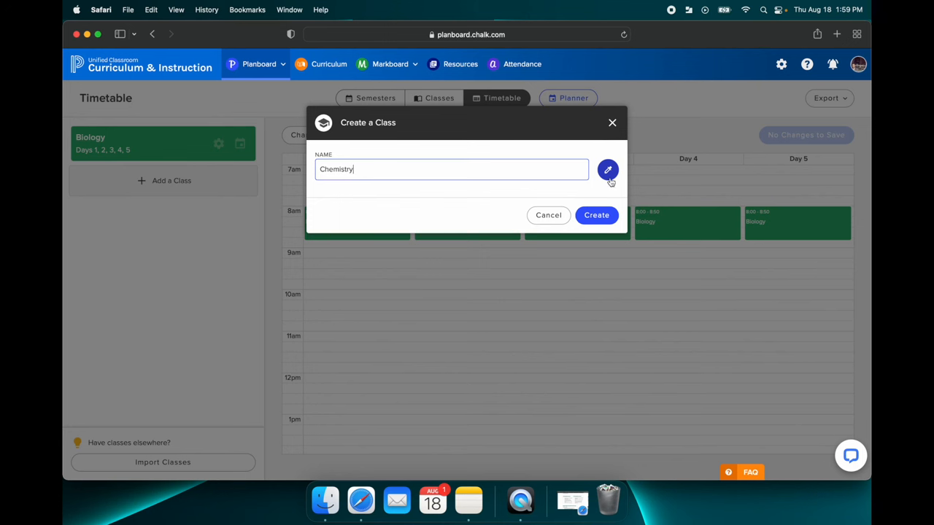
- Give Chemistry a pink colour and create it, listed unscheduled beneath Biology
{"action": "left_click", "coordinate": [607, 169]}
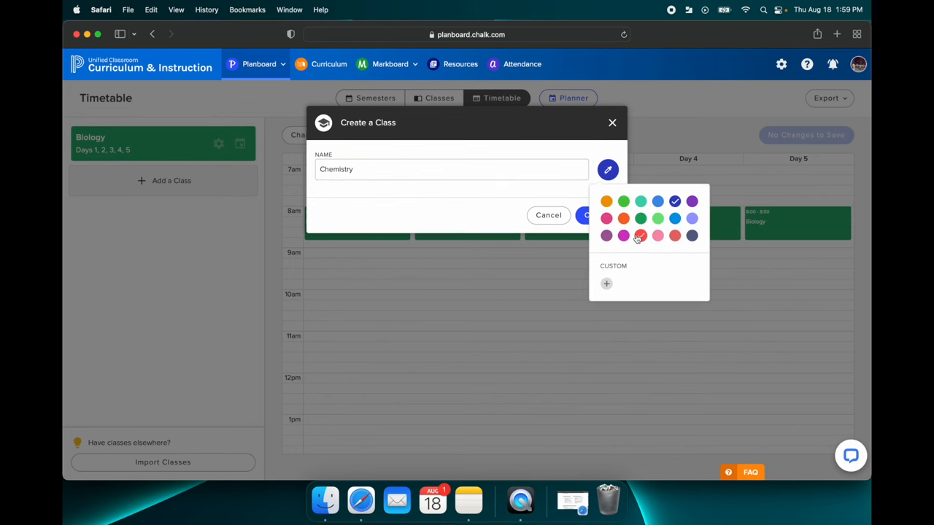
{"action": "left_click", "coordinate": [638, 235]}
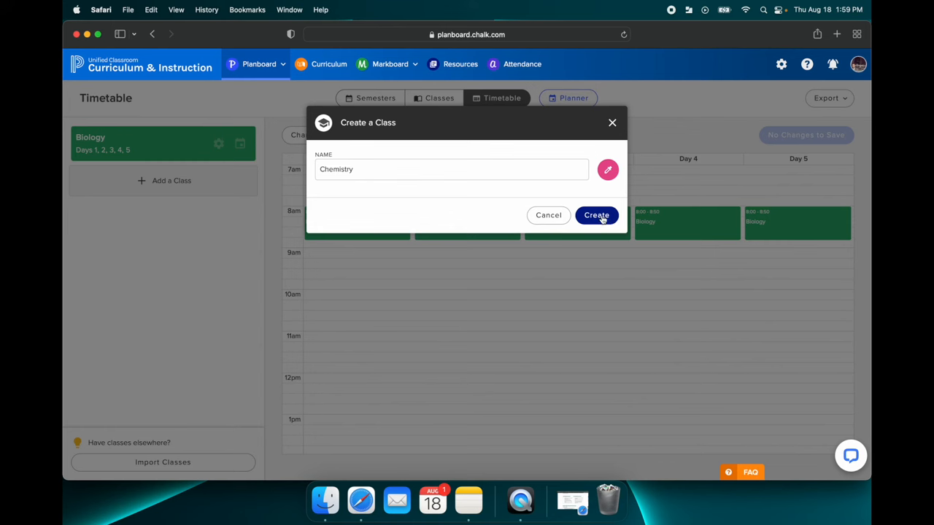
{"action": "left_click", "coordinate": [595, 214]}
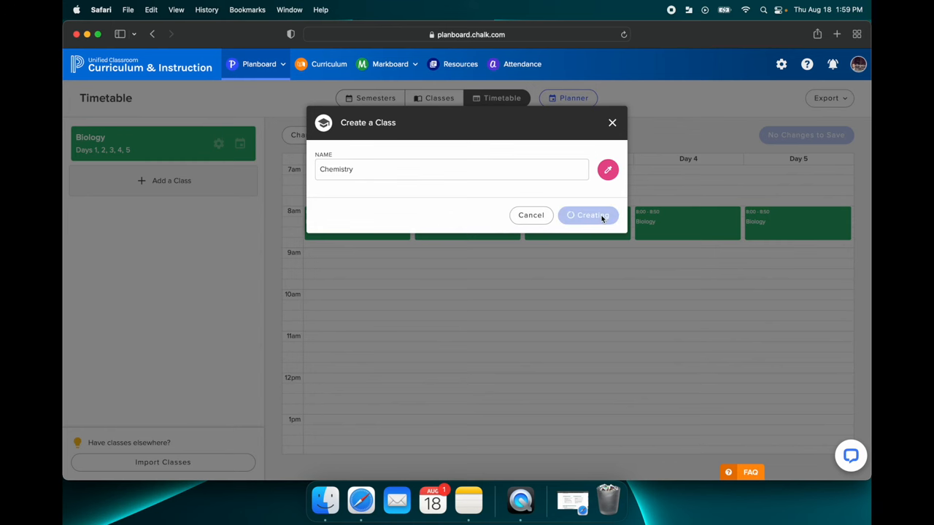
{"action": "left_click", "coordinate": [588, 215]}
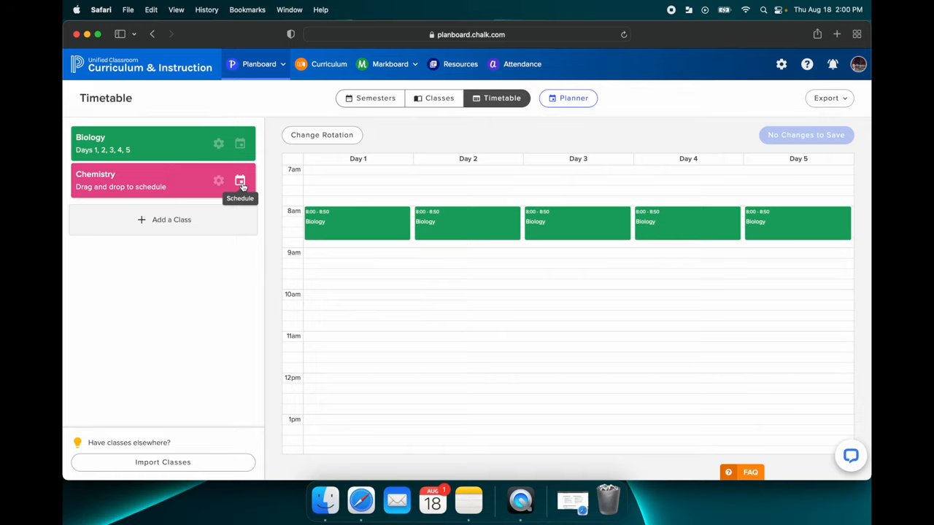
- Schedule Chemistry 10:45–11:35 AM on all days of the rotation, Days 1 to 5
{"action": "left_click", "coordinate": [239, 181]}
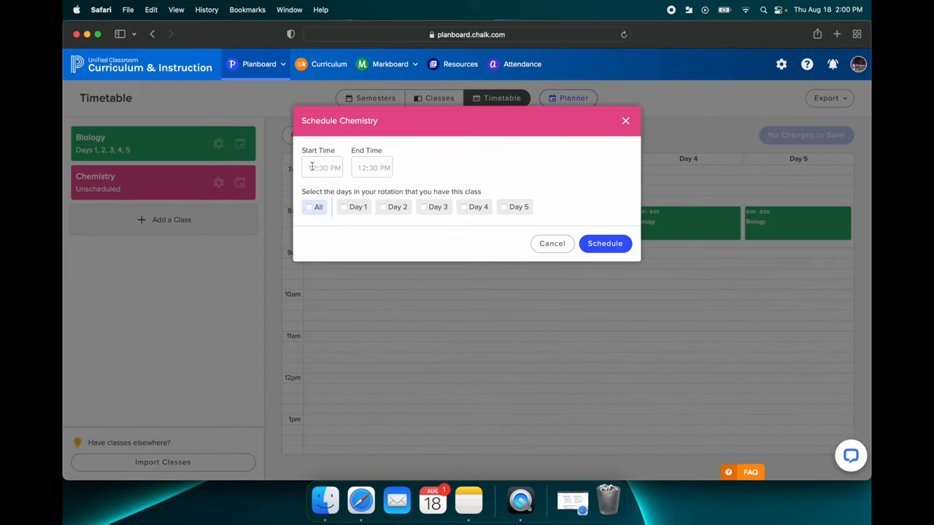
{"action": "left_click", "coordinate": [321, 166]}
{"action": "type", "text": "10:45 AM"}
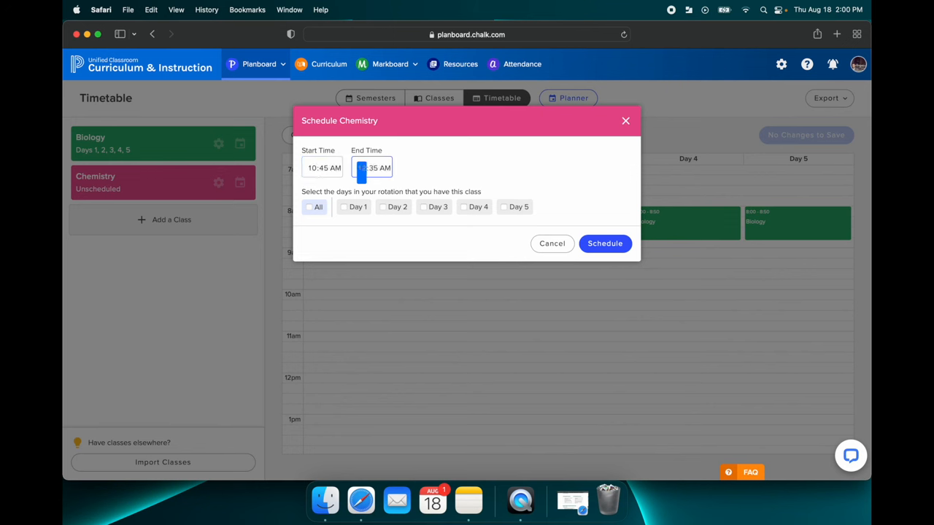
{"action": "type", "text": "11"}
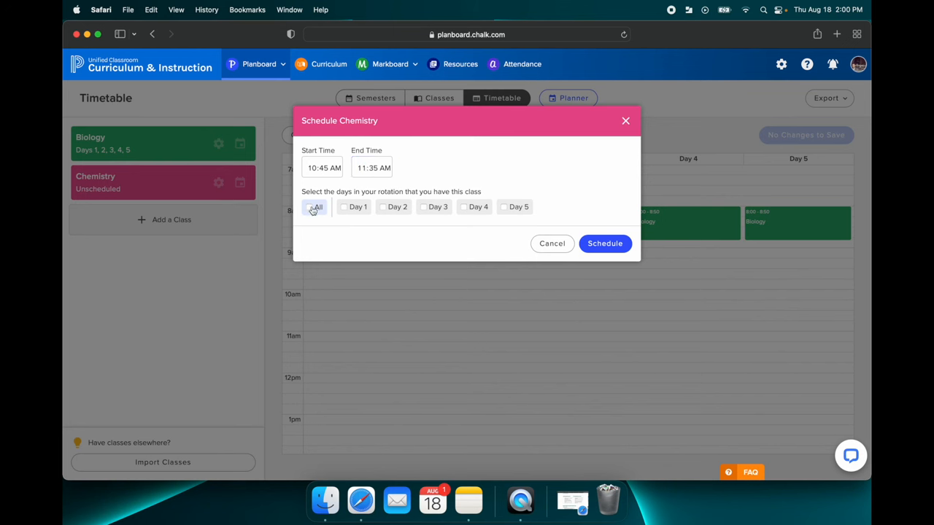
{"action": "left_click", "coordinate": [310, 207]}
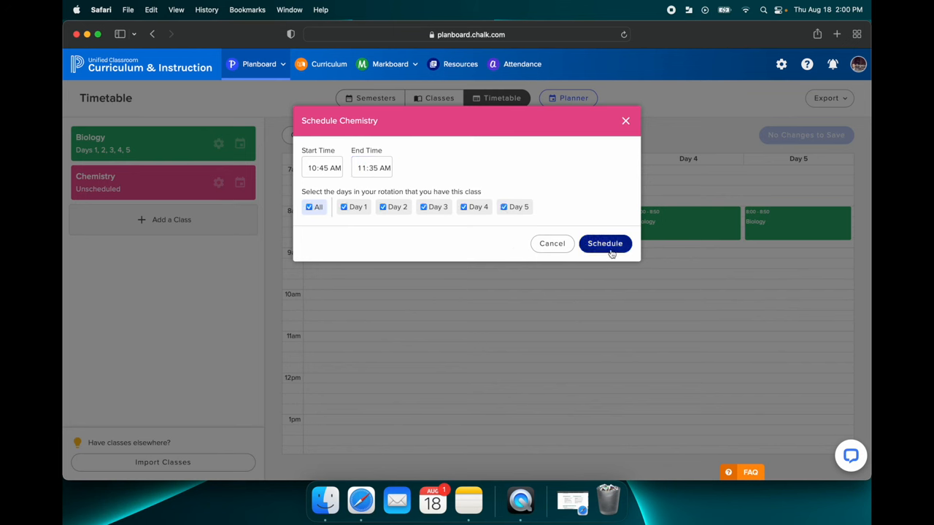
{"action": "left_click", "coordinate": [604, 242]}
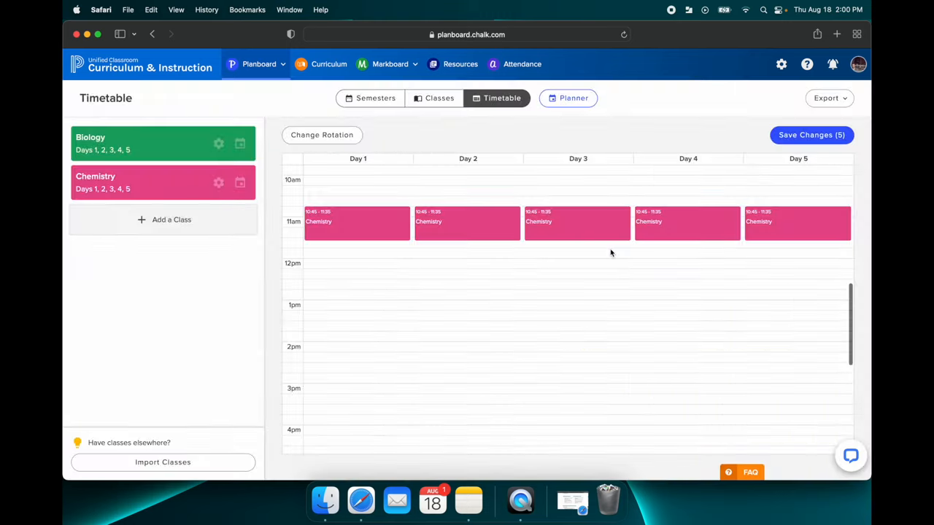
{"action": "scroll", "scroll_direction": "up", "scroll_amount": 3}
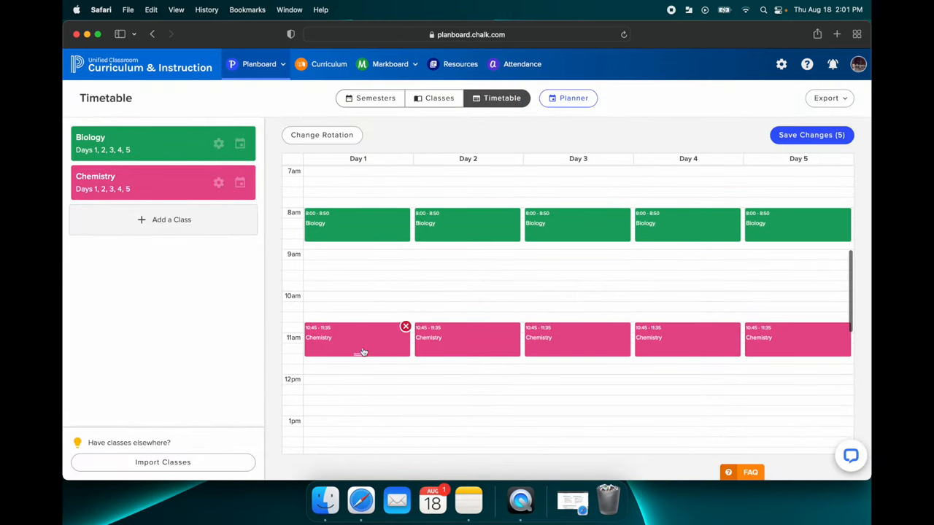
- Review the Biology and Chemistry timetable blocks, then return to the August 22 planner week
{"action": "scroll", "scroll_direction": "down", "scroll_amount": 3}
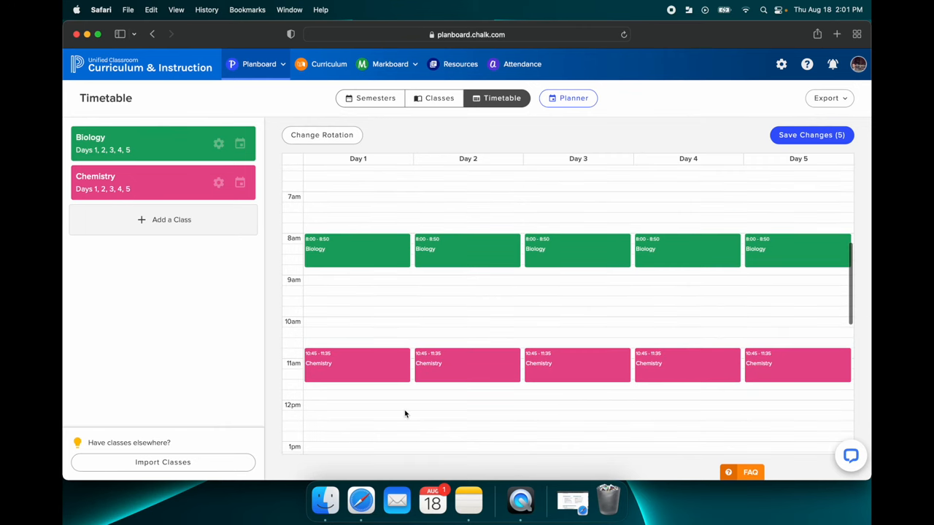
{"action": "scroll", "scroll_direction": "down", "scroll_amount": 3}
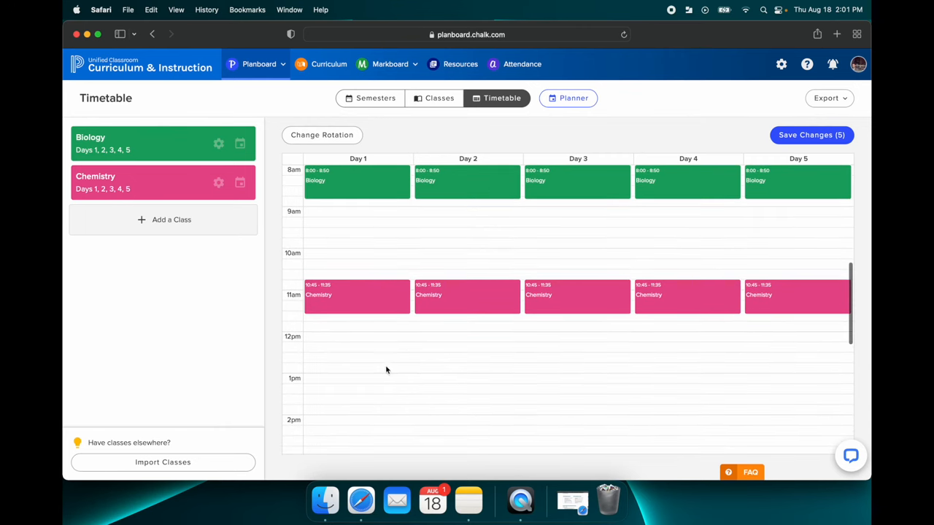
{"action": "mouse_move", "coordinate": [358, 305]}
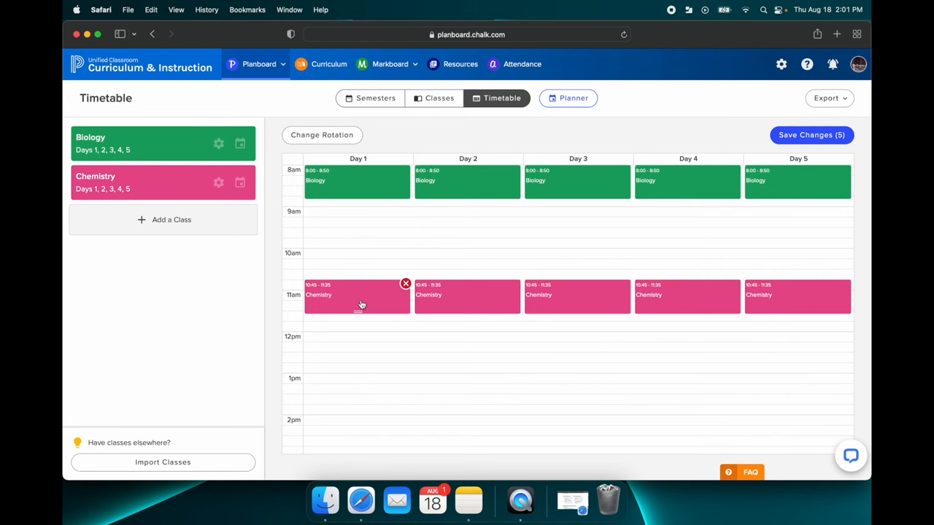
{"action": "mouse_move", "coordinate": [372, 304]}
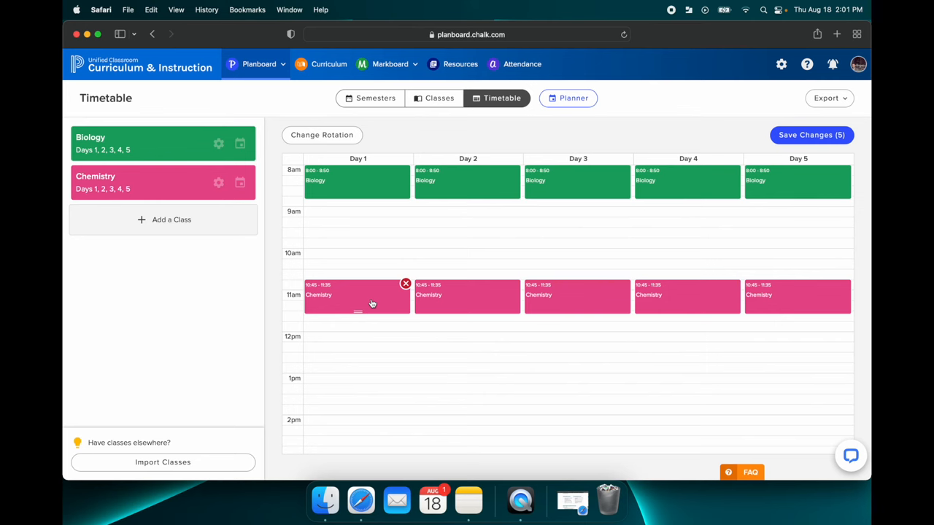
{"action": "left_click", "coordinate": [573, 98]}
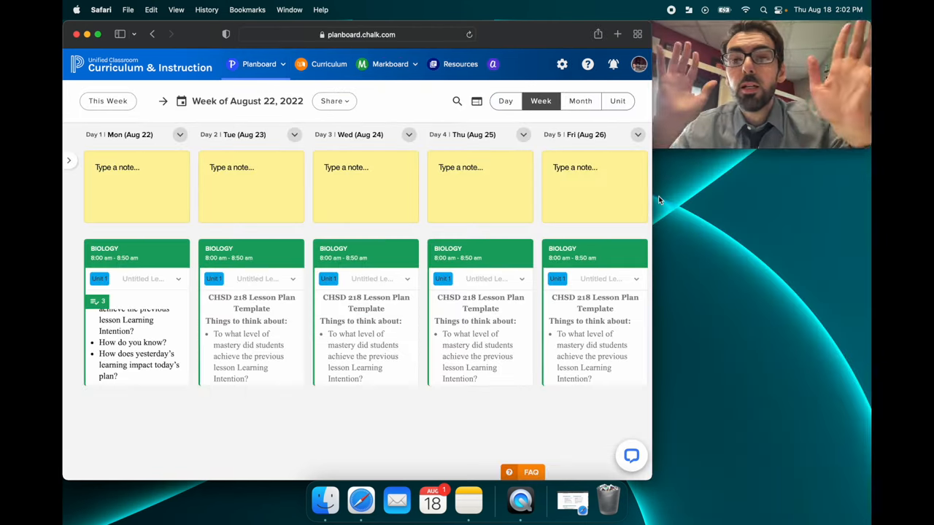